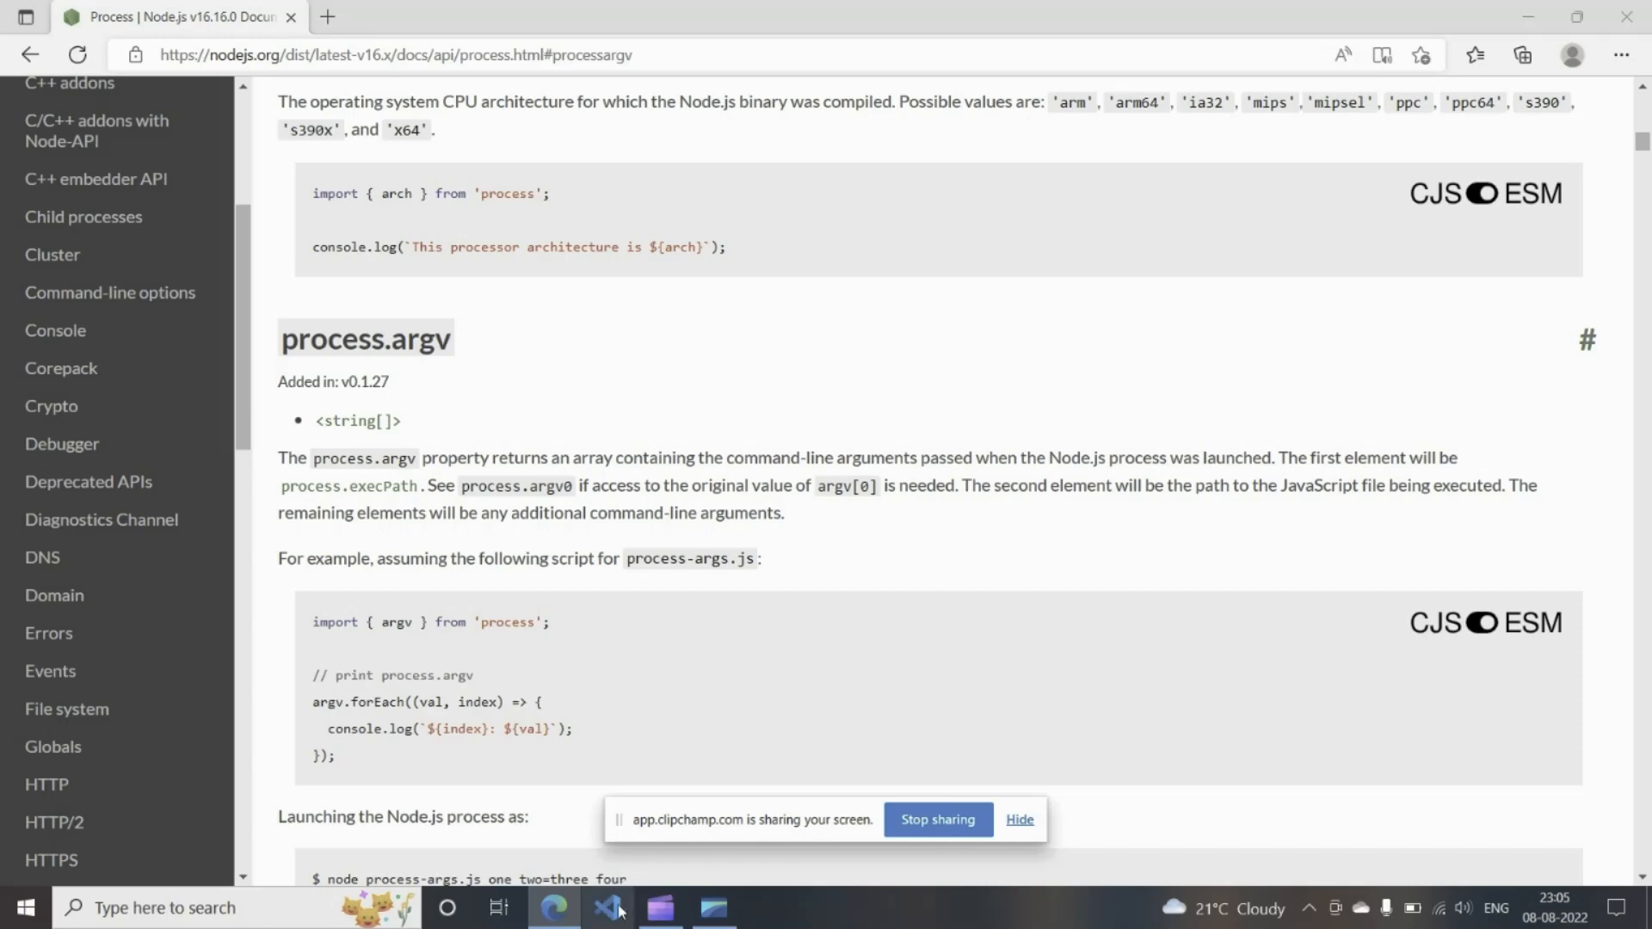
# Switch from the Edge docs back to the code editor showing the empty app3.js.
pyautogui.click(605, 907)
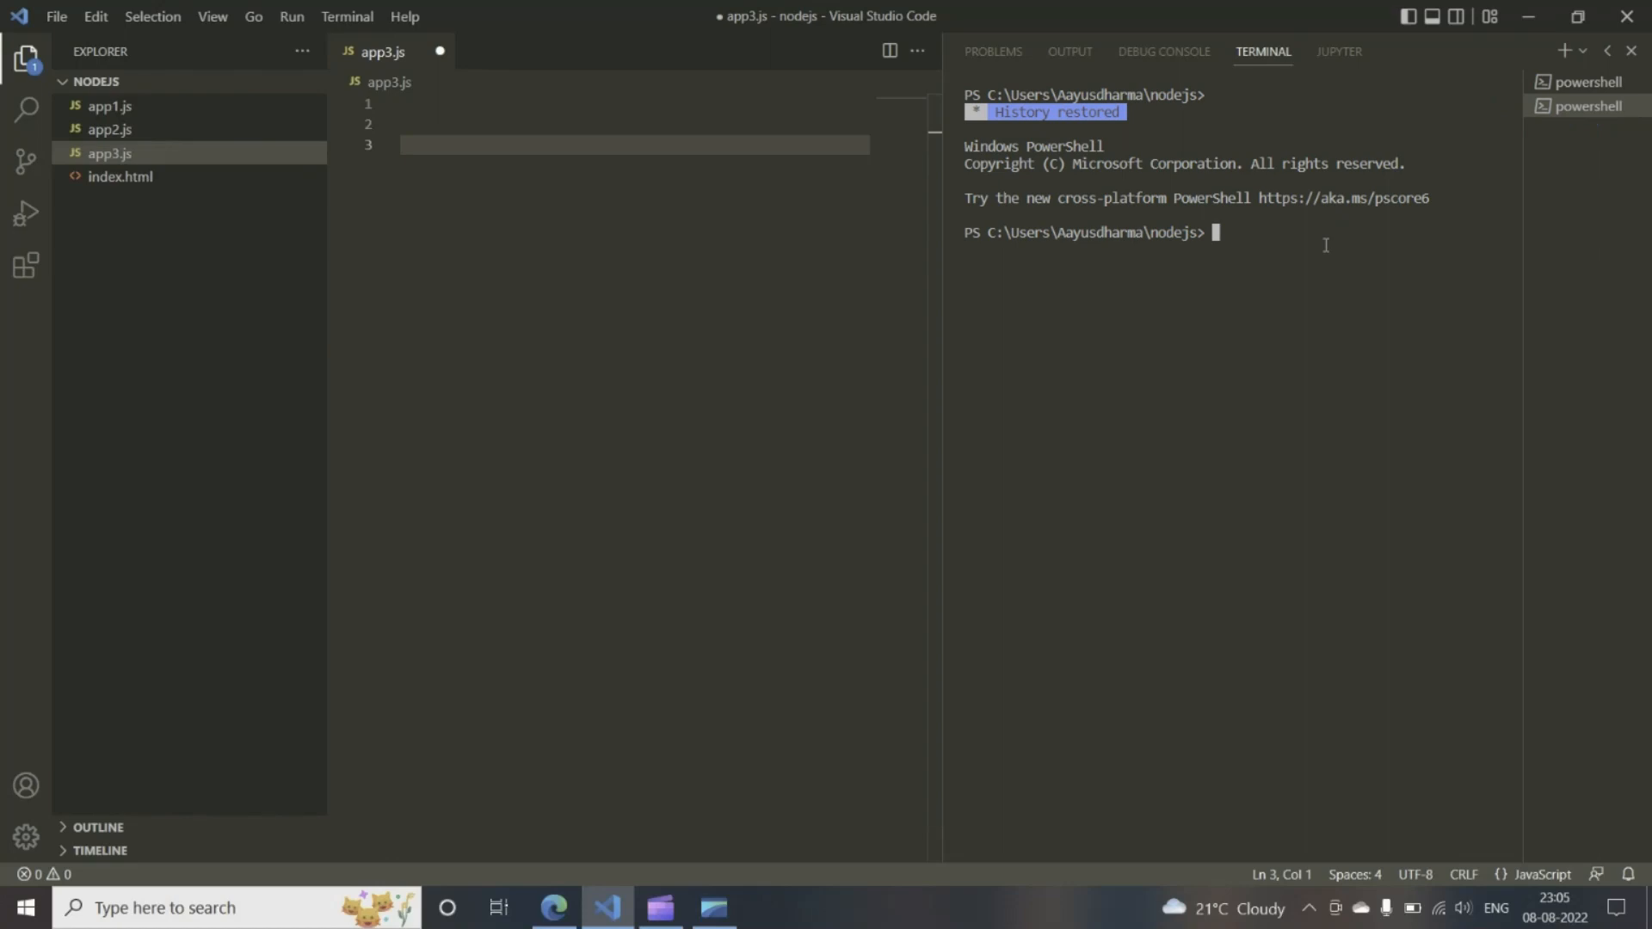
# Replace the terminal panel with a new PowerShell terminal via Terminal > New Terminal.
pyautogui.click(1630, 50)
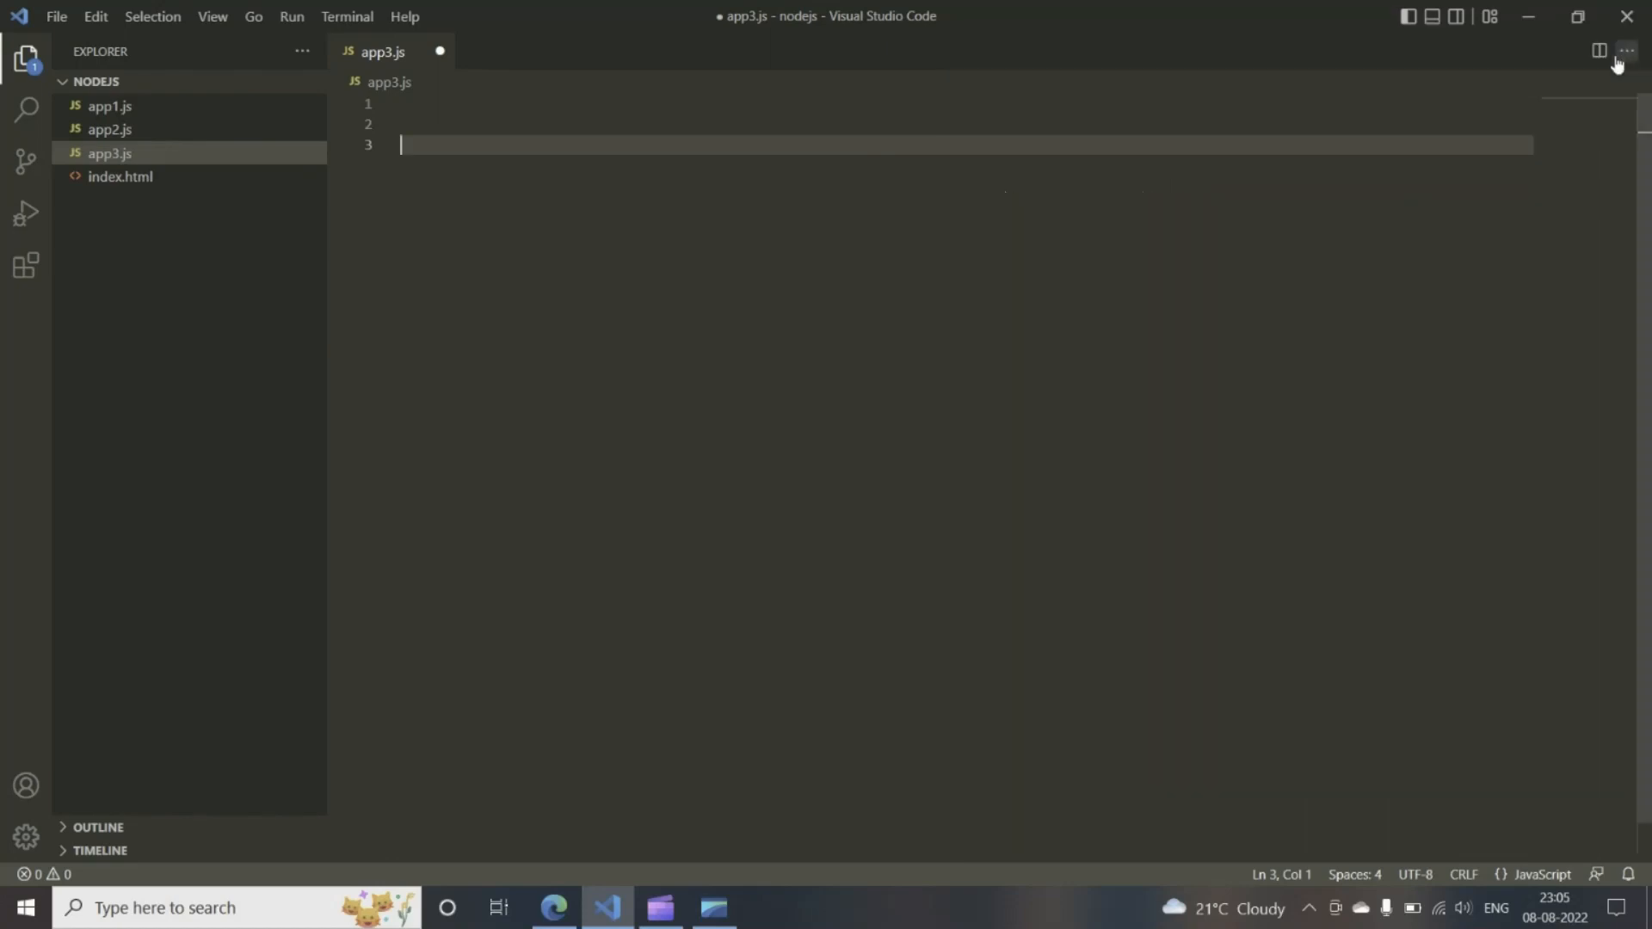
pyautogui.click(346, 15)
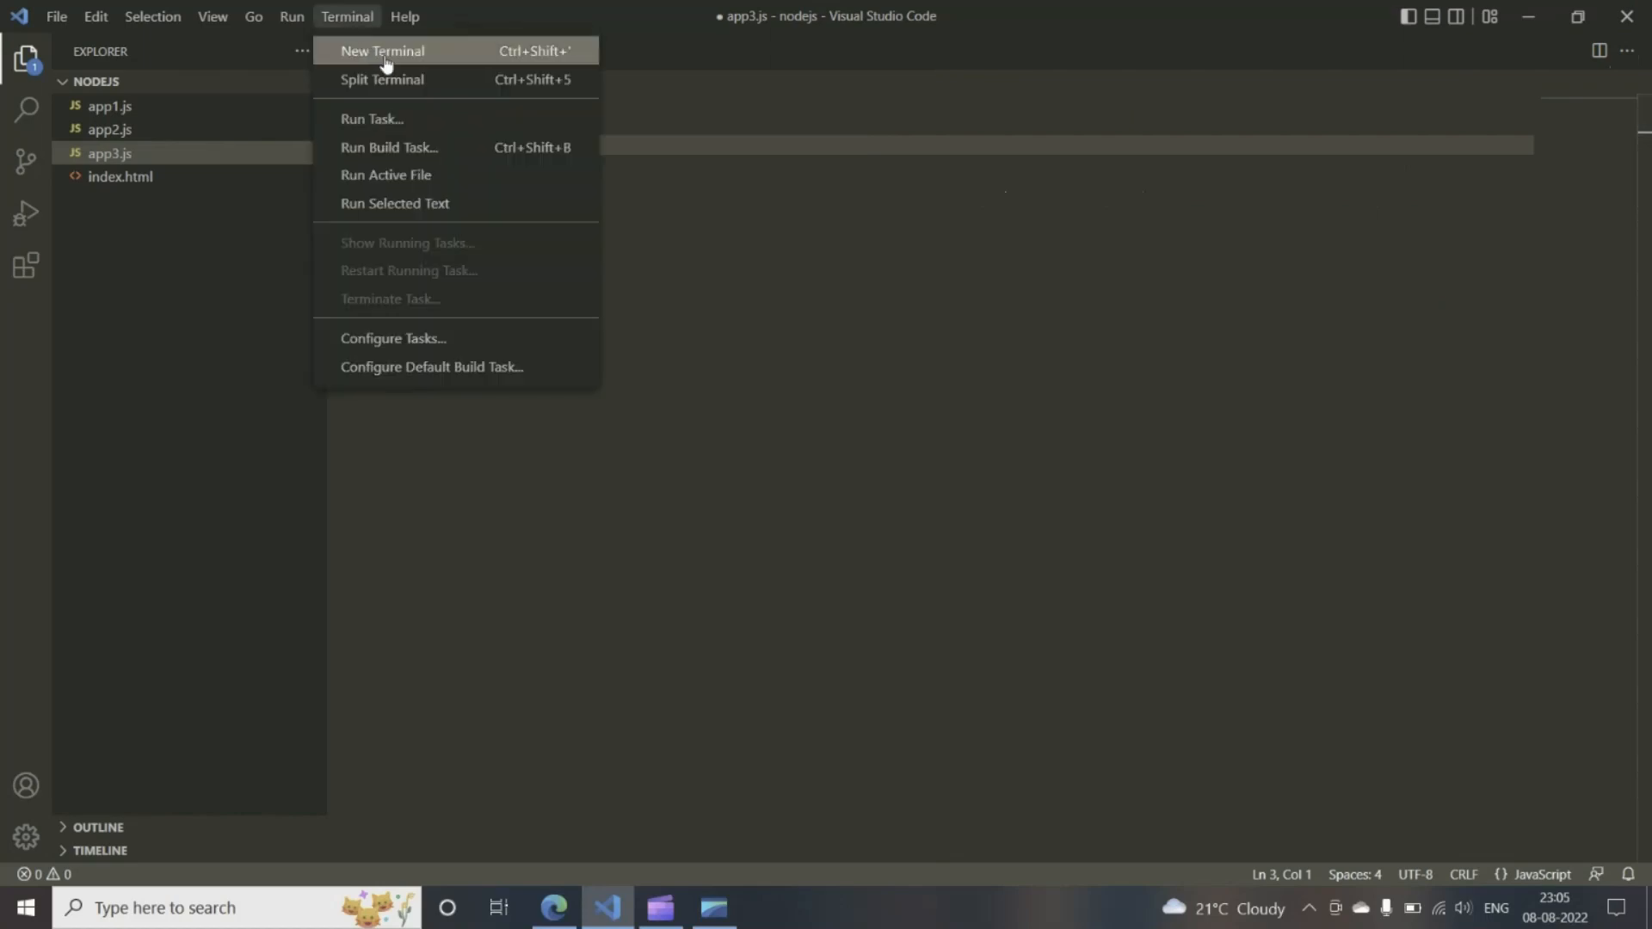
pyautogui.click(382, 50)
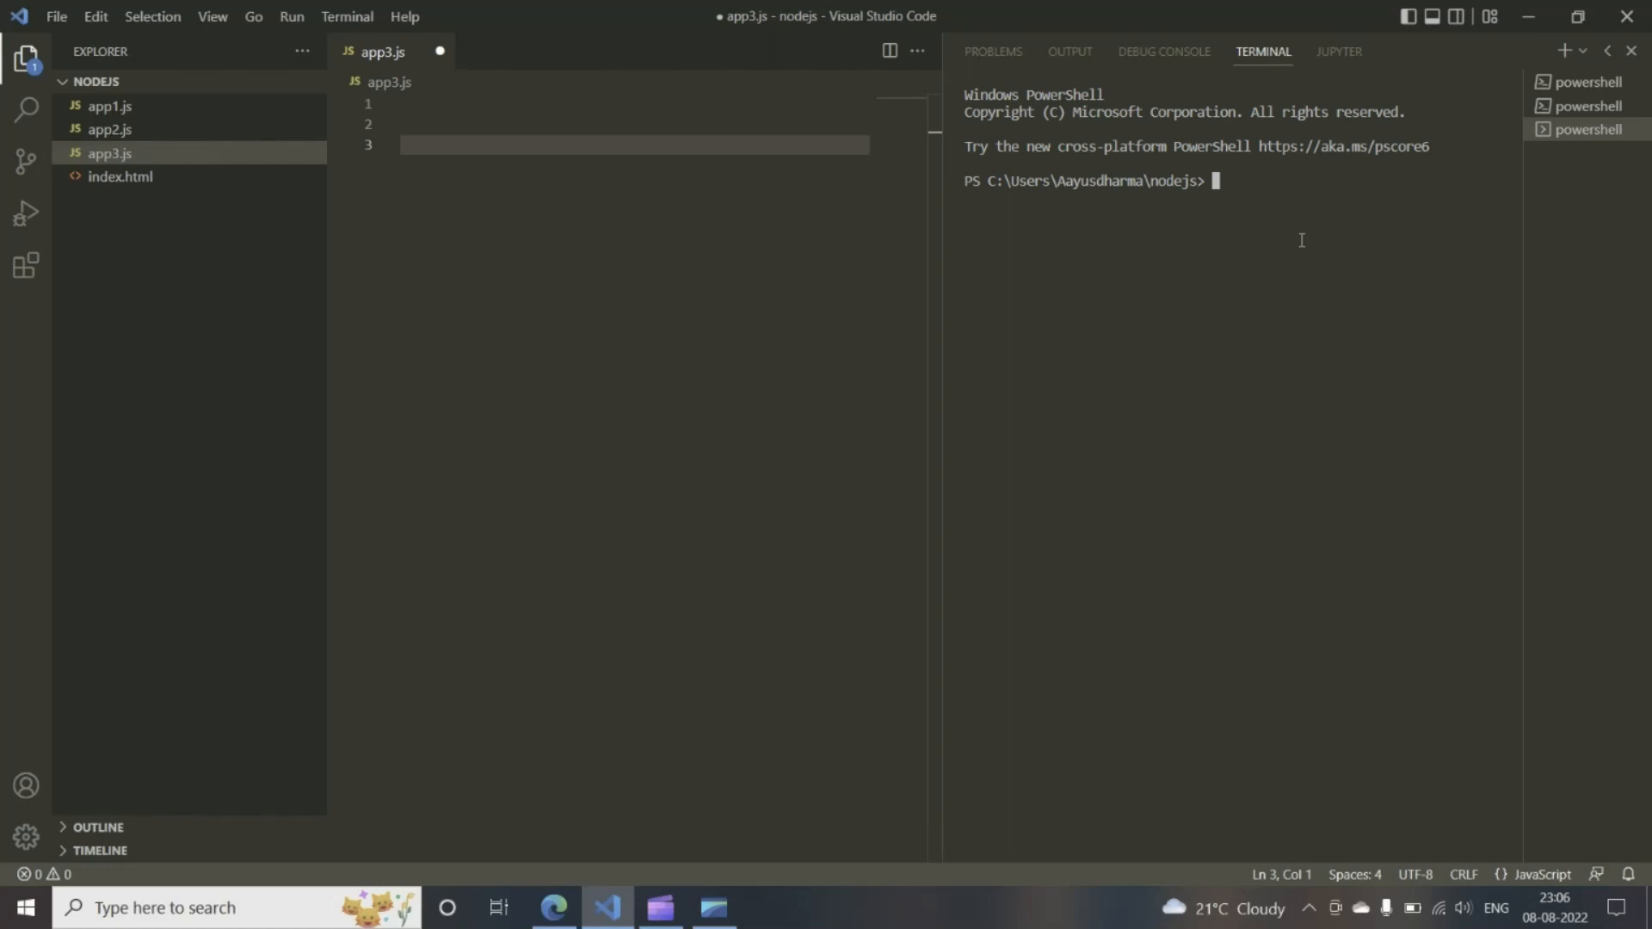
pyautogui.moveTo(1034, 167)
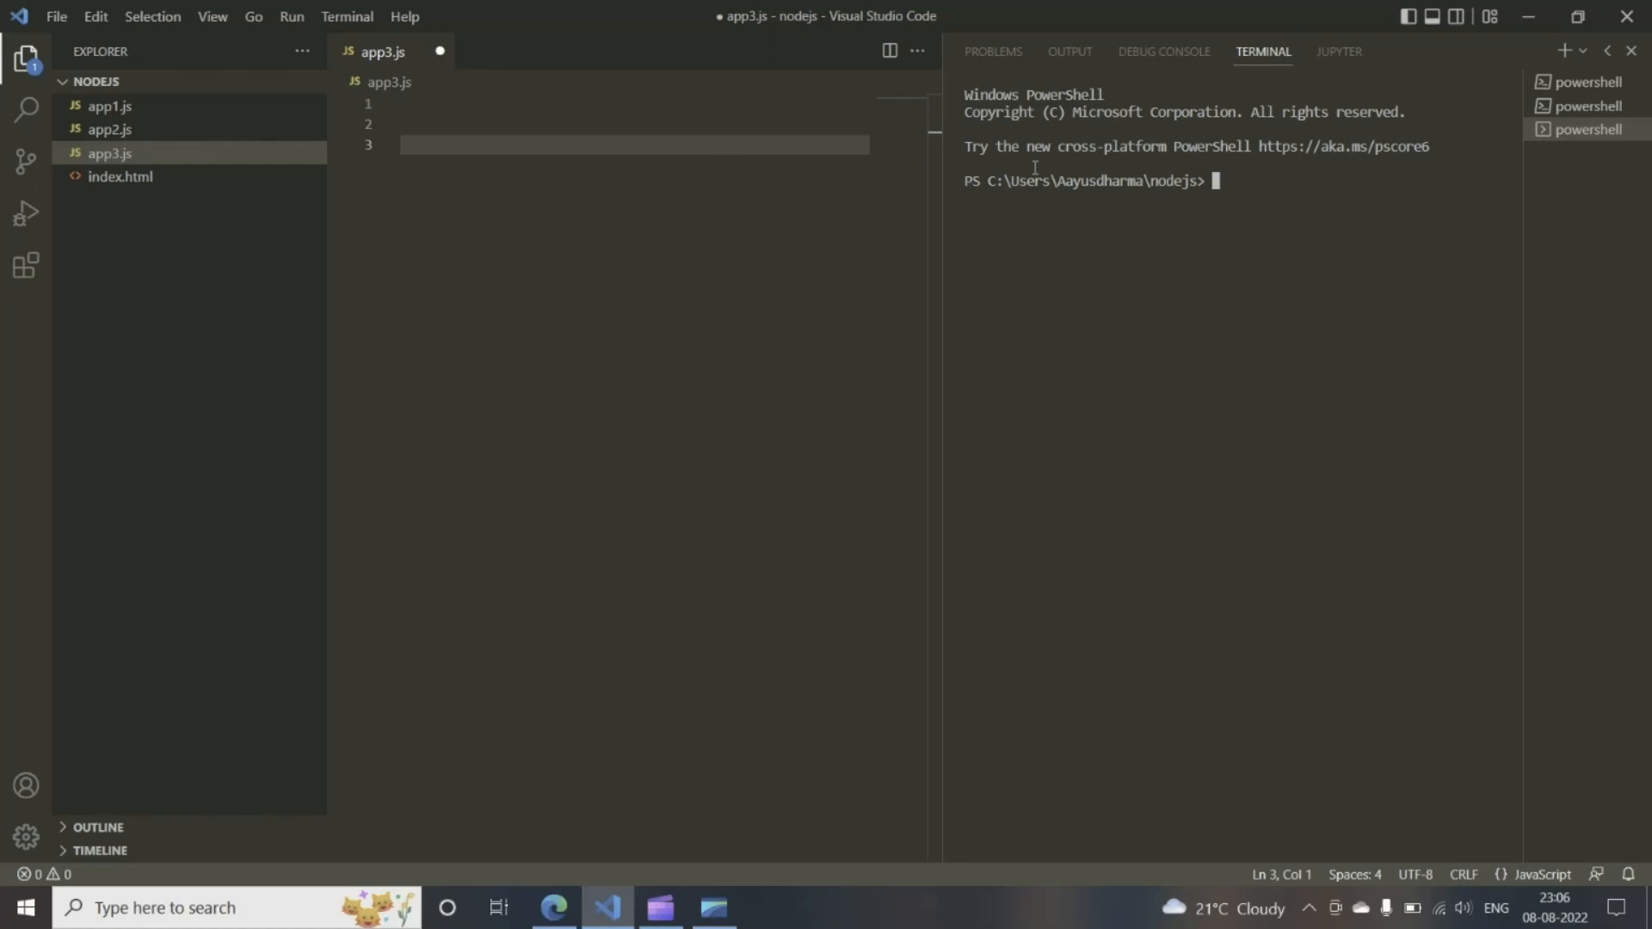
# Run 'npm install -g nodemon' in the terminal to install nodemon globally.
pyautogui.write('npm in')
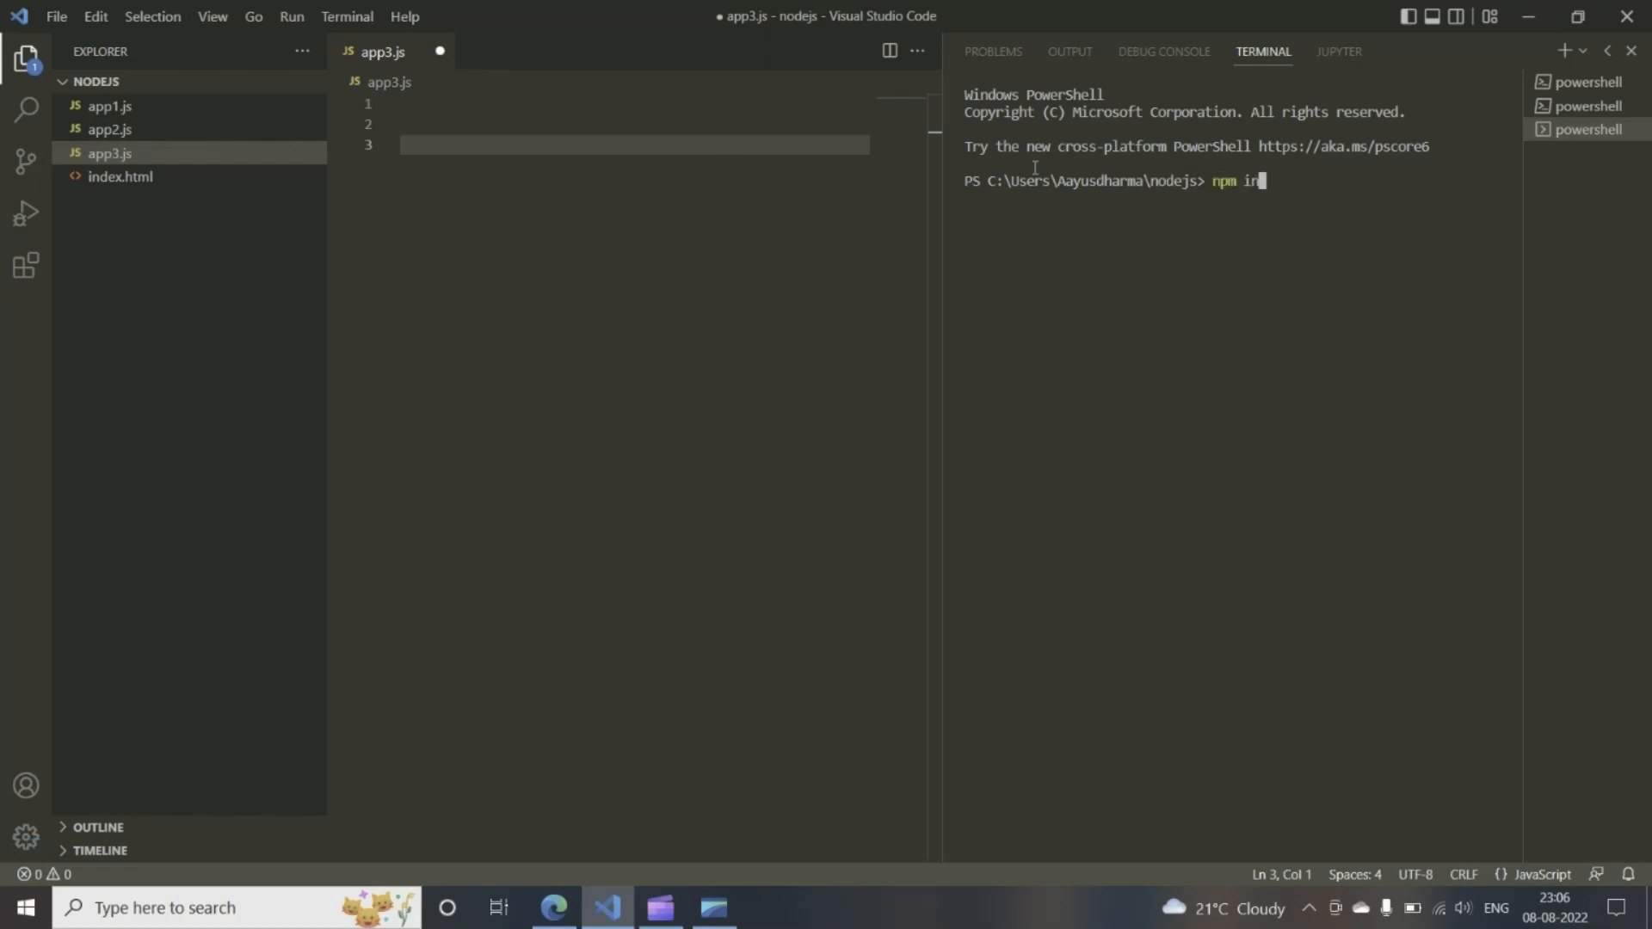
pyautogui.write('stall')
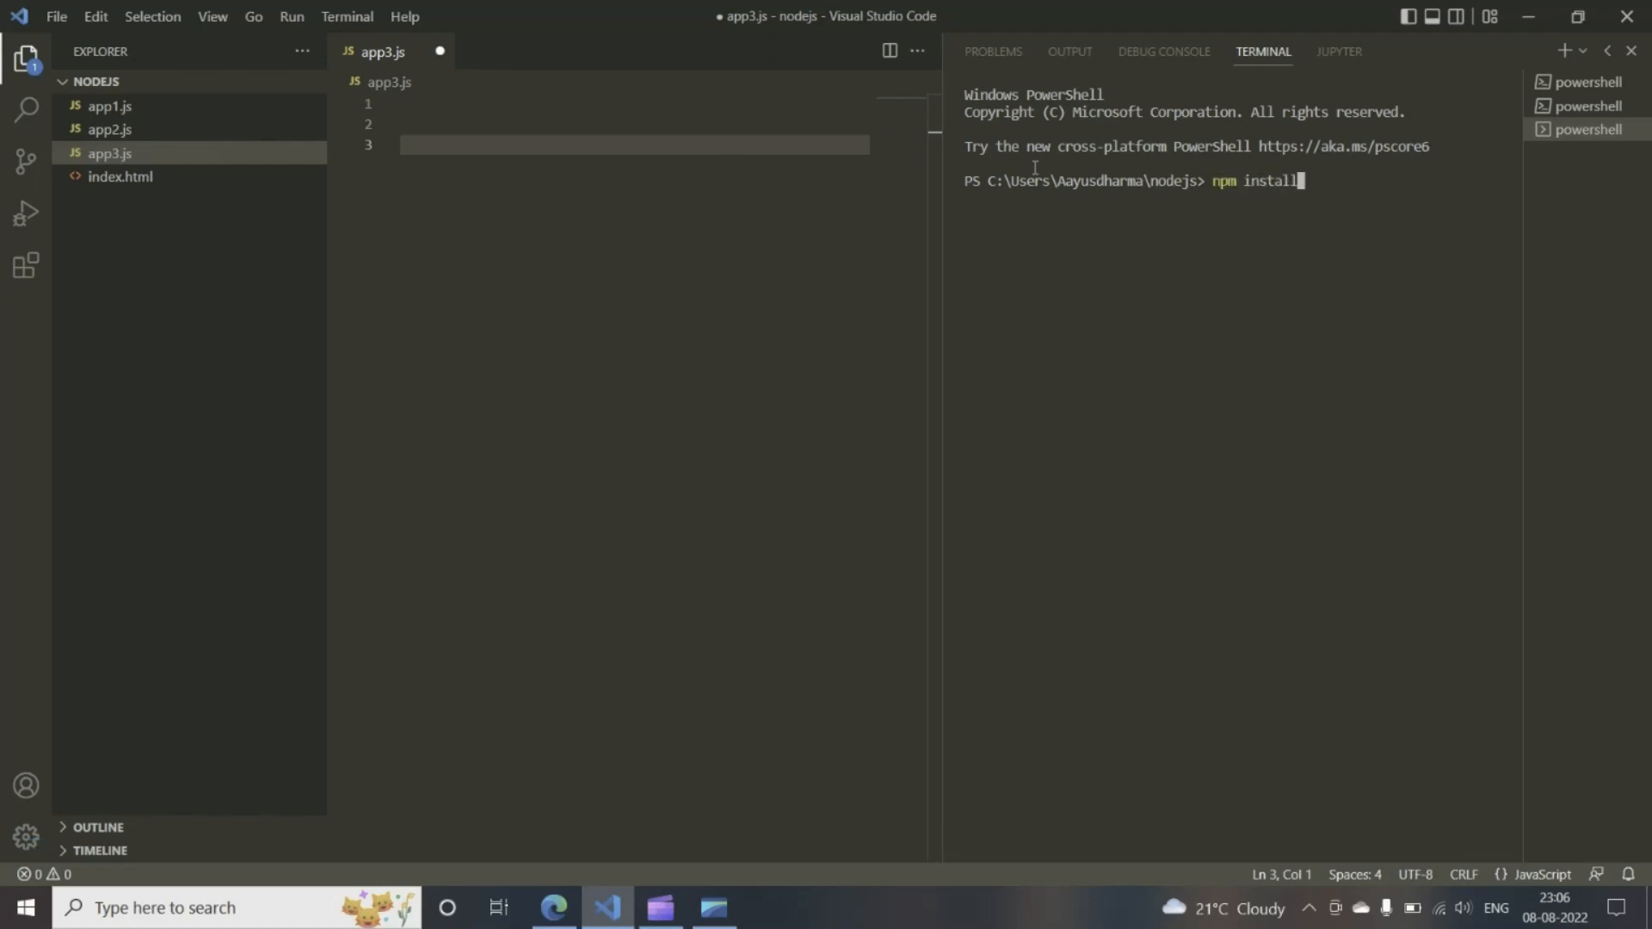
pyautogui.write('-')
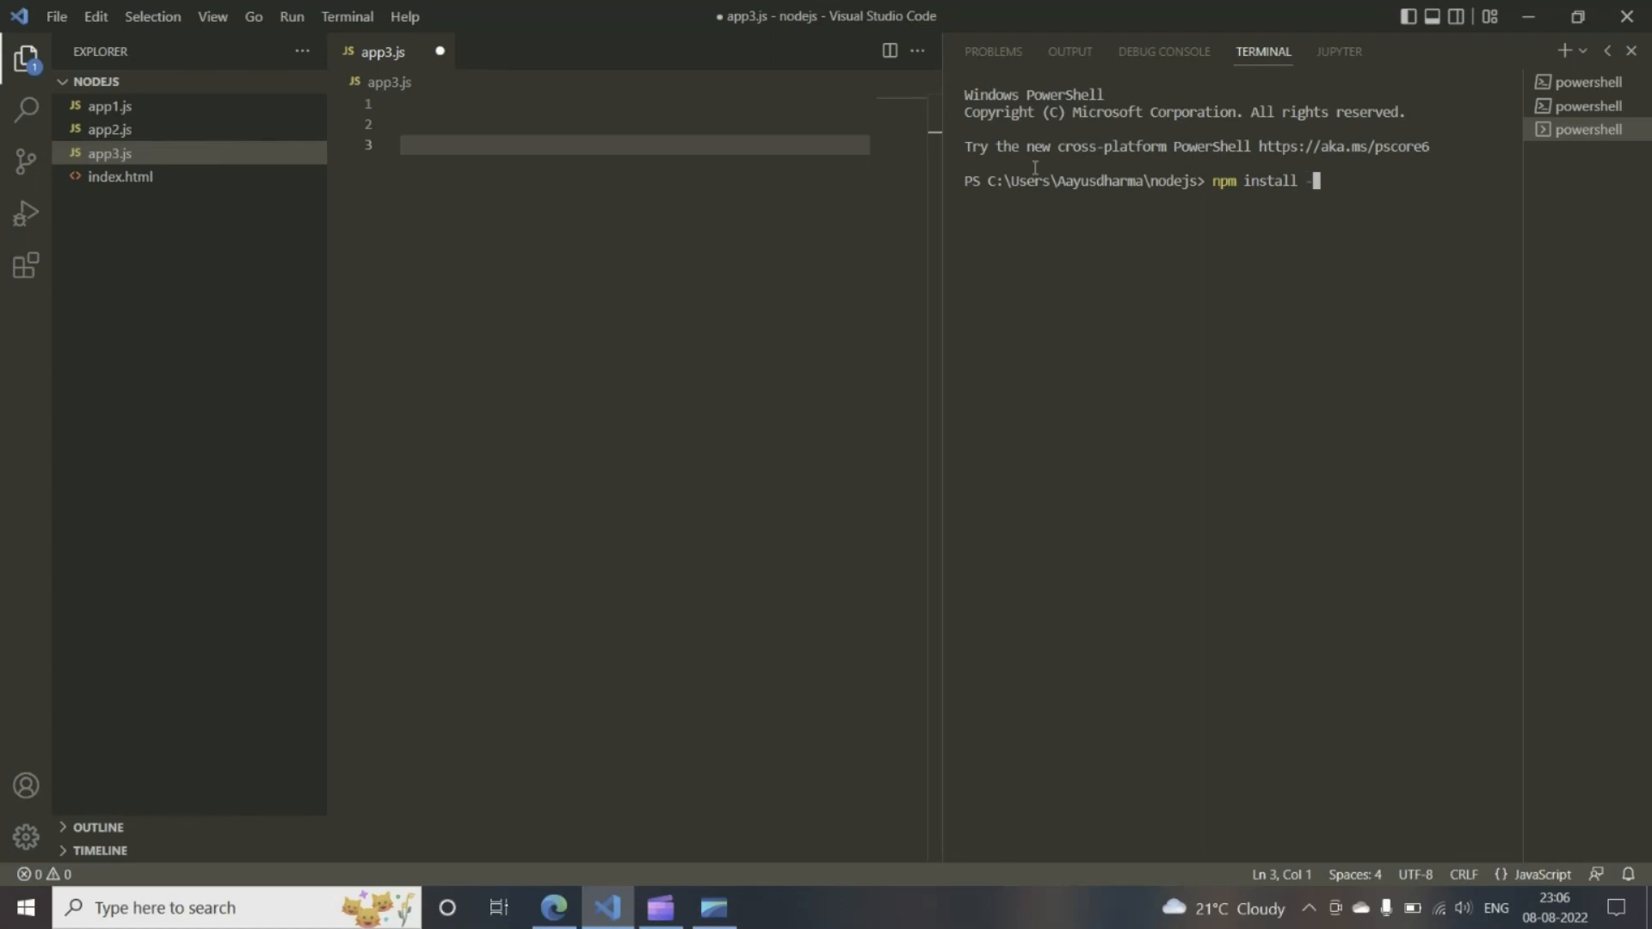
pyautogui.write('g no')
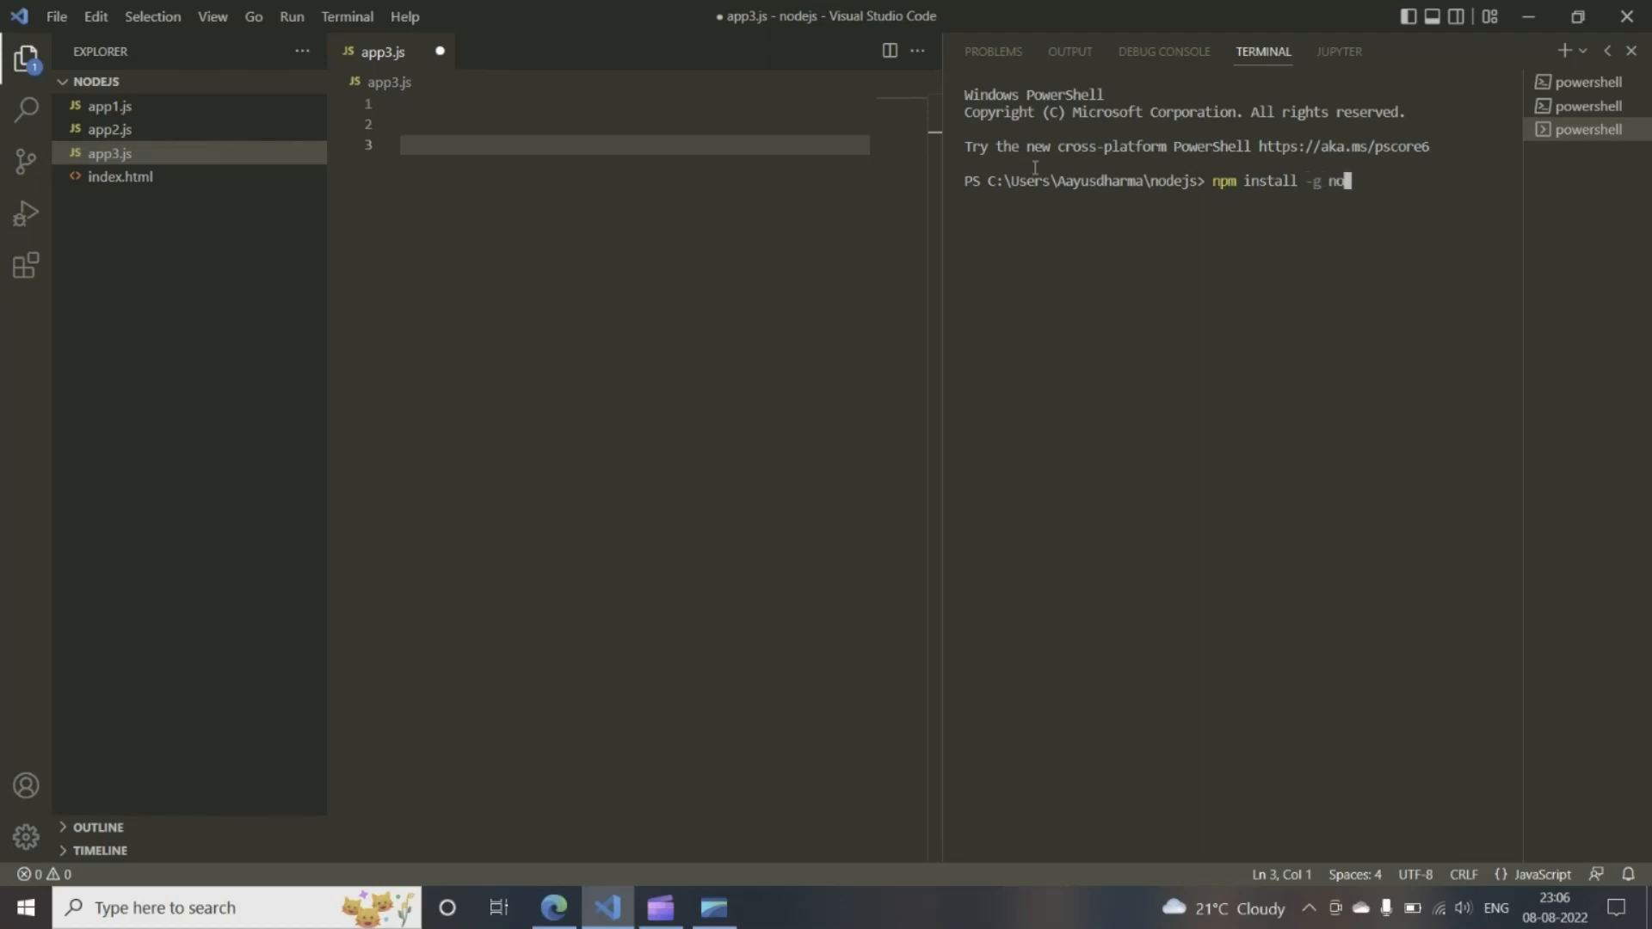
pyautogui.write('demon')
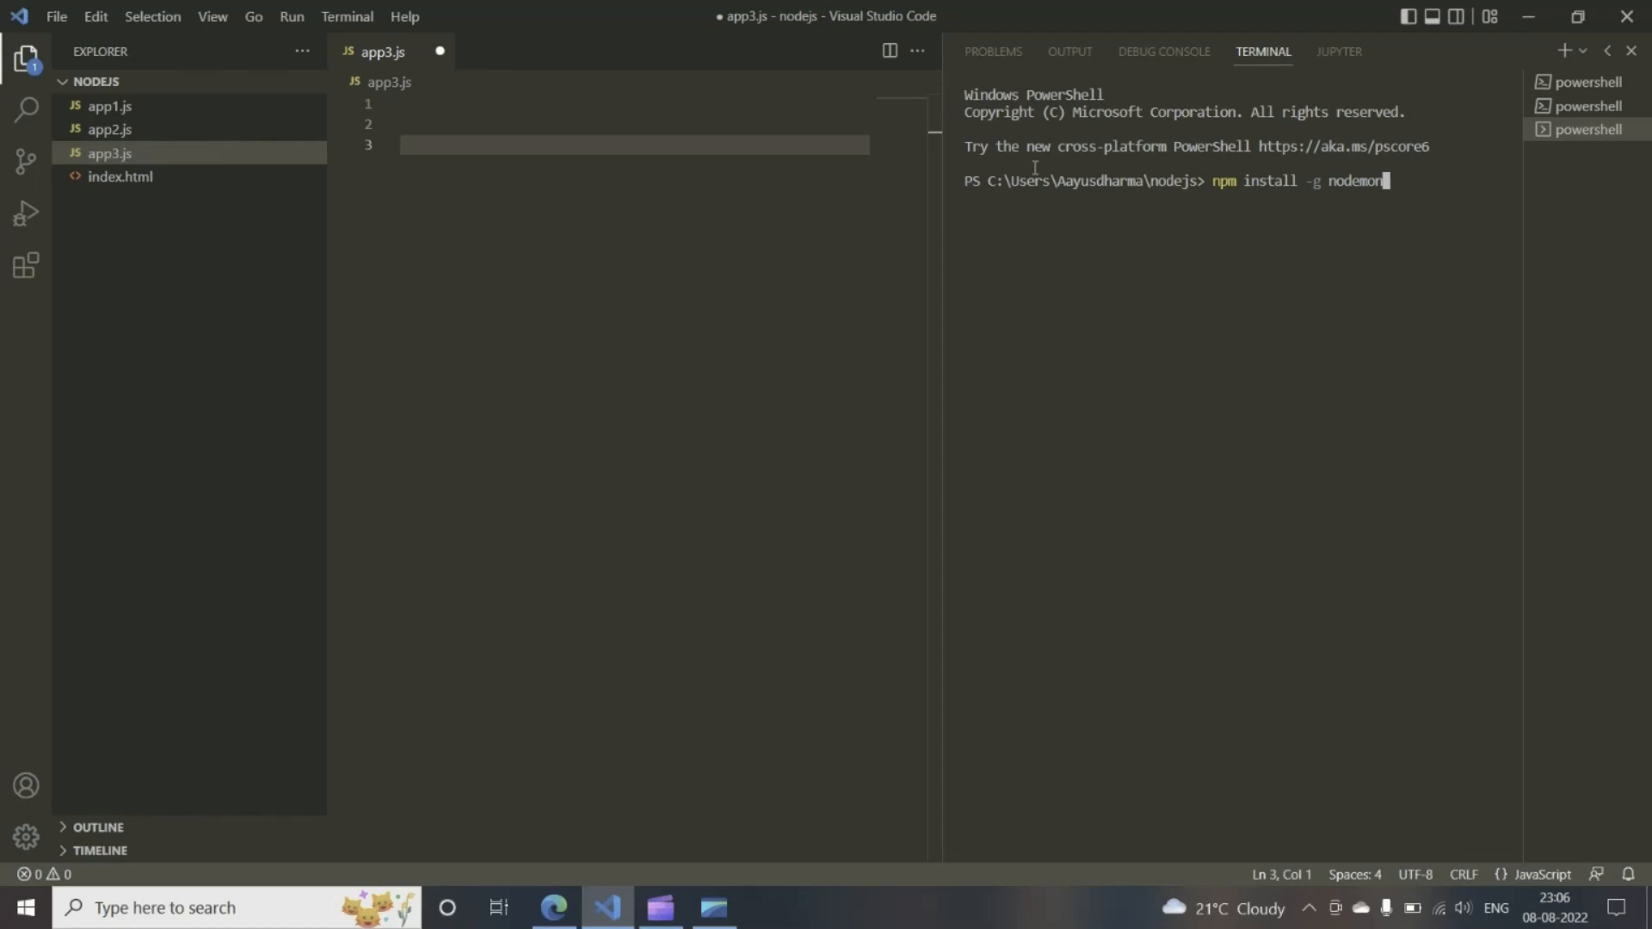
pyautogui.press('Enter')
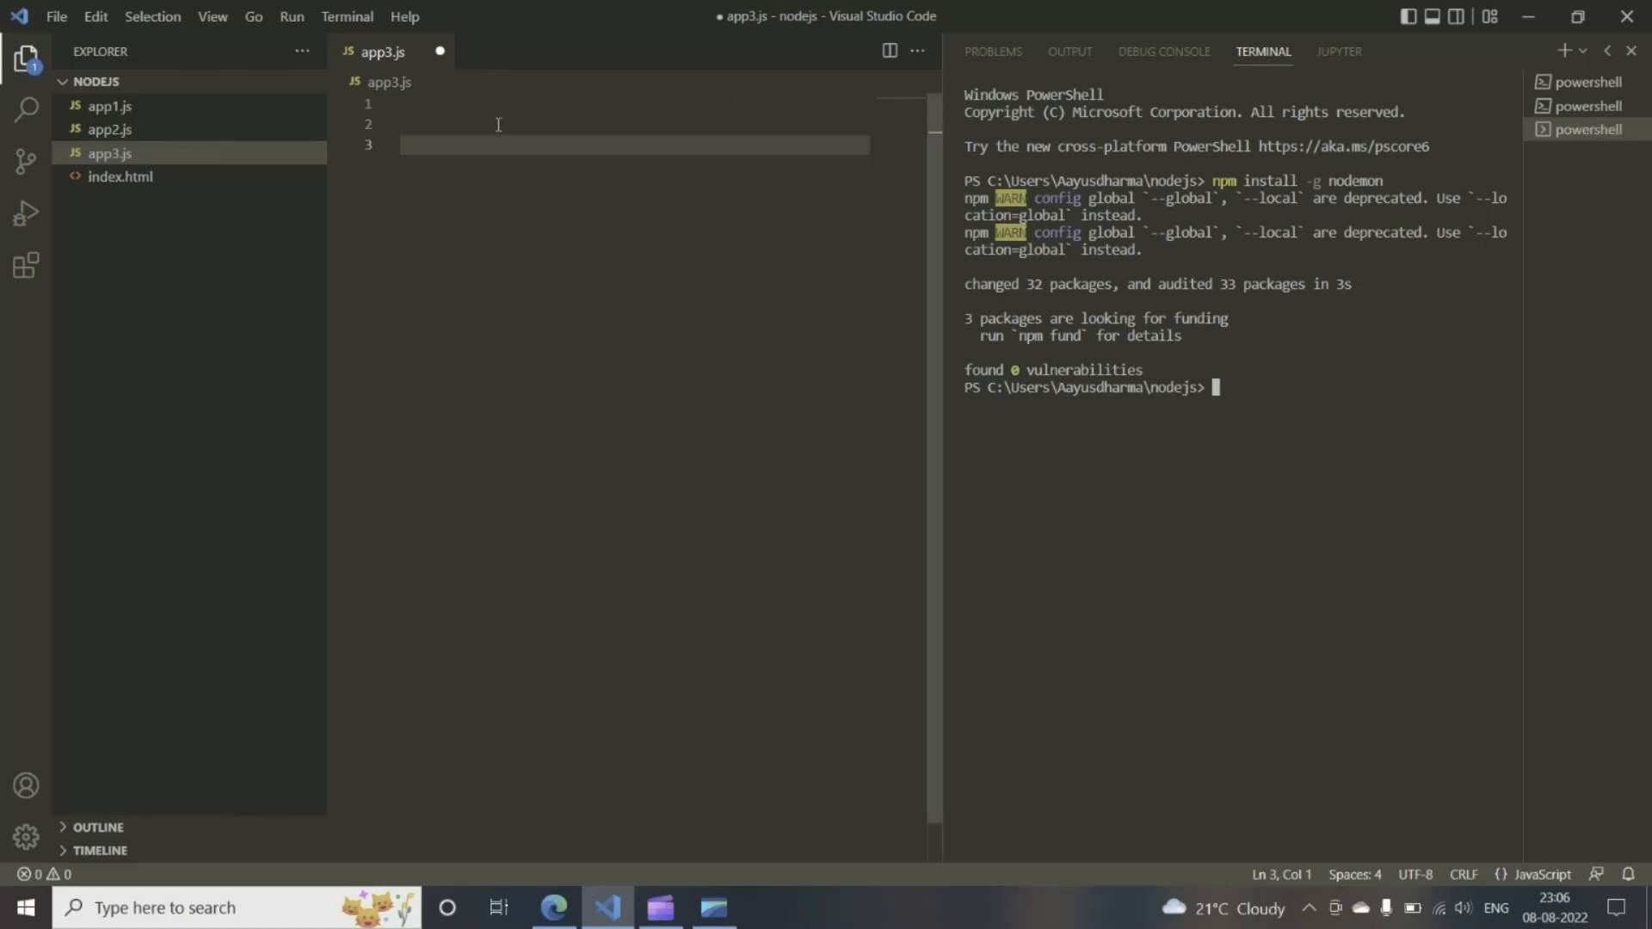
# Write console.log('hi welcome'); as the first line of app3.js and save it.
pyautogui.write('co')
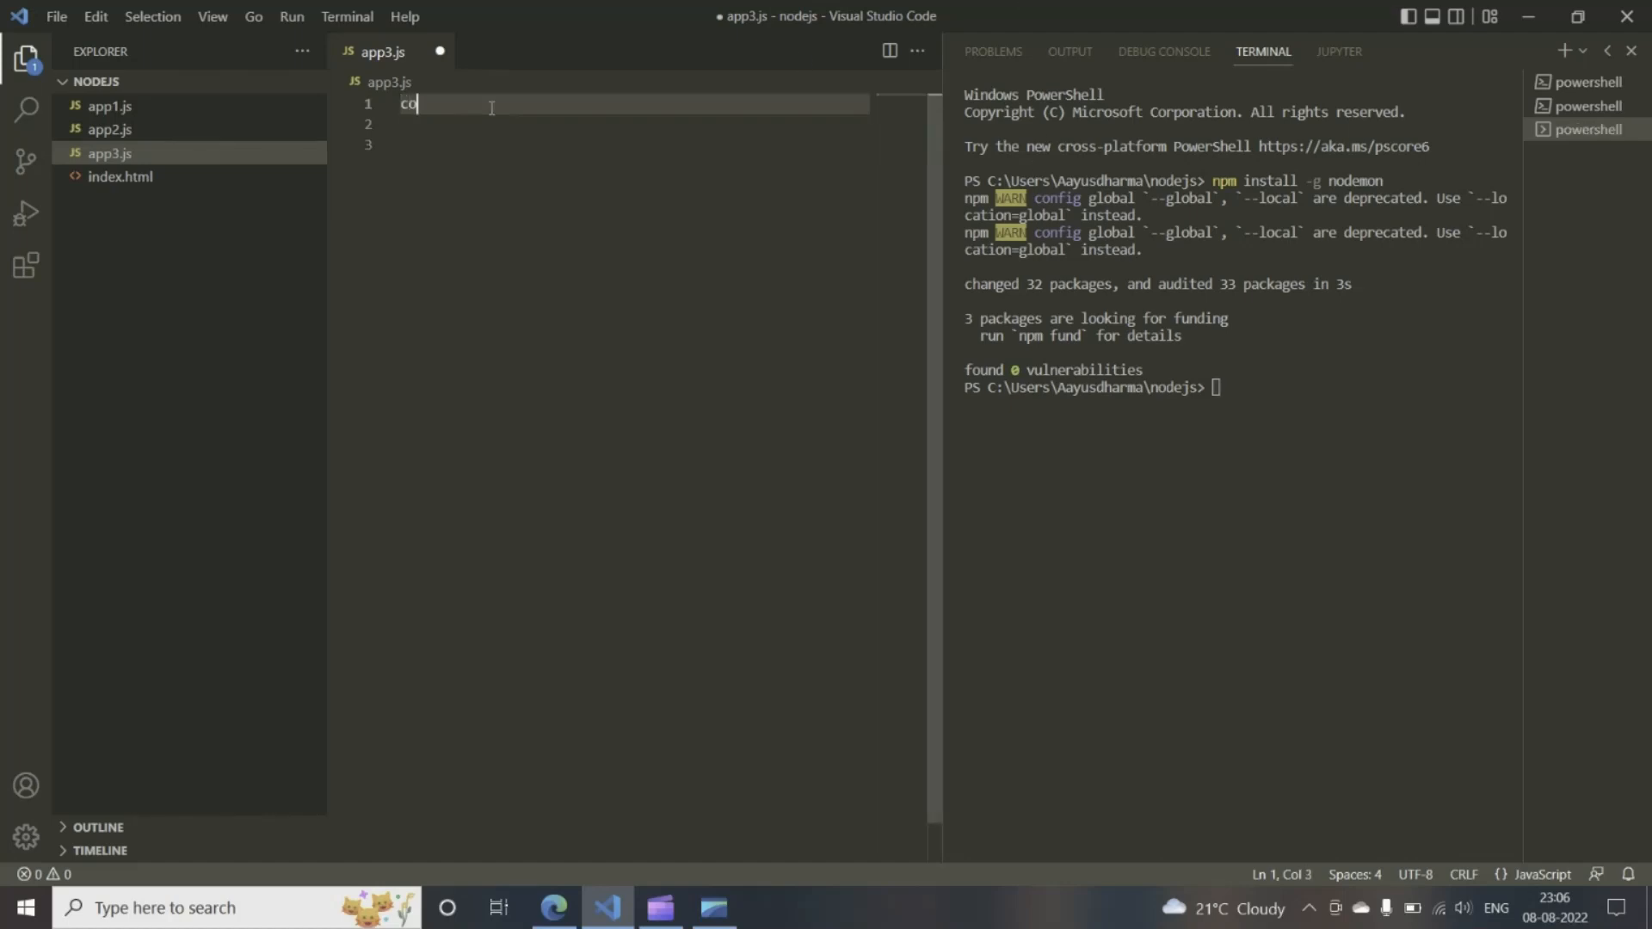
pyautogui.write('nsl')
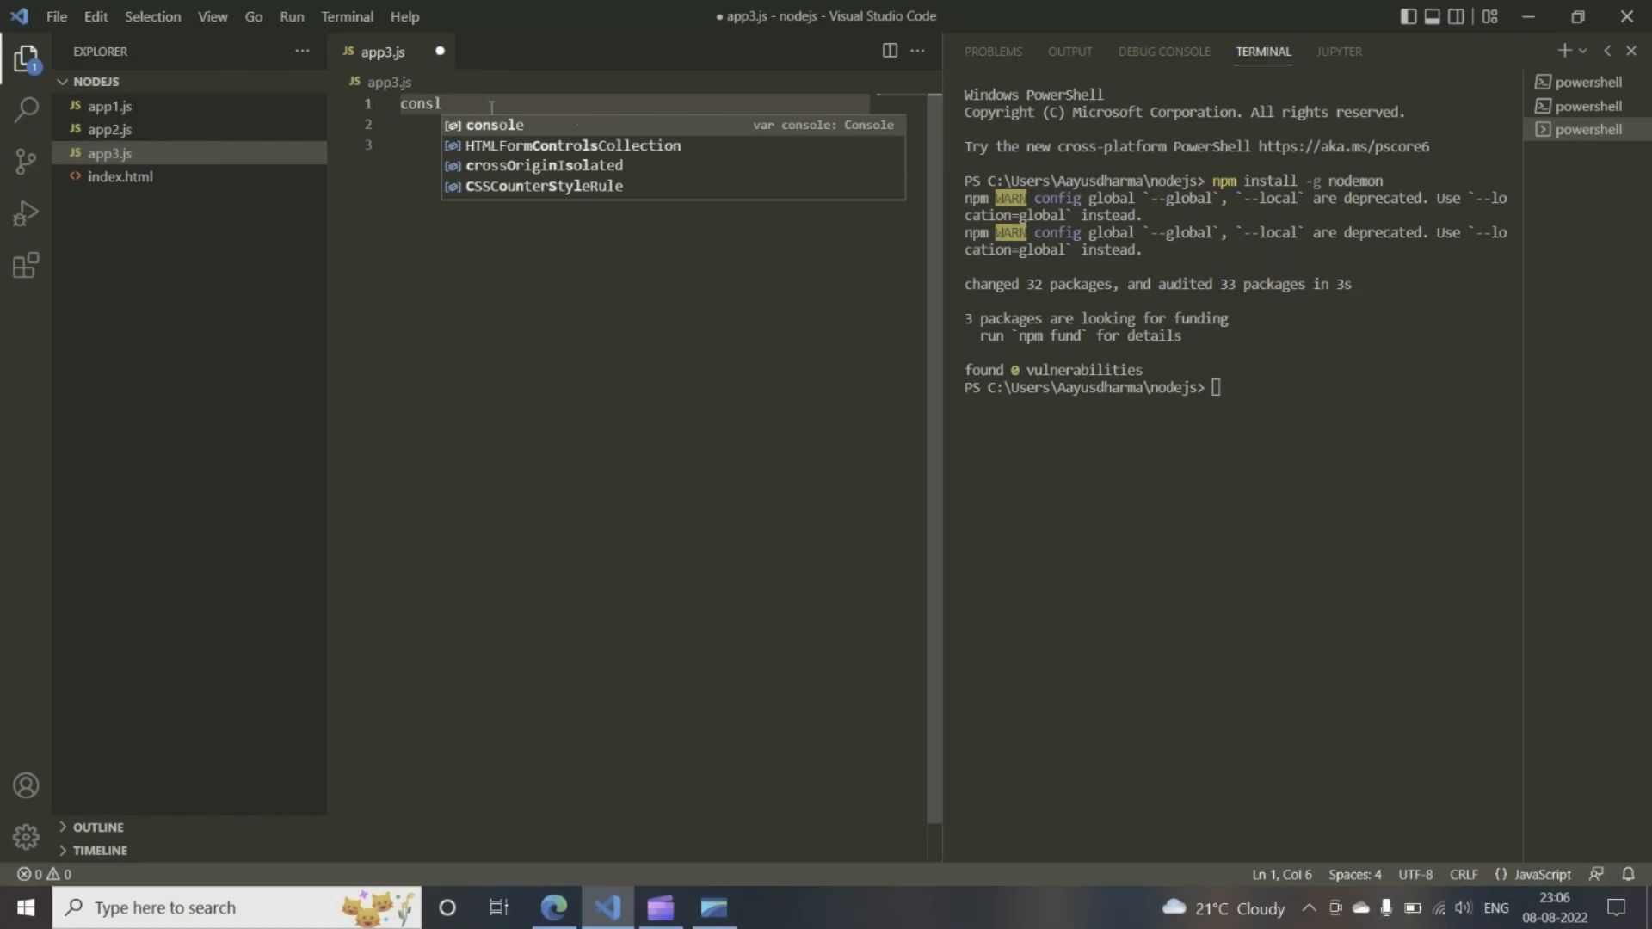
pyautogui.press('Backspace')
pyautogui.write('ole.')
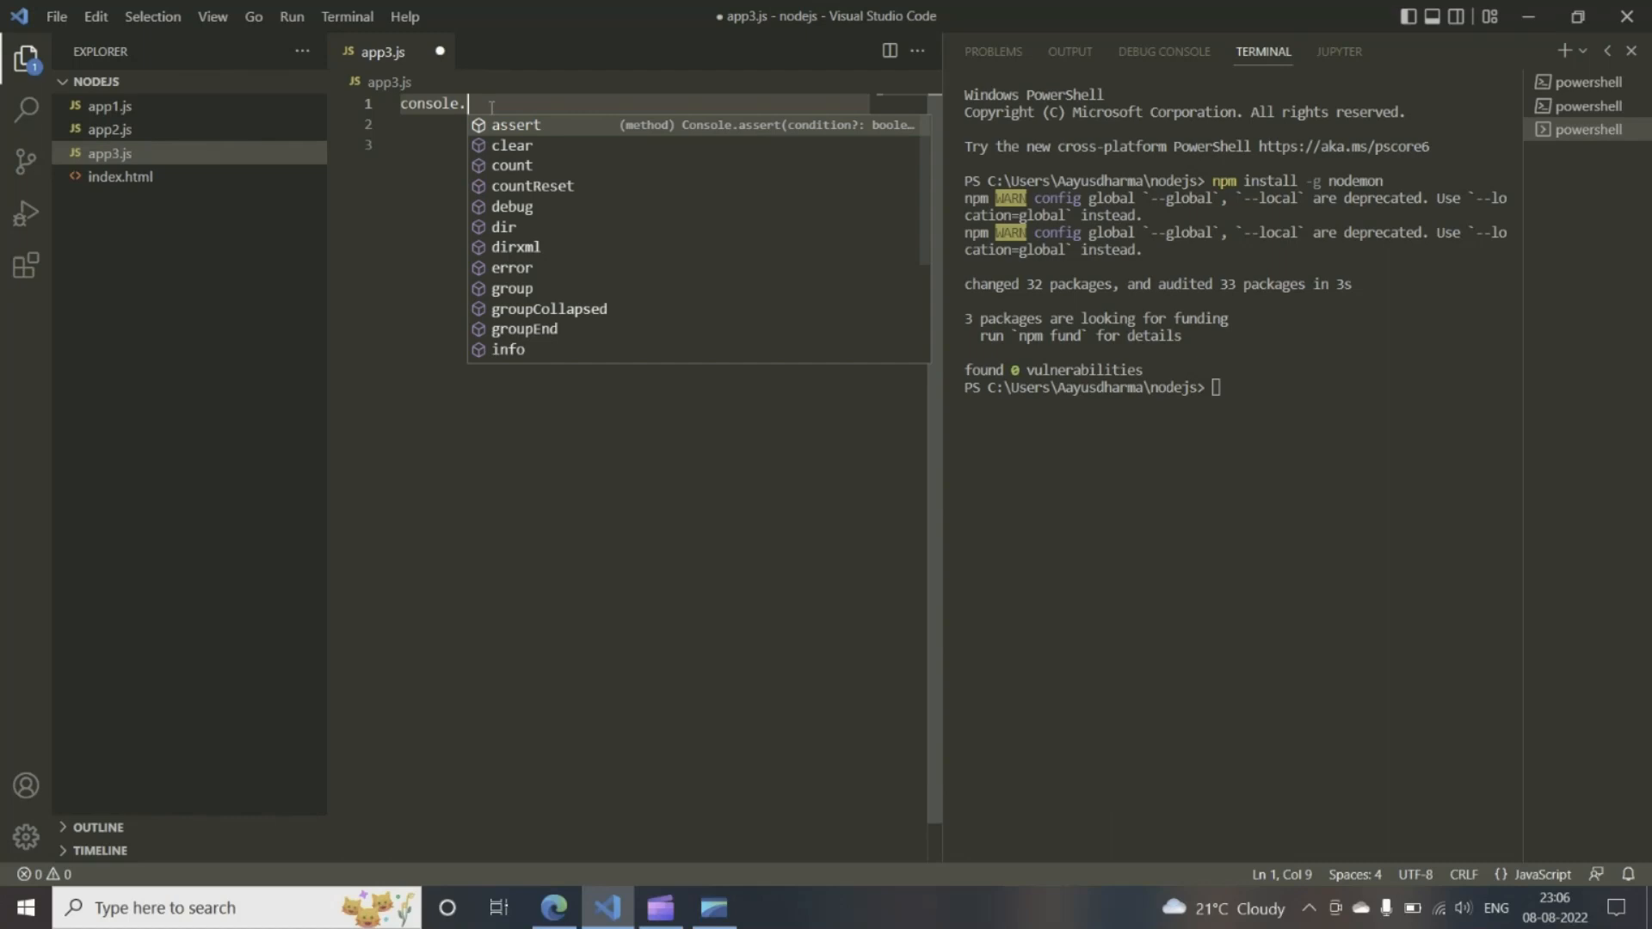
pyautogui.write('log(')
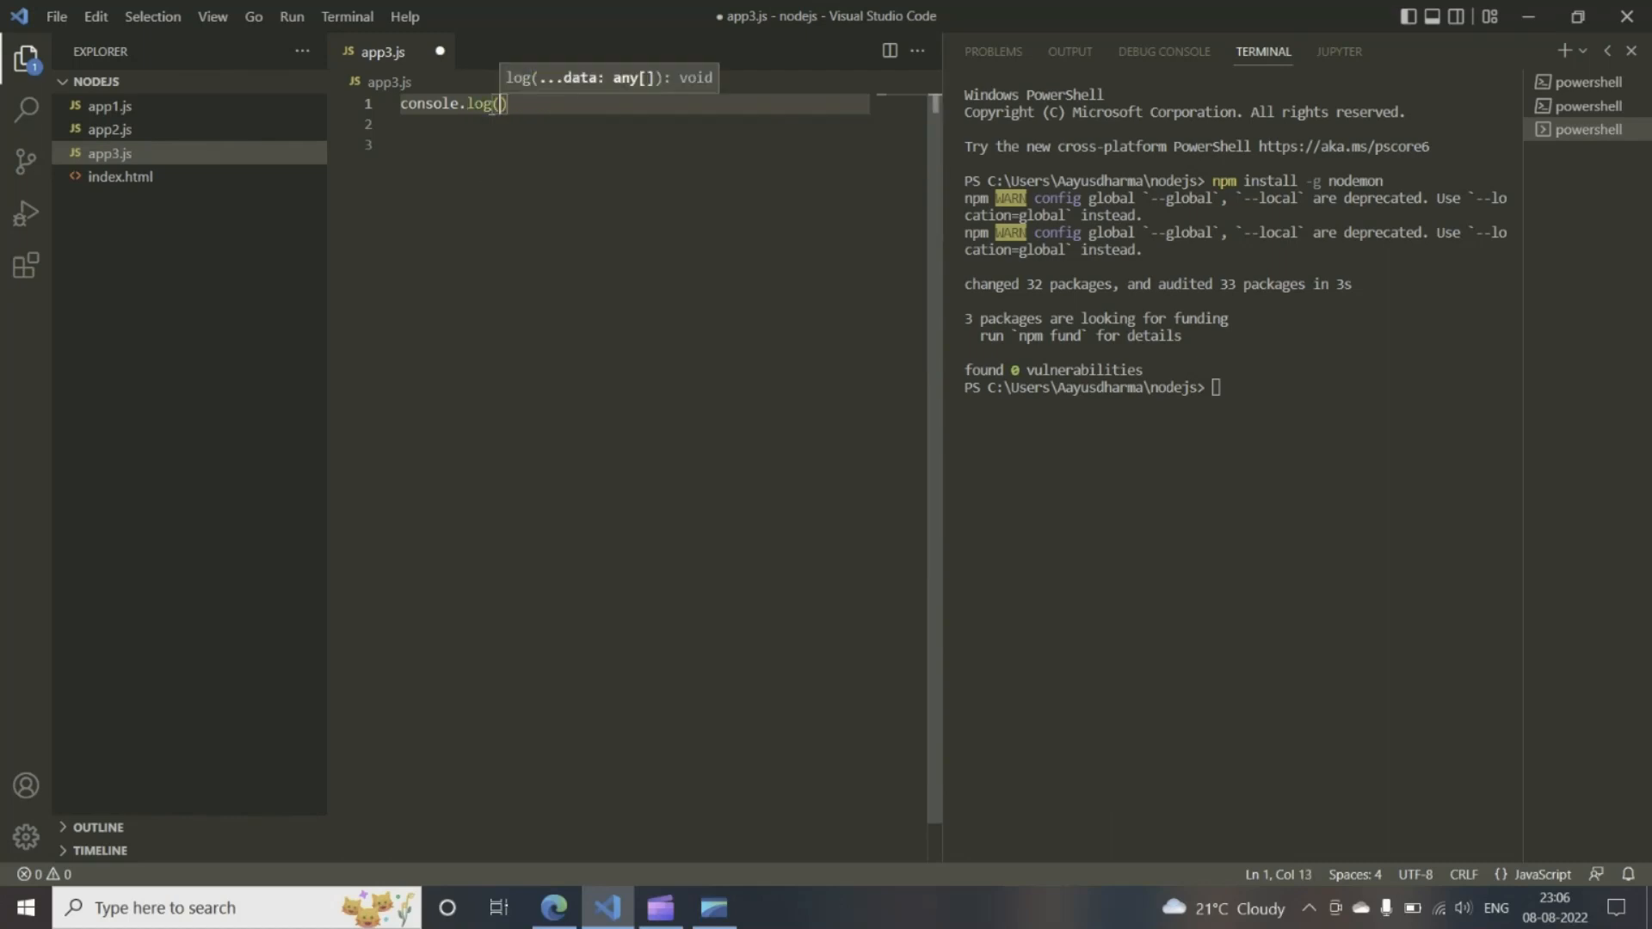
pyautogui.write("''")
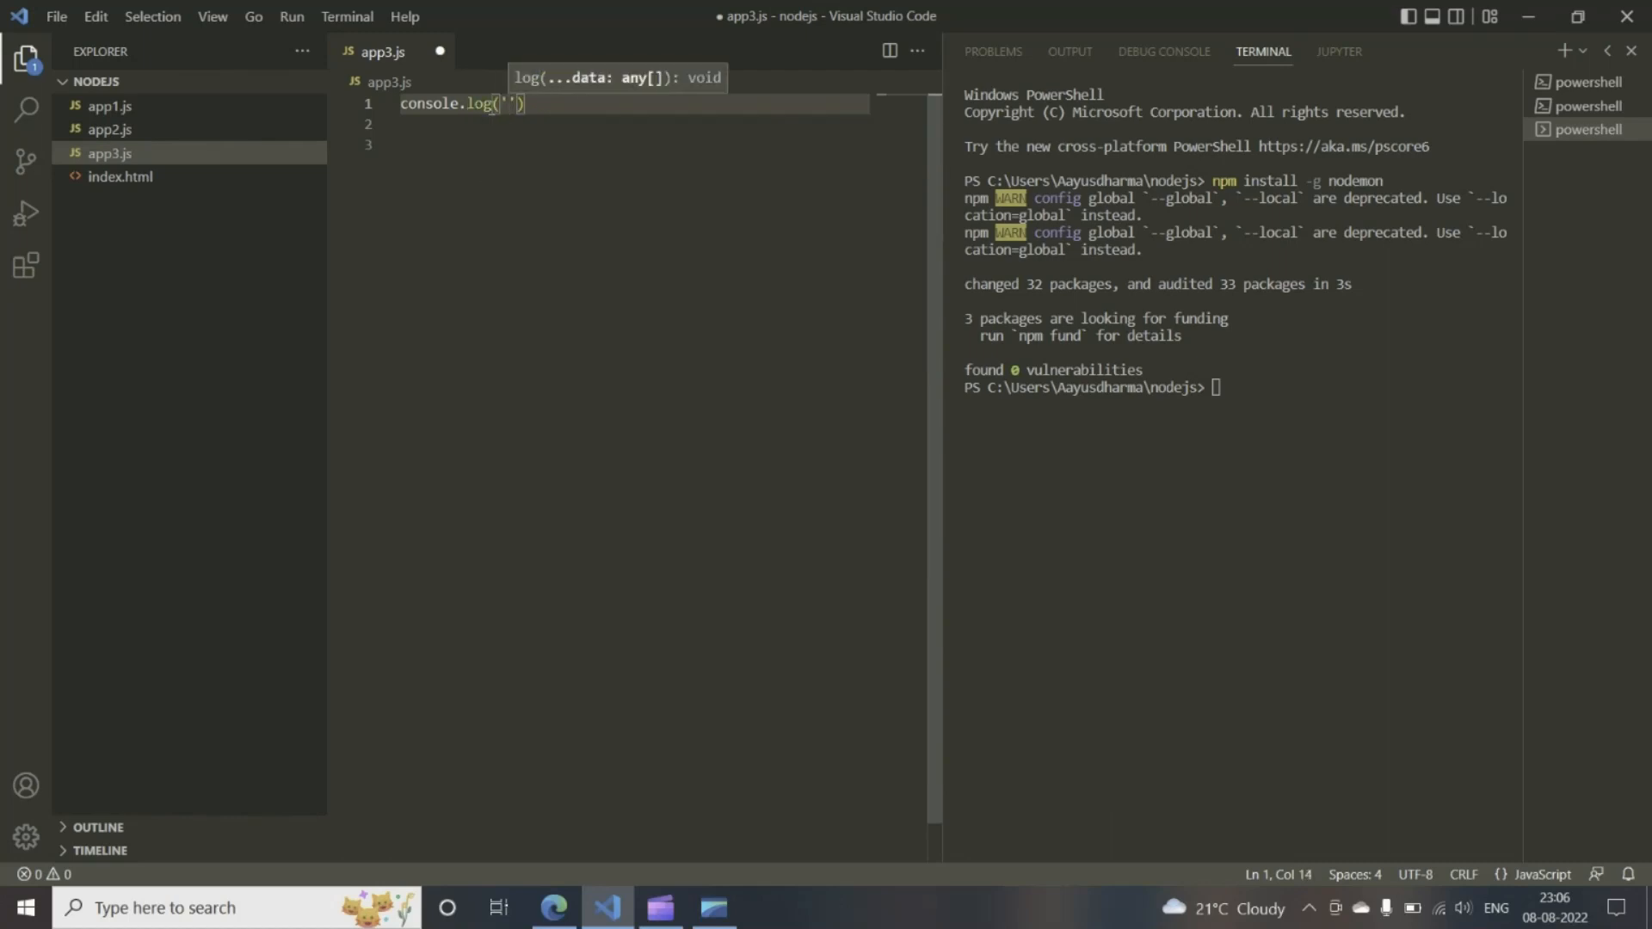
pyautogui.write('hi welcome')
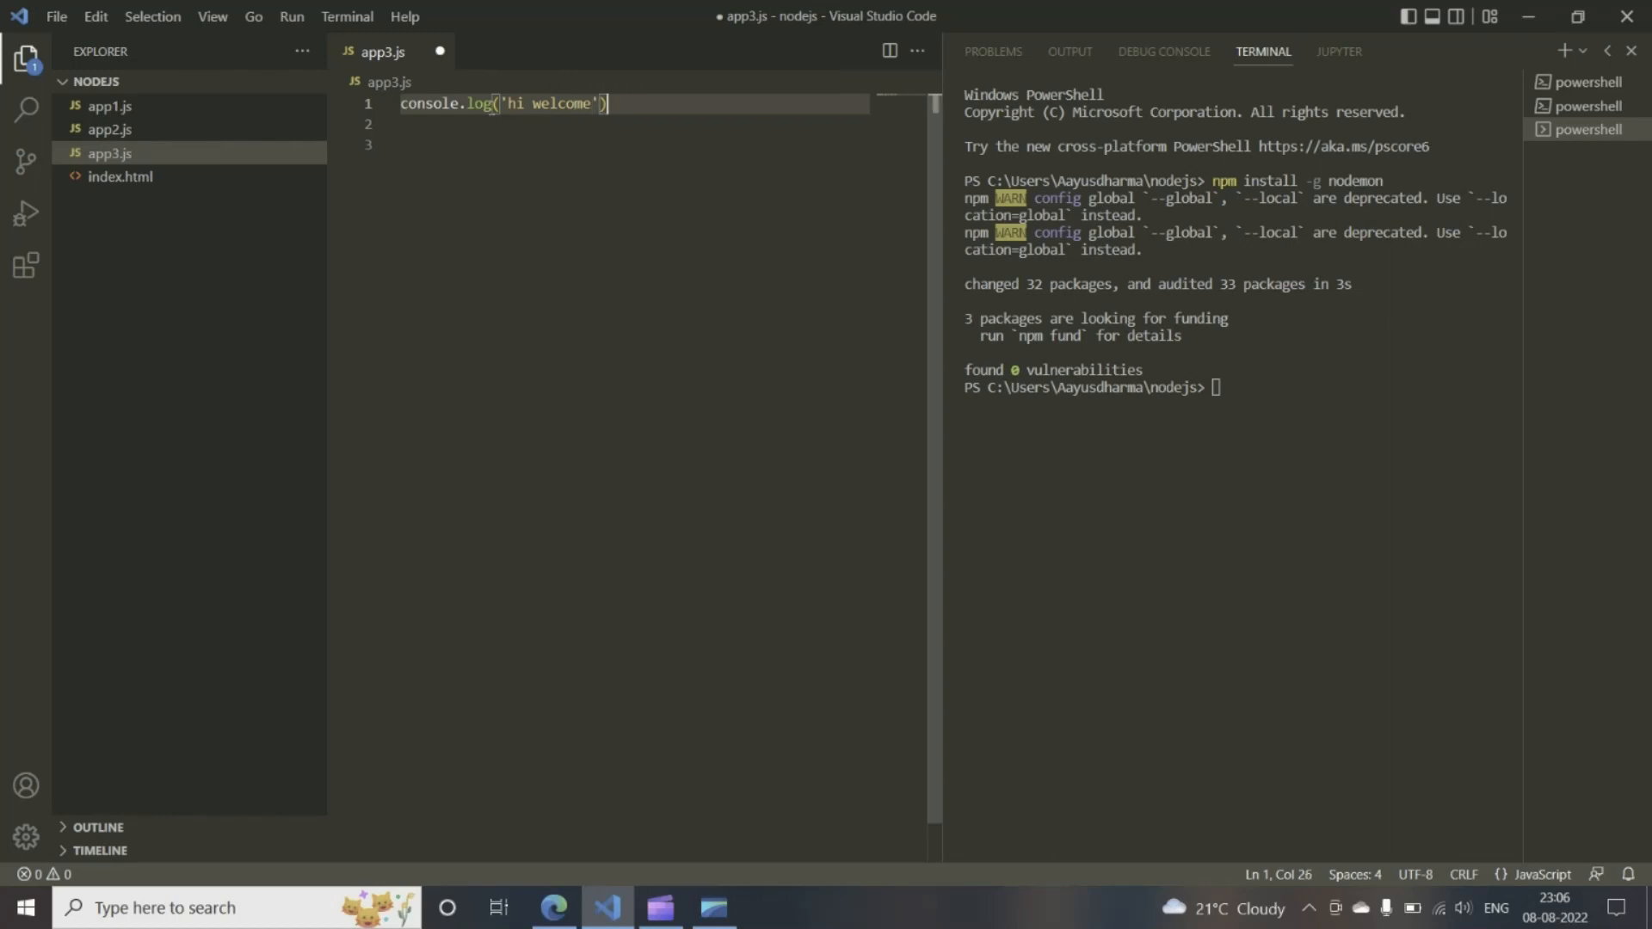
pyautogui.press('Enter')
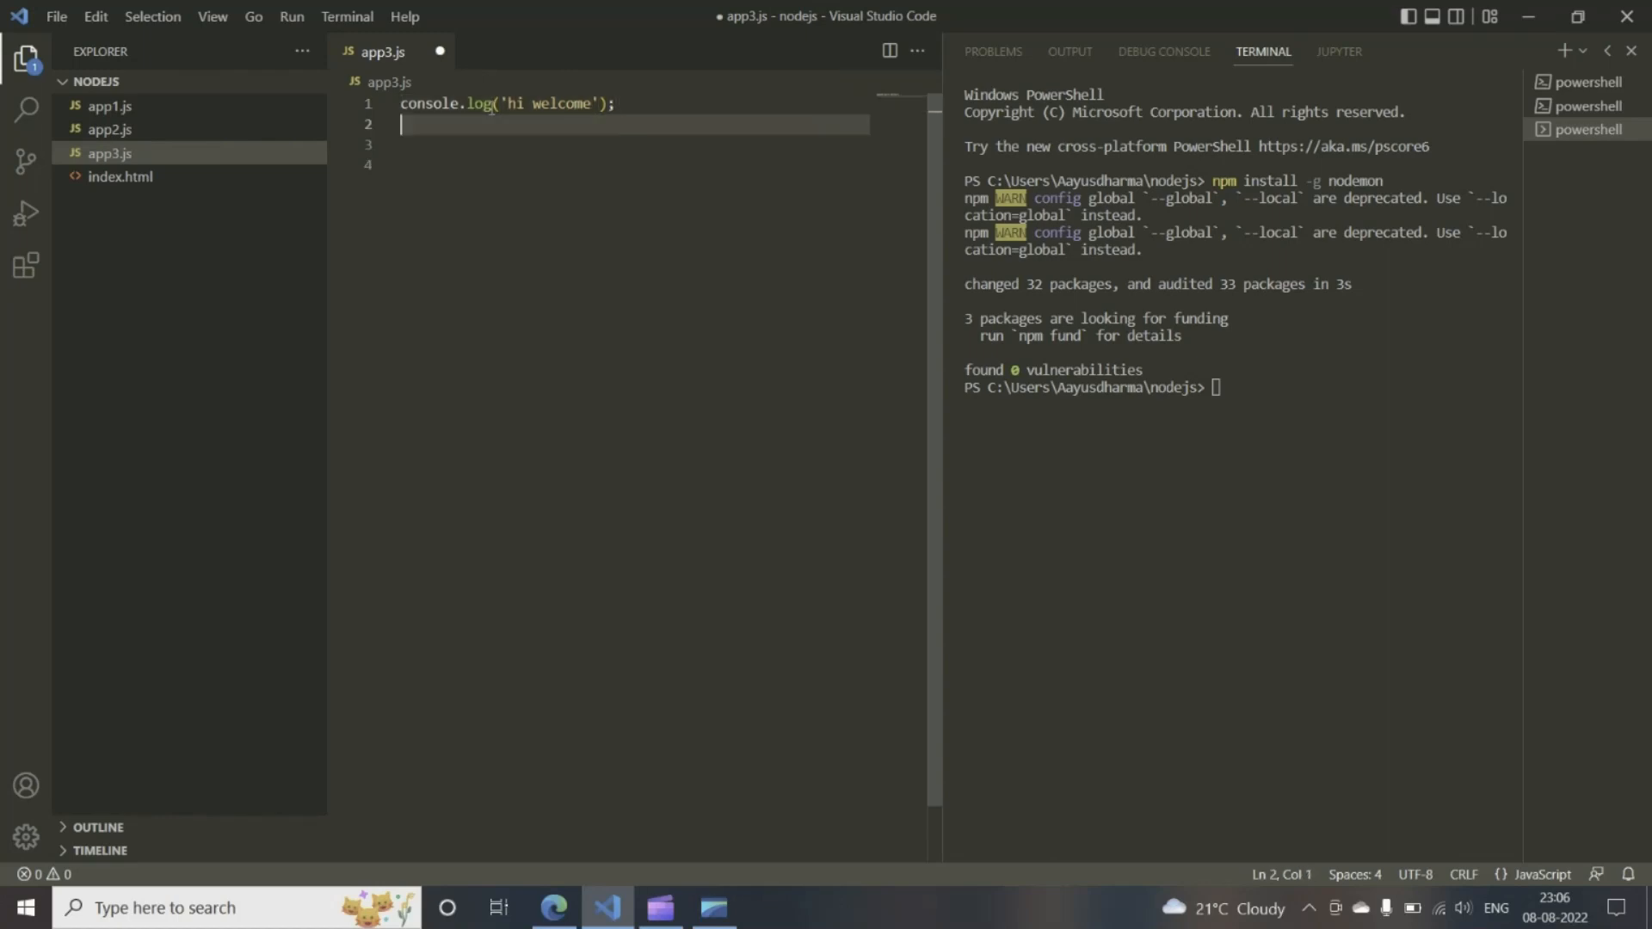
pyautogui.click(55, 15)
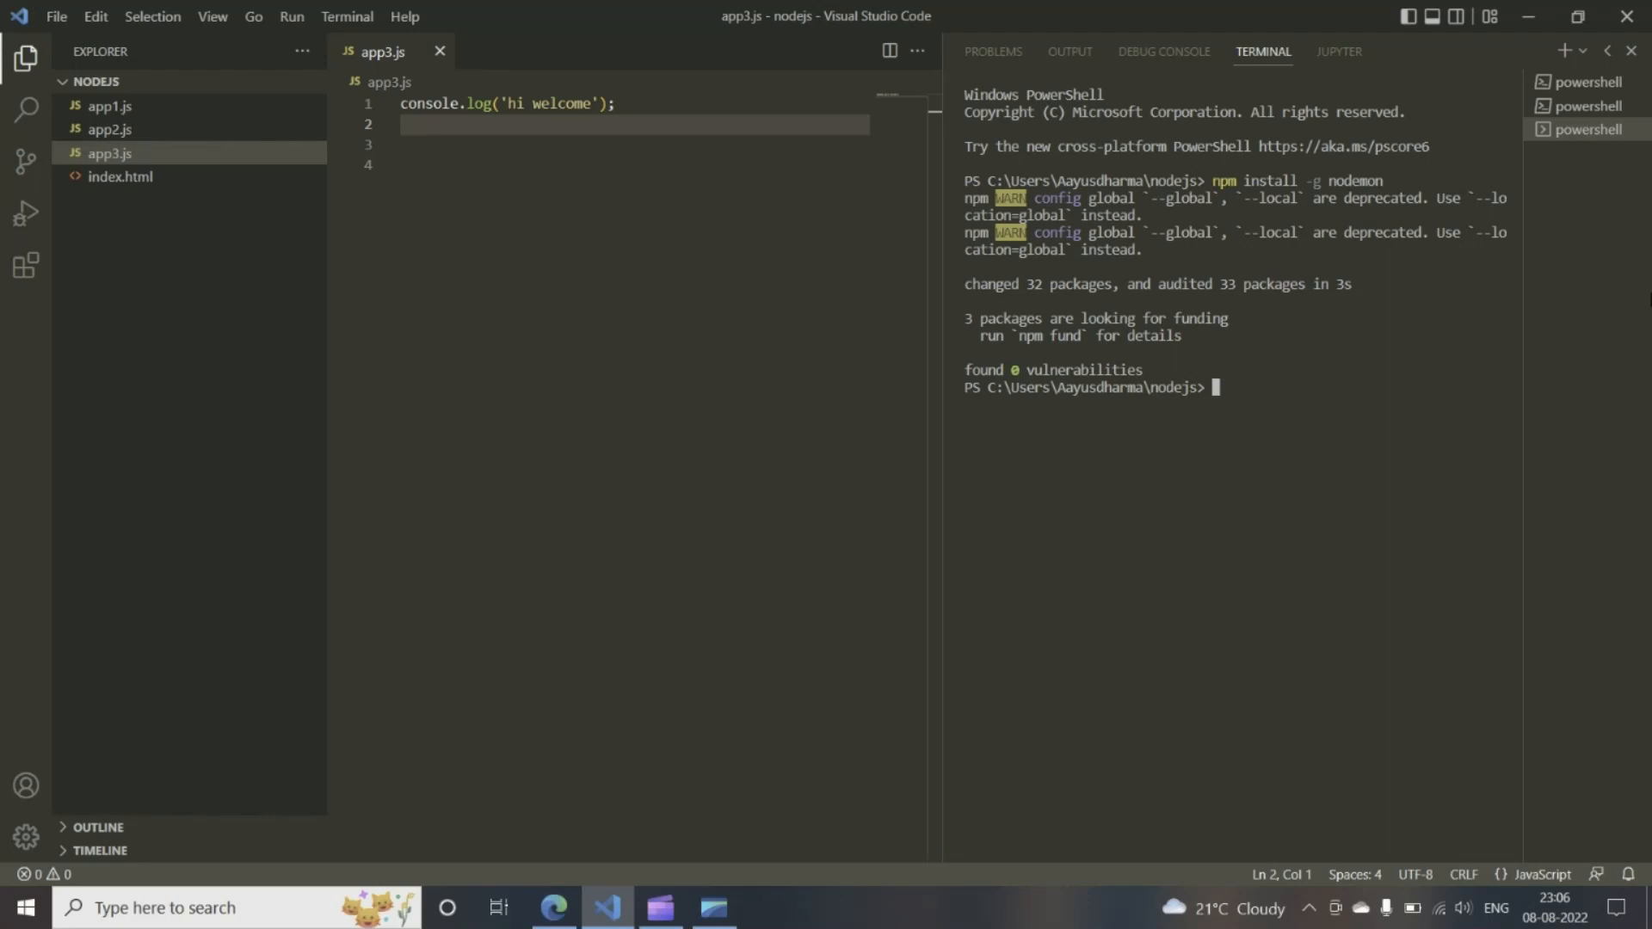
# Run 'nodemon app3.js' in the terminal so the script prints 'hi welcome' and is watched.
pyautogui.write('node')
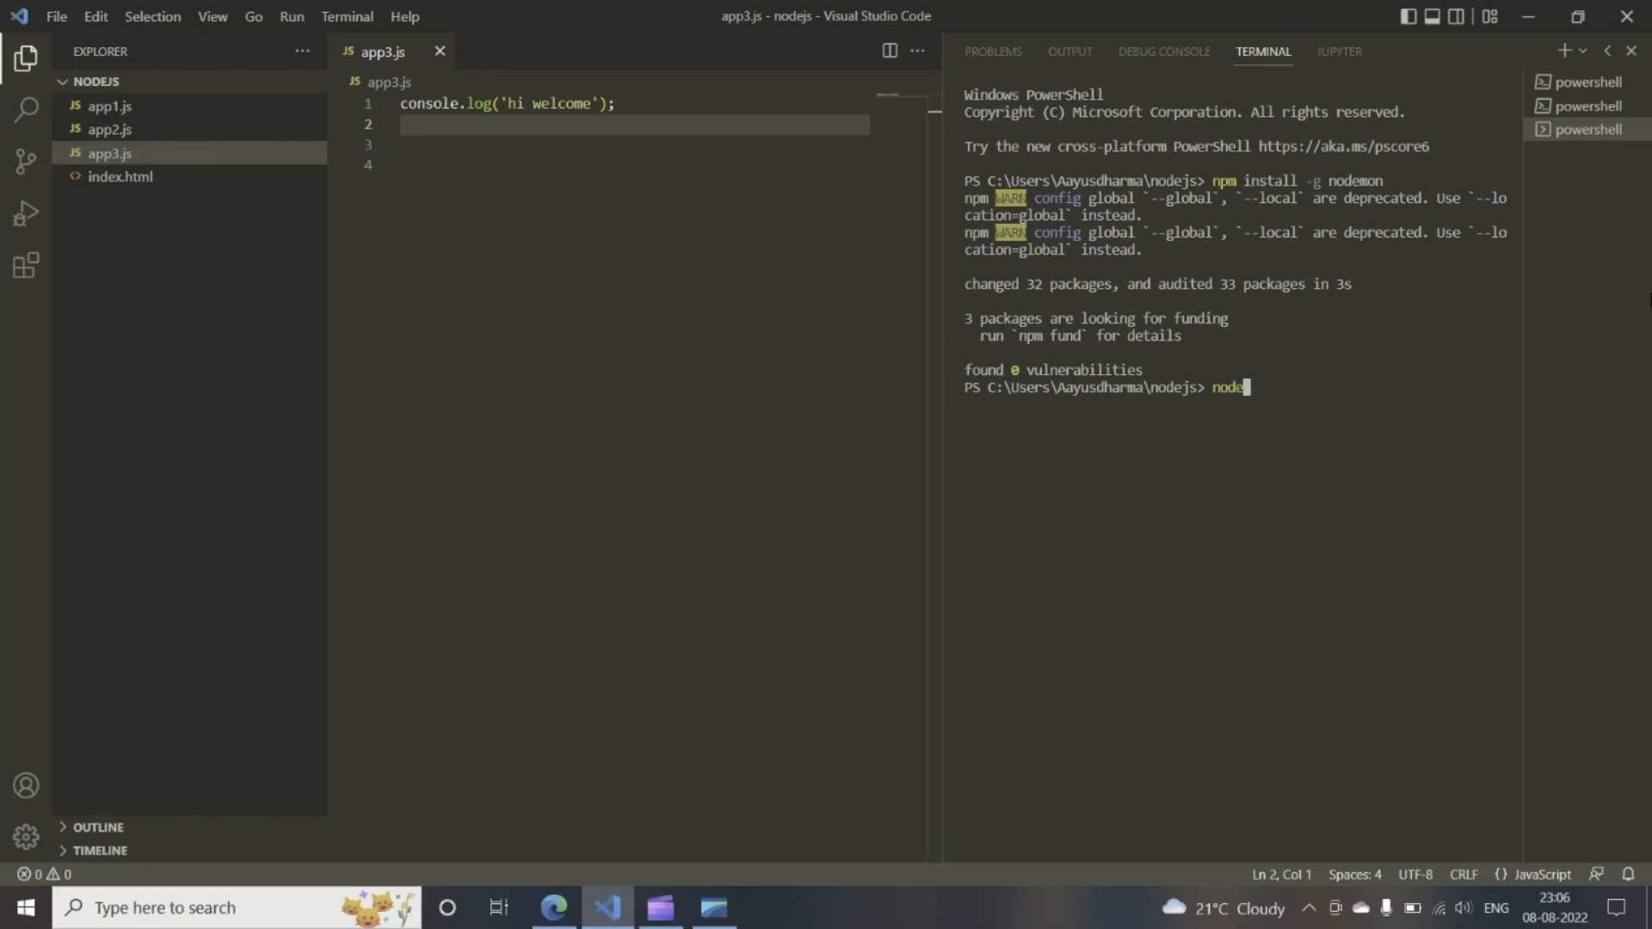
pyautogui.write('mon')
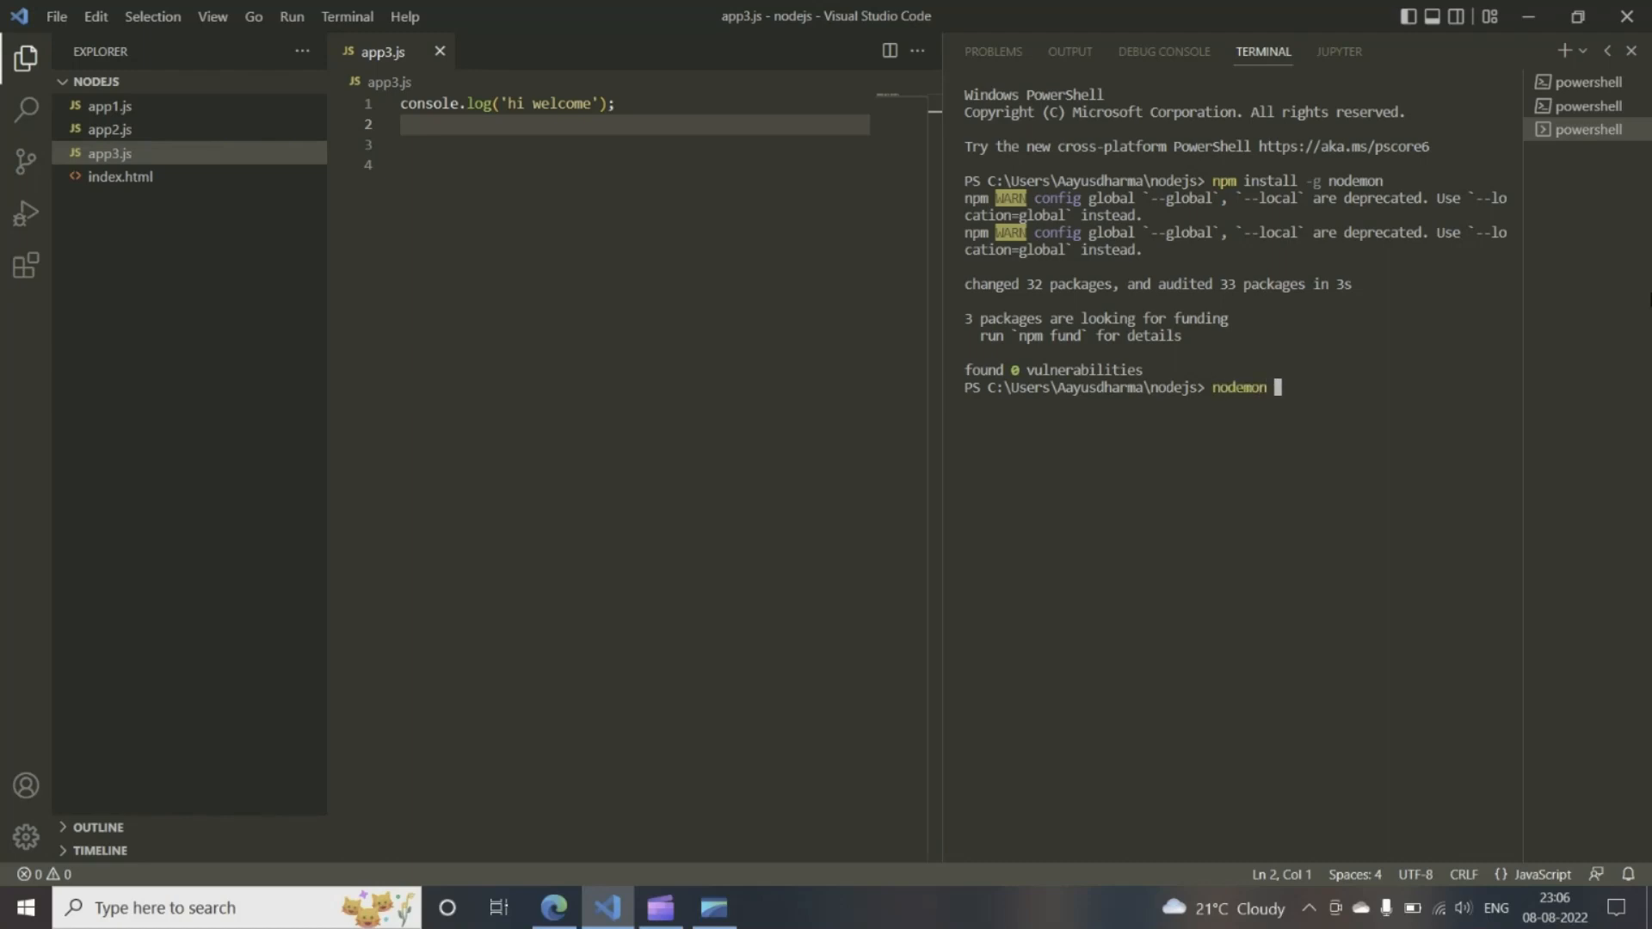
pyautogui.write('app3.js')
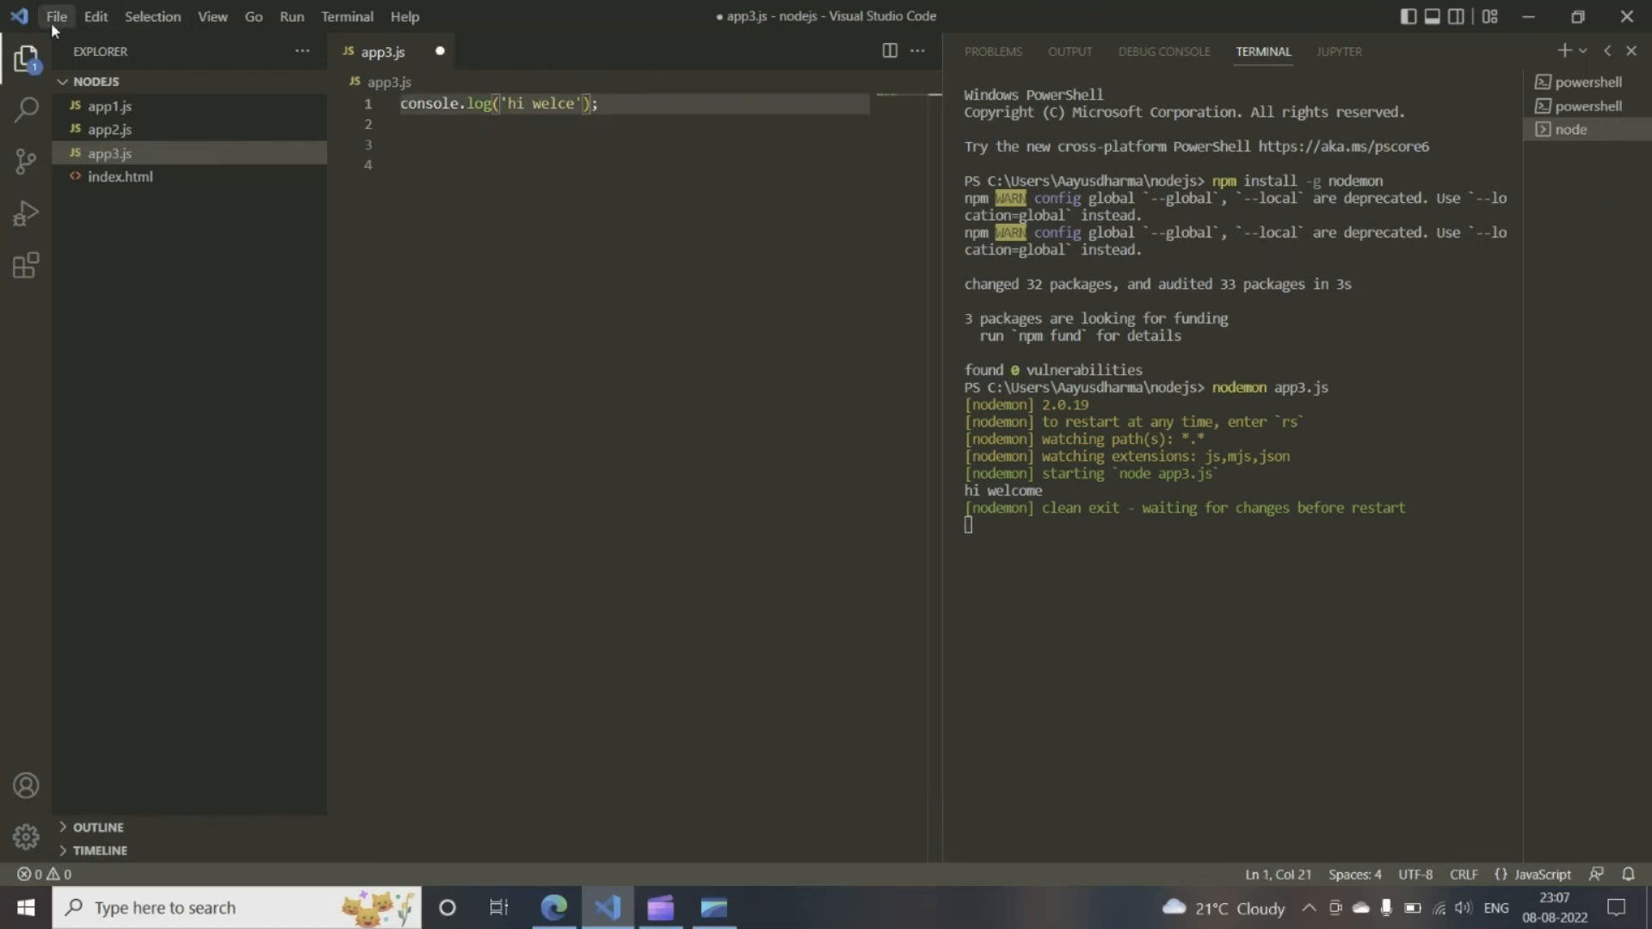
# Edit the logged string to 'hi welcomee shah', saving each change so nodemon reruns app3.js.
pyautogui.press('ctrl+s')
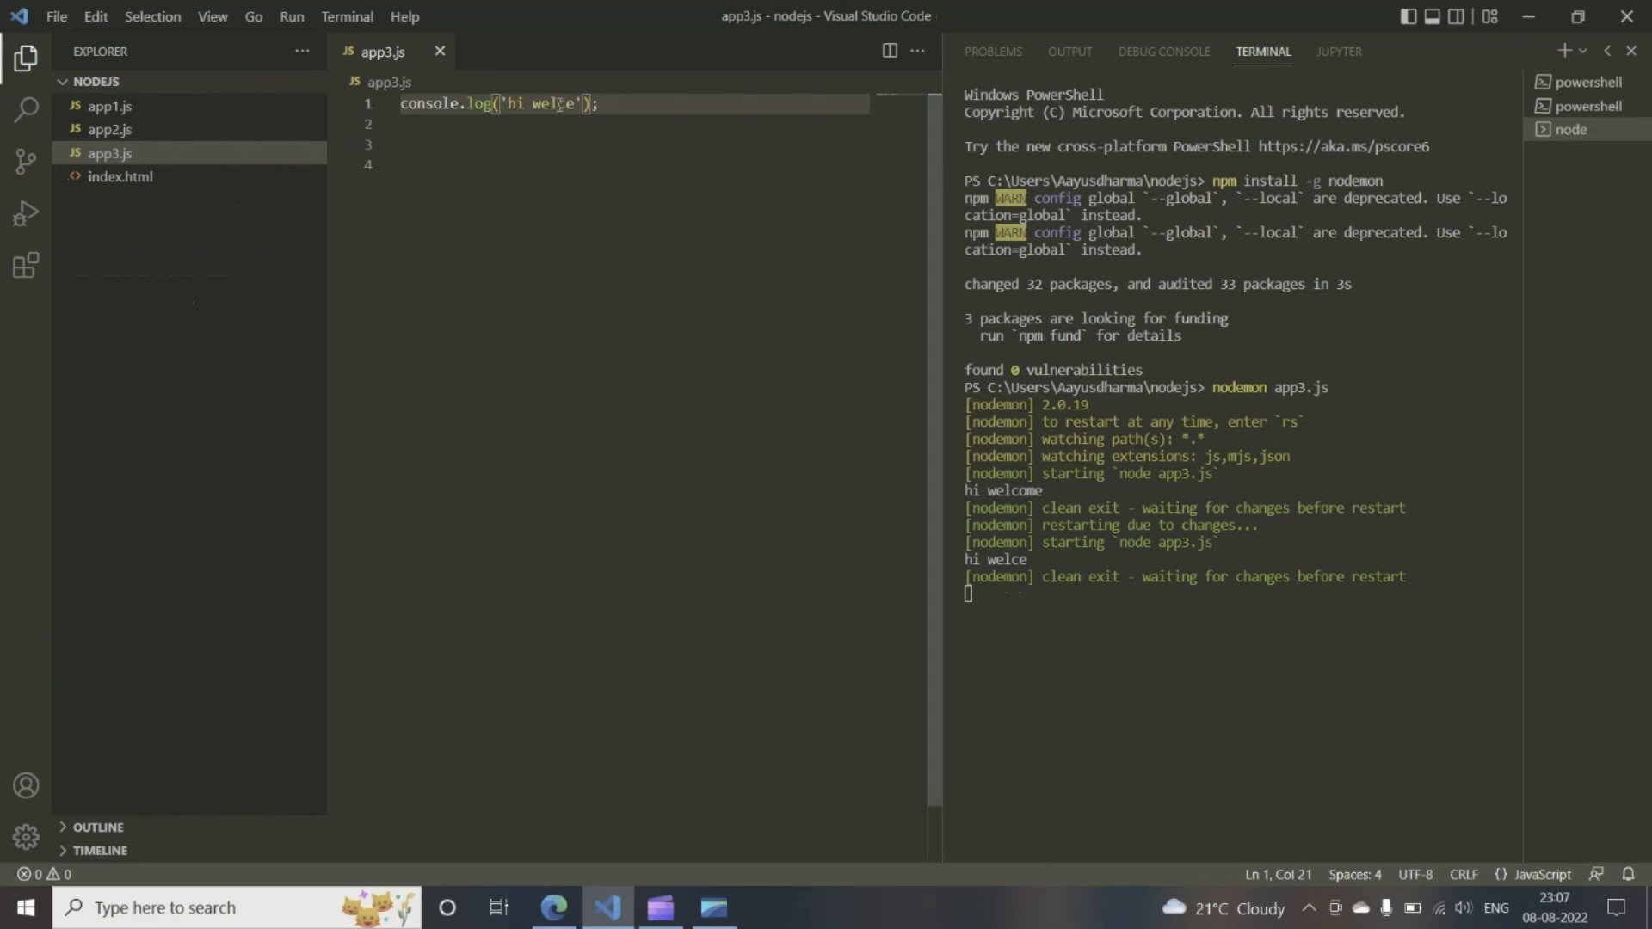
pyautogui.write('omee')
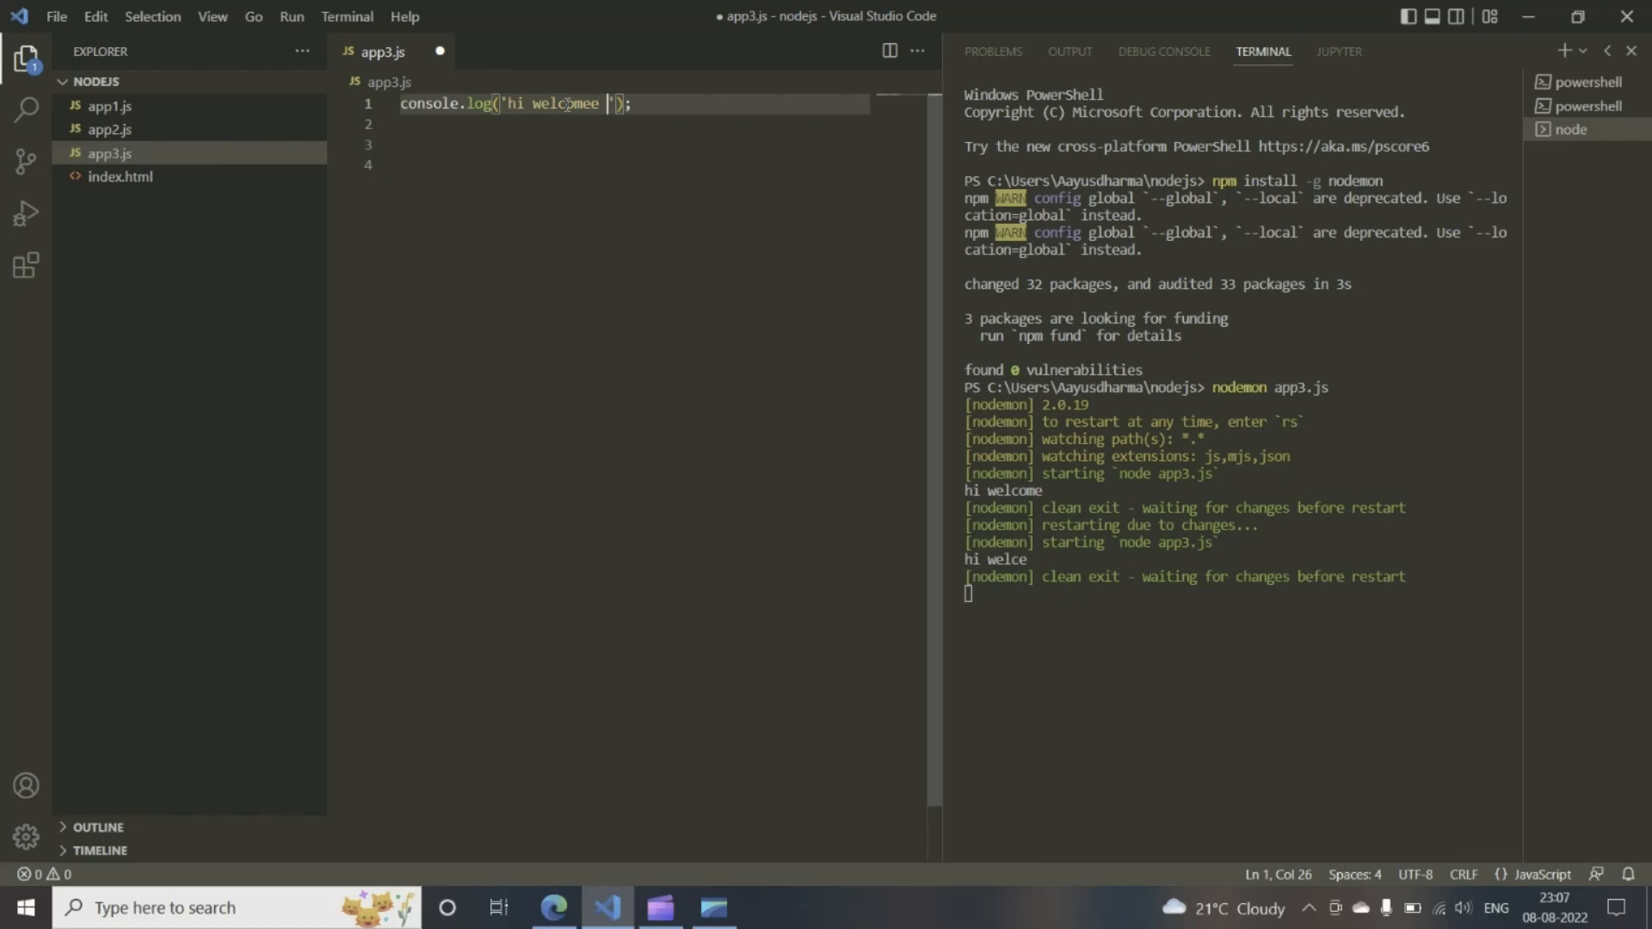
pyautogui.write('sha')
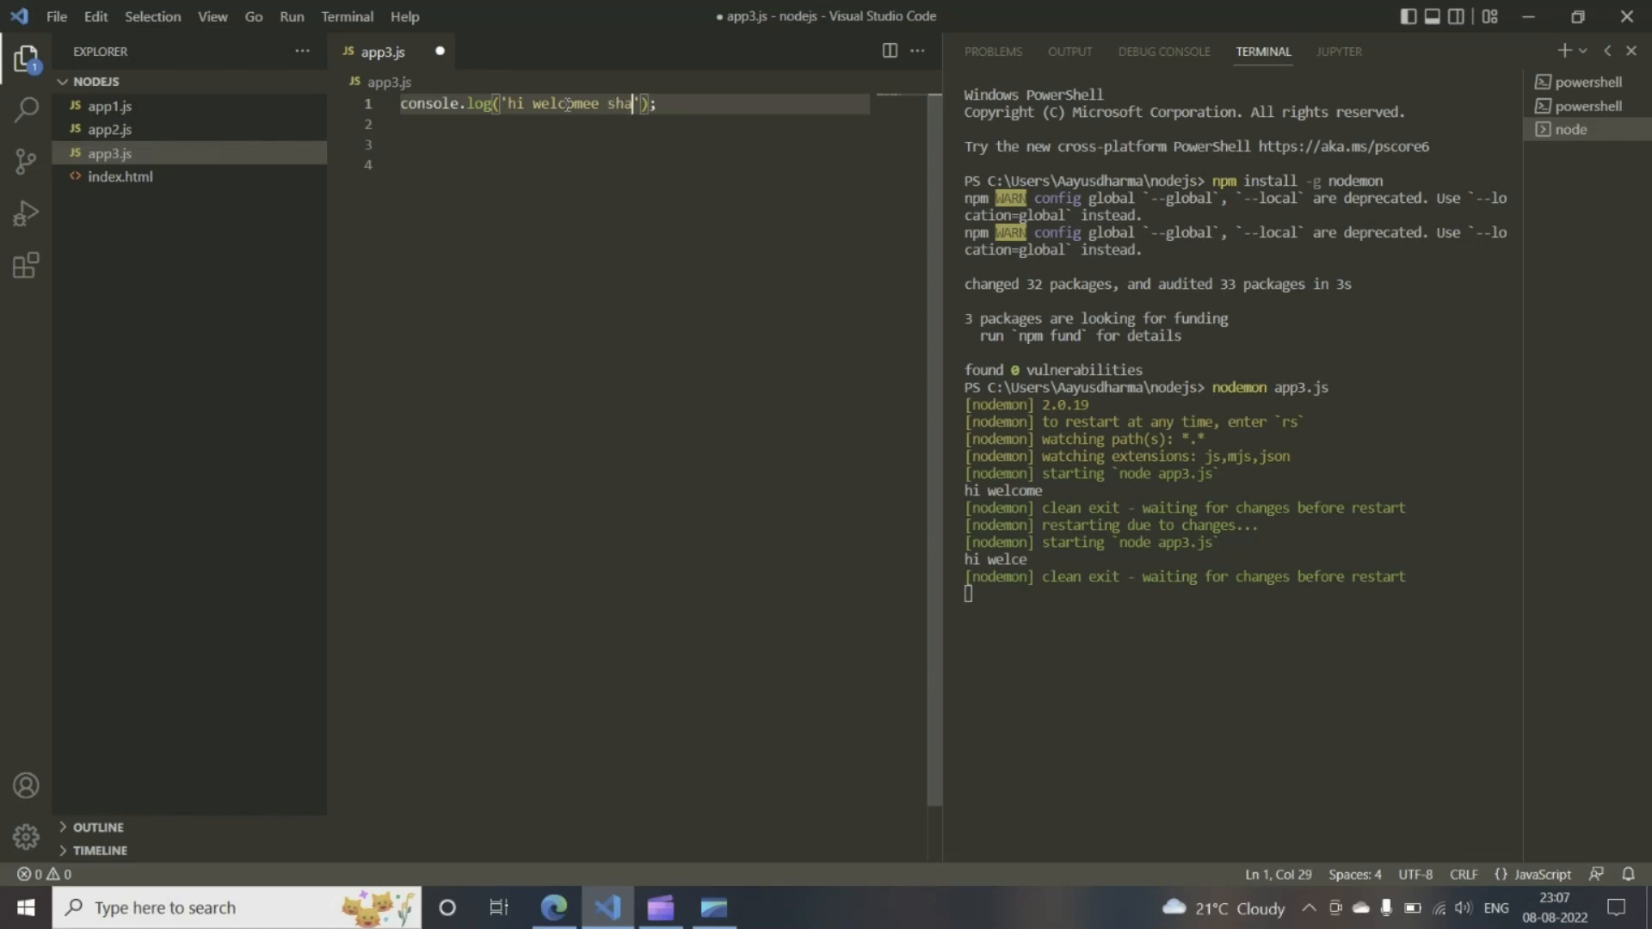
pyautogui.click(55, 16)
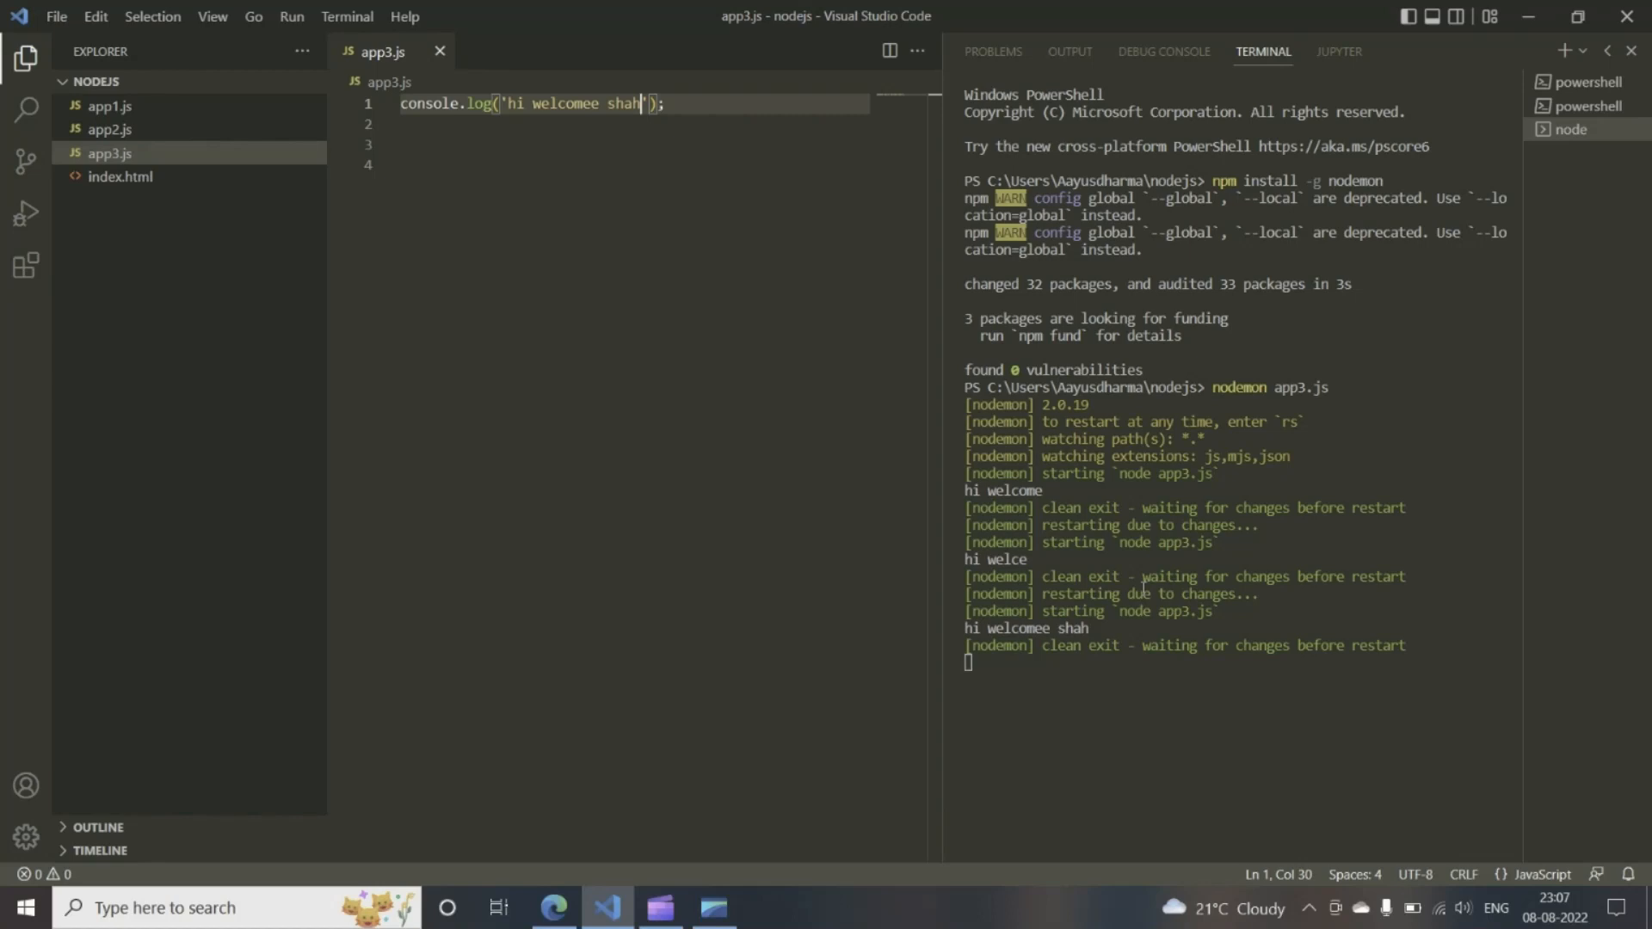
pyautogui.moveTo(1143, 596)
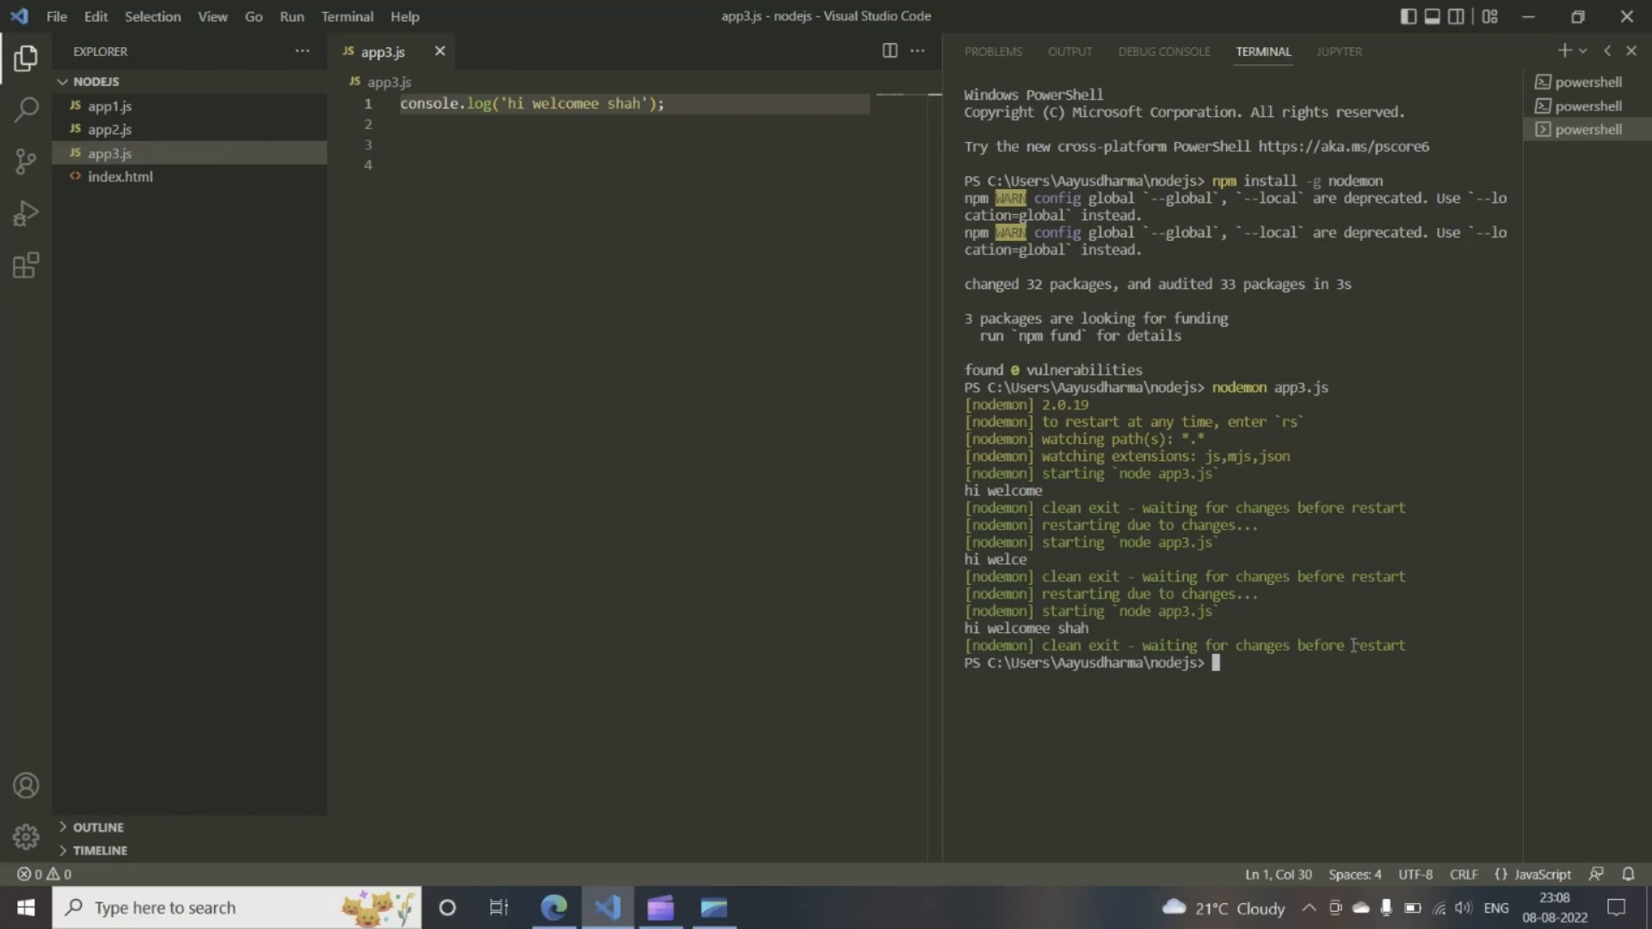
# Run 'npm config get prefix' to show the AppData Roaming npm global folder.
pyautogui.write('npm')
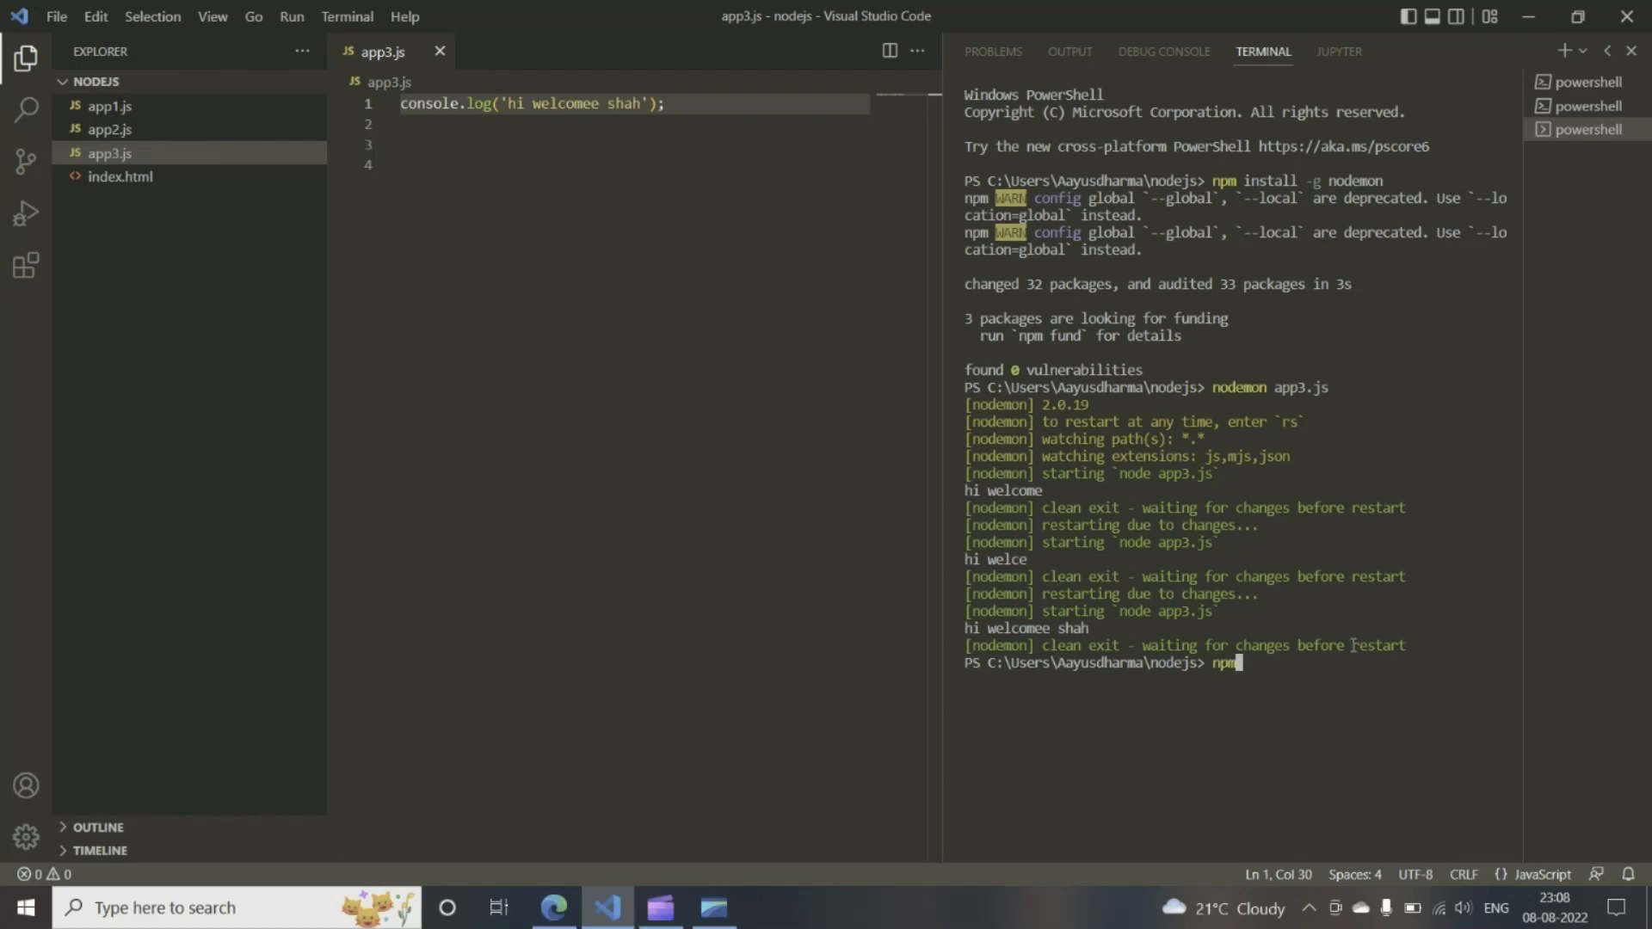
pyautogui.write('c')
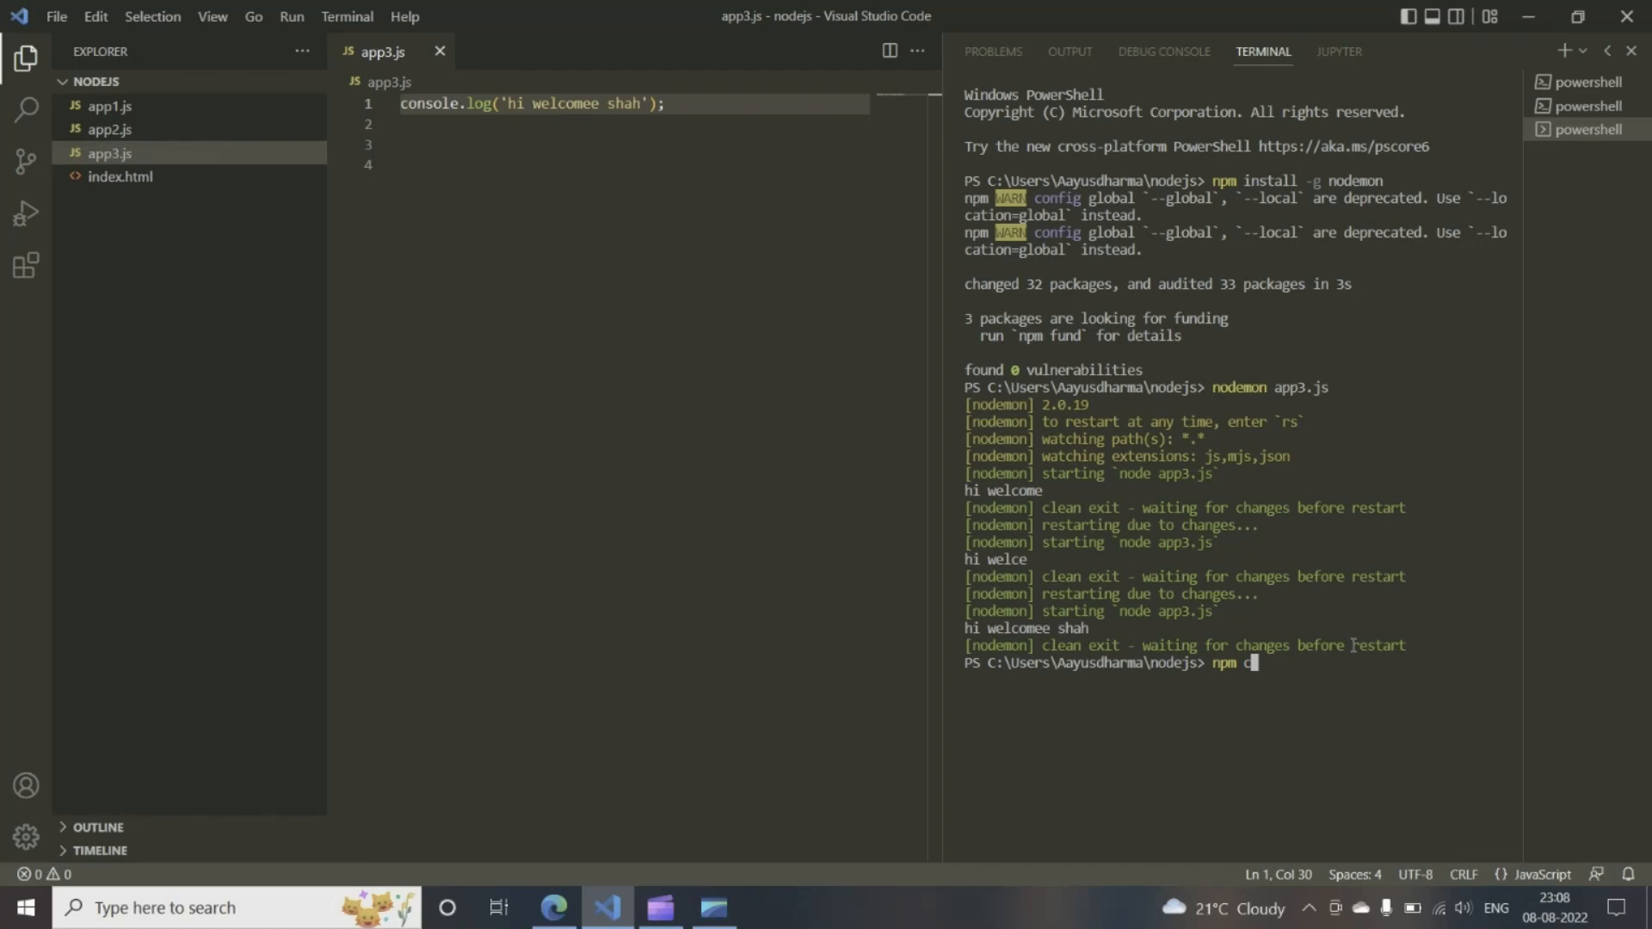
pyautogui.write('onfig')
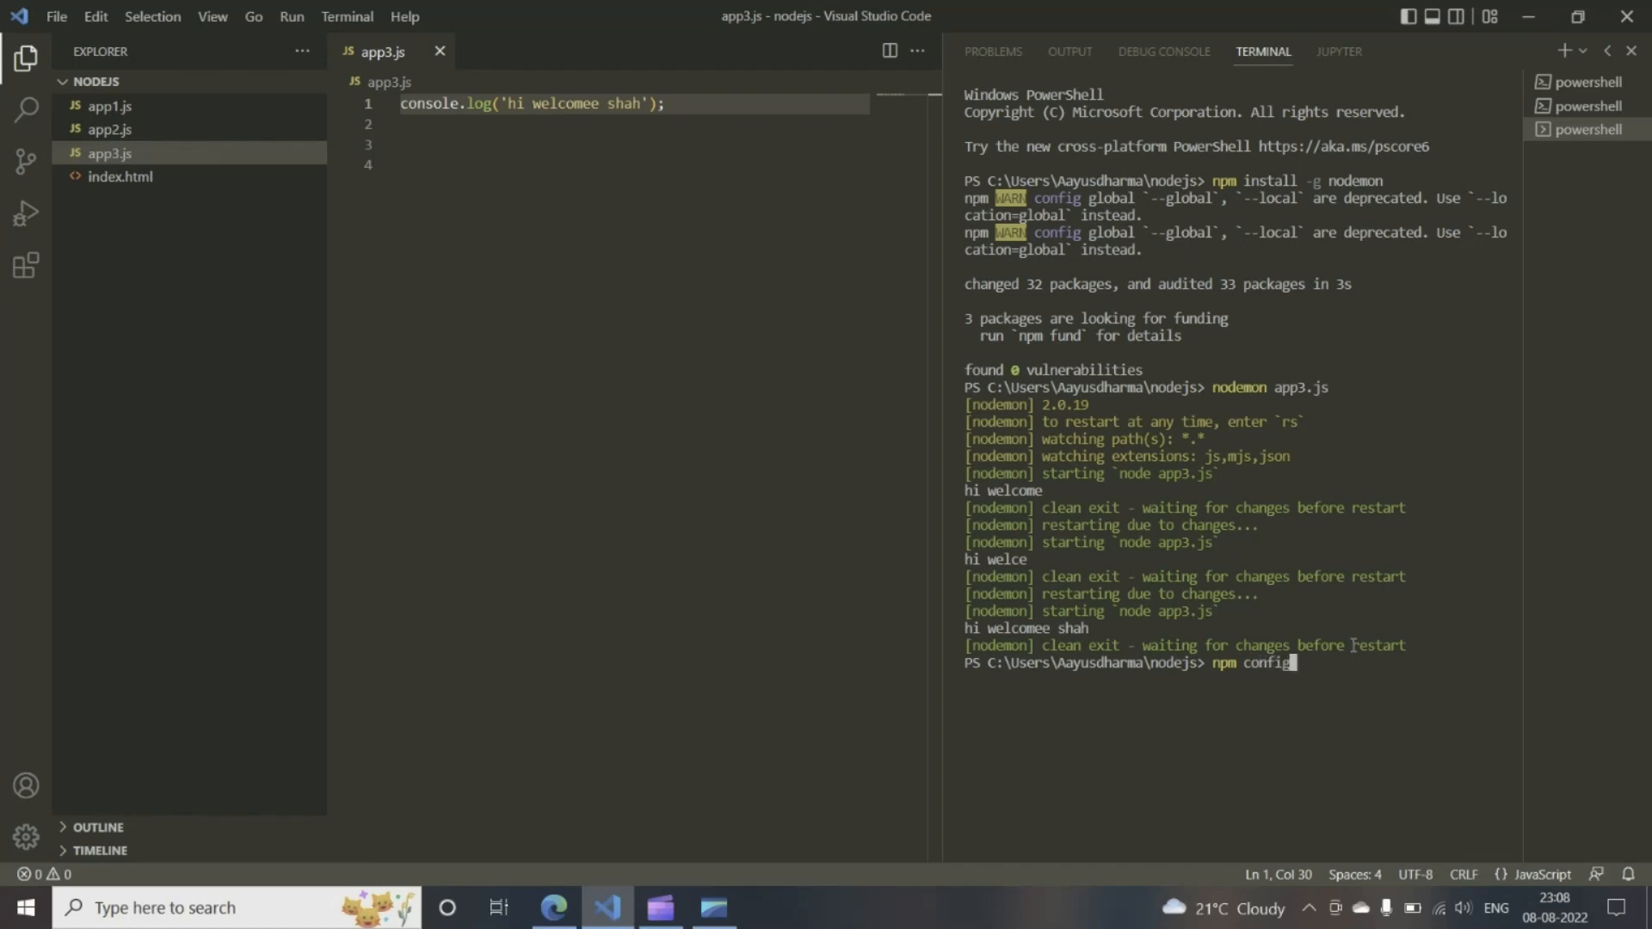
pyautogui.write('get prefi')
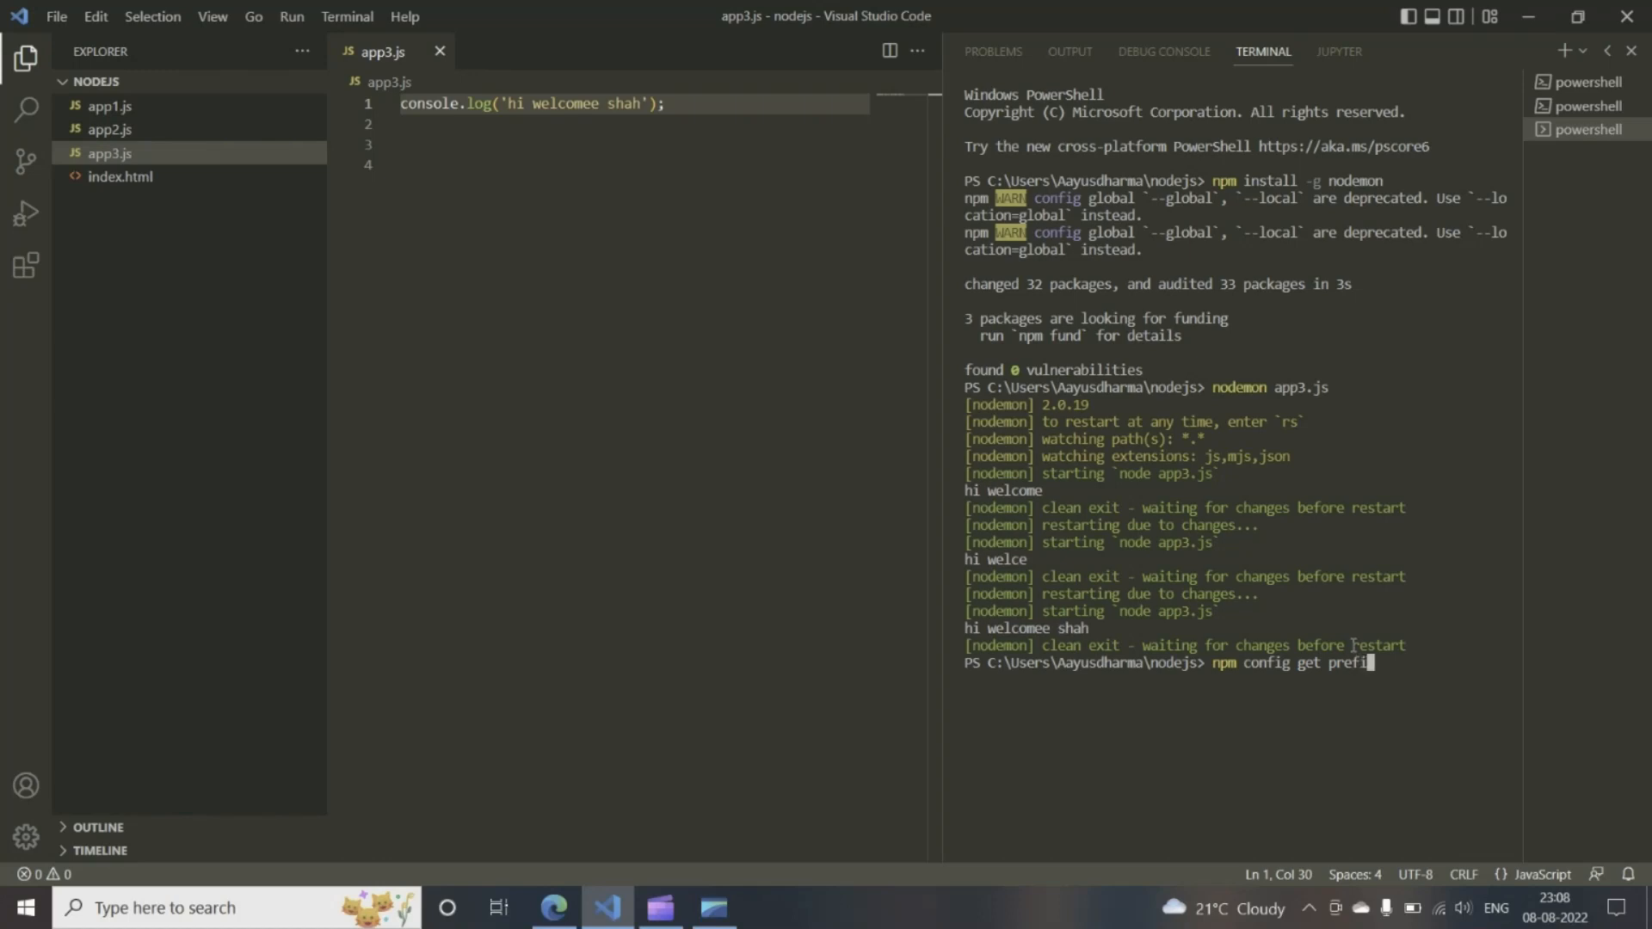
pyautogui.write('x')
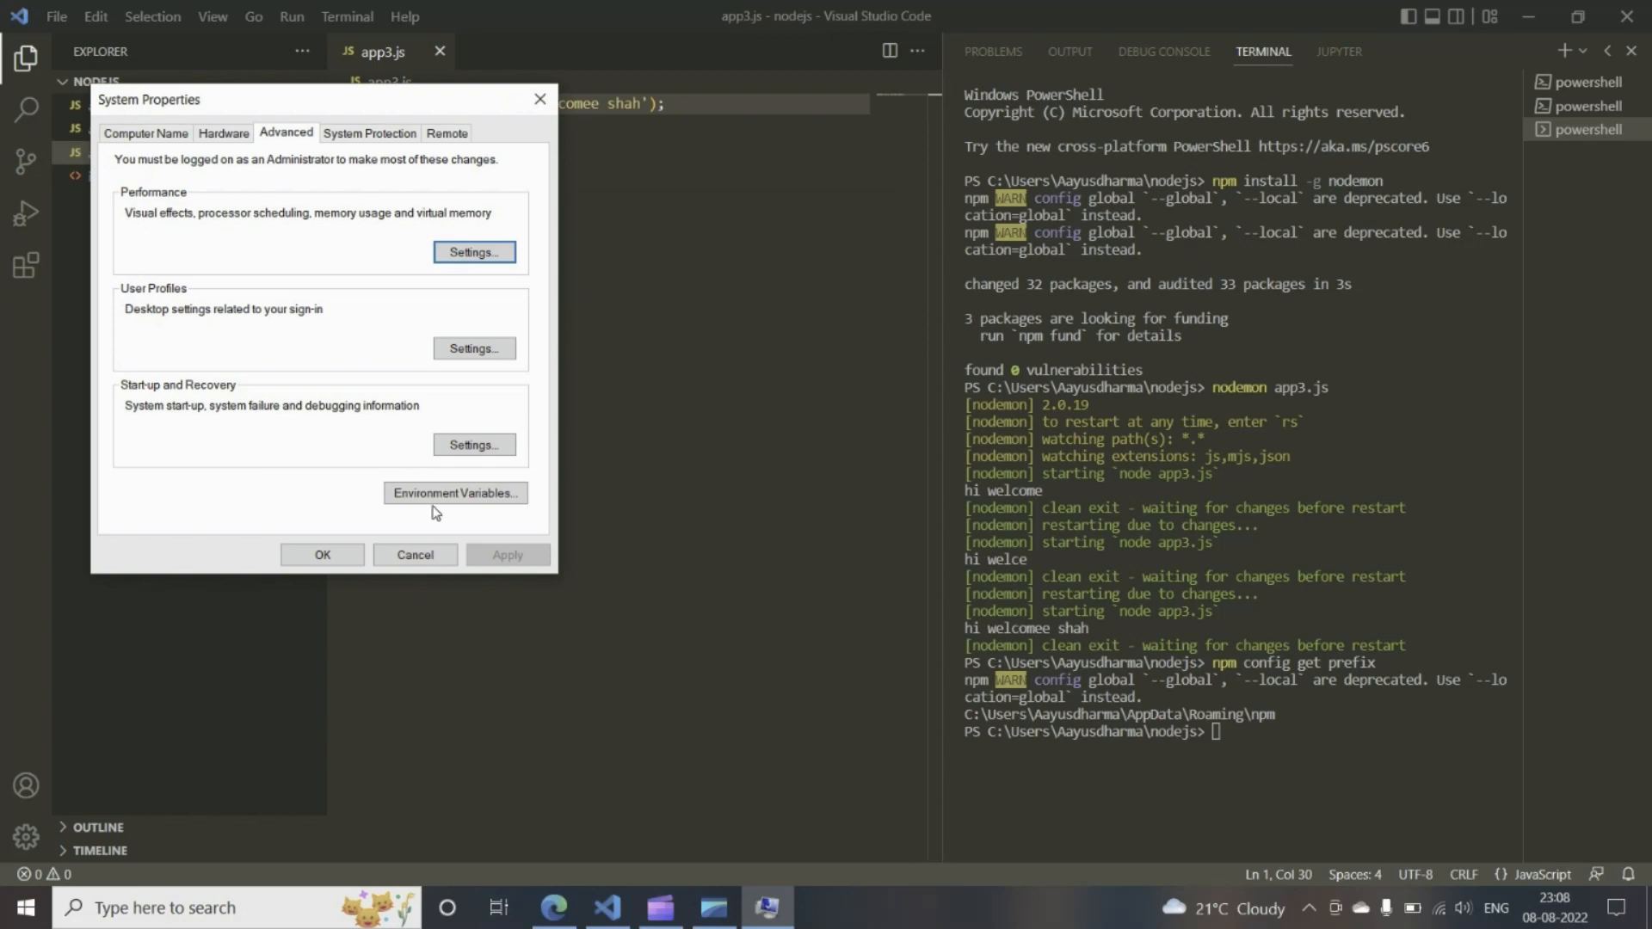
# In Environment Variables, confirm the user Path lists AppData\Roaming\npm and accept it.
pyautogui.click(454, 494)
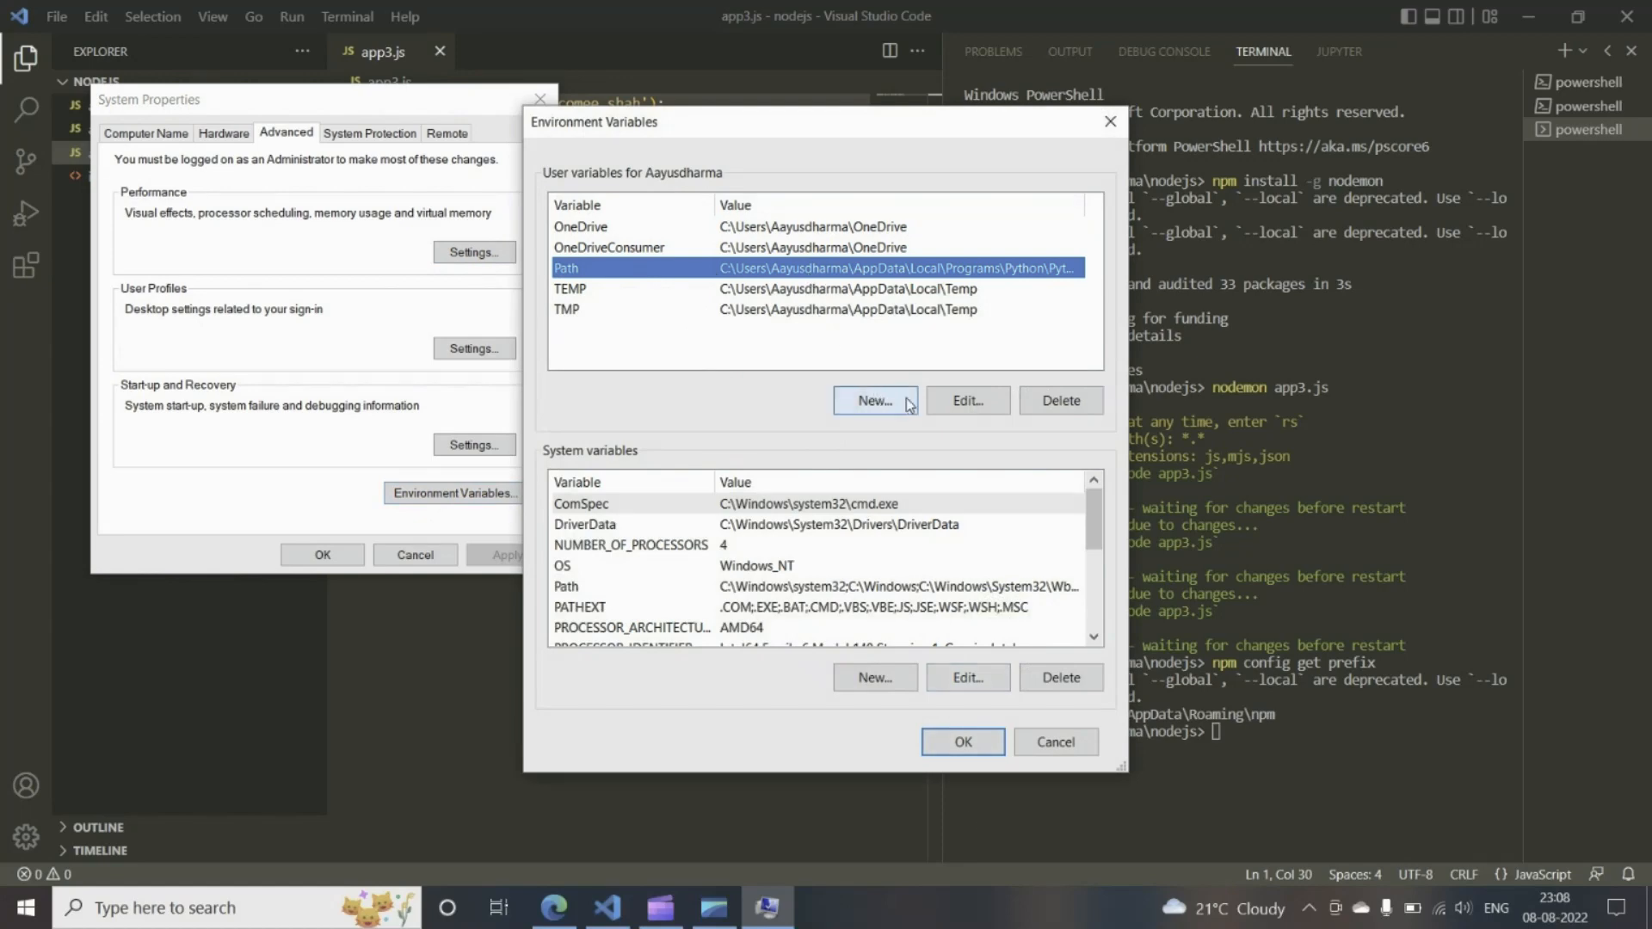
pyautogui.click(965, 401)
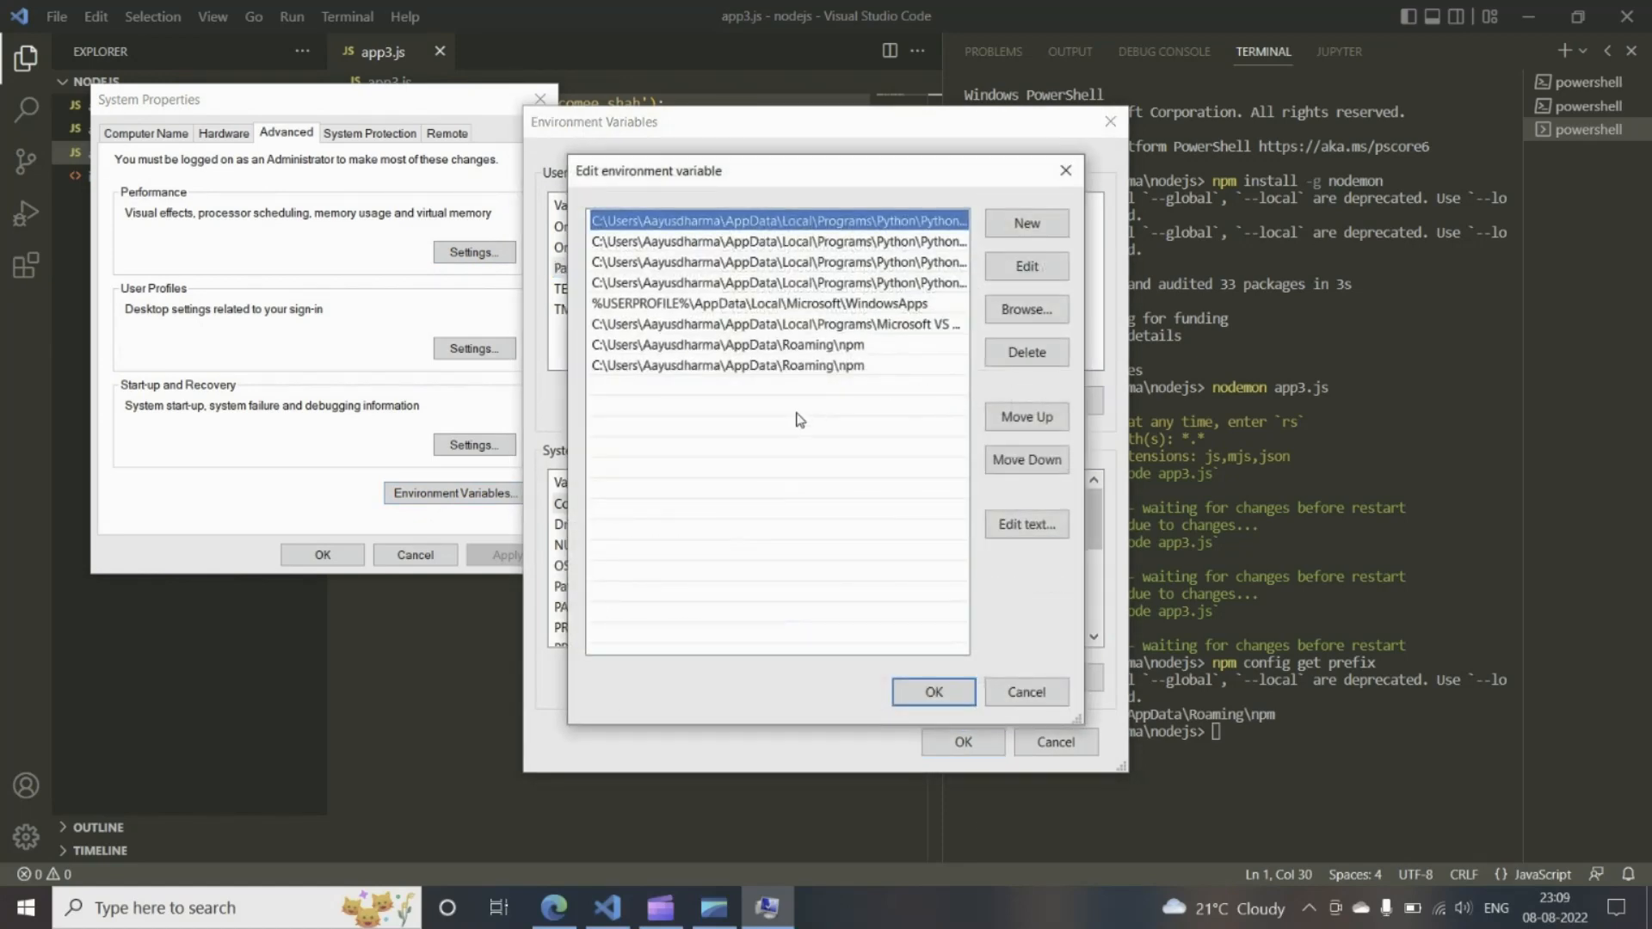
pyautogui.moveTo(778, 363)
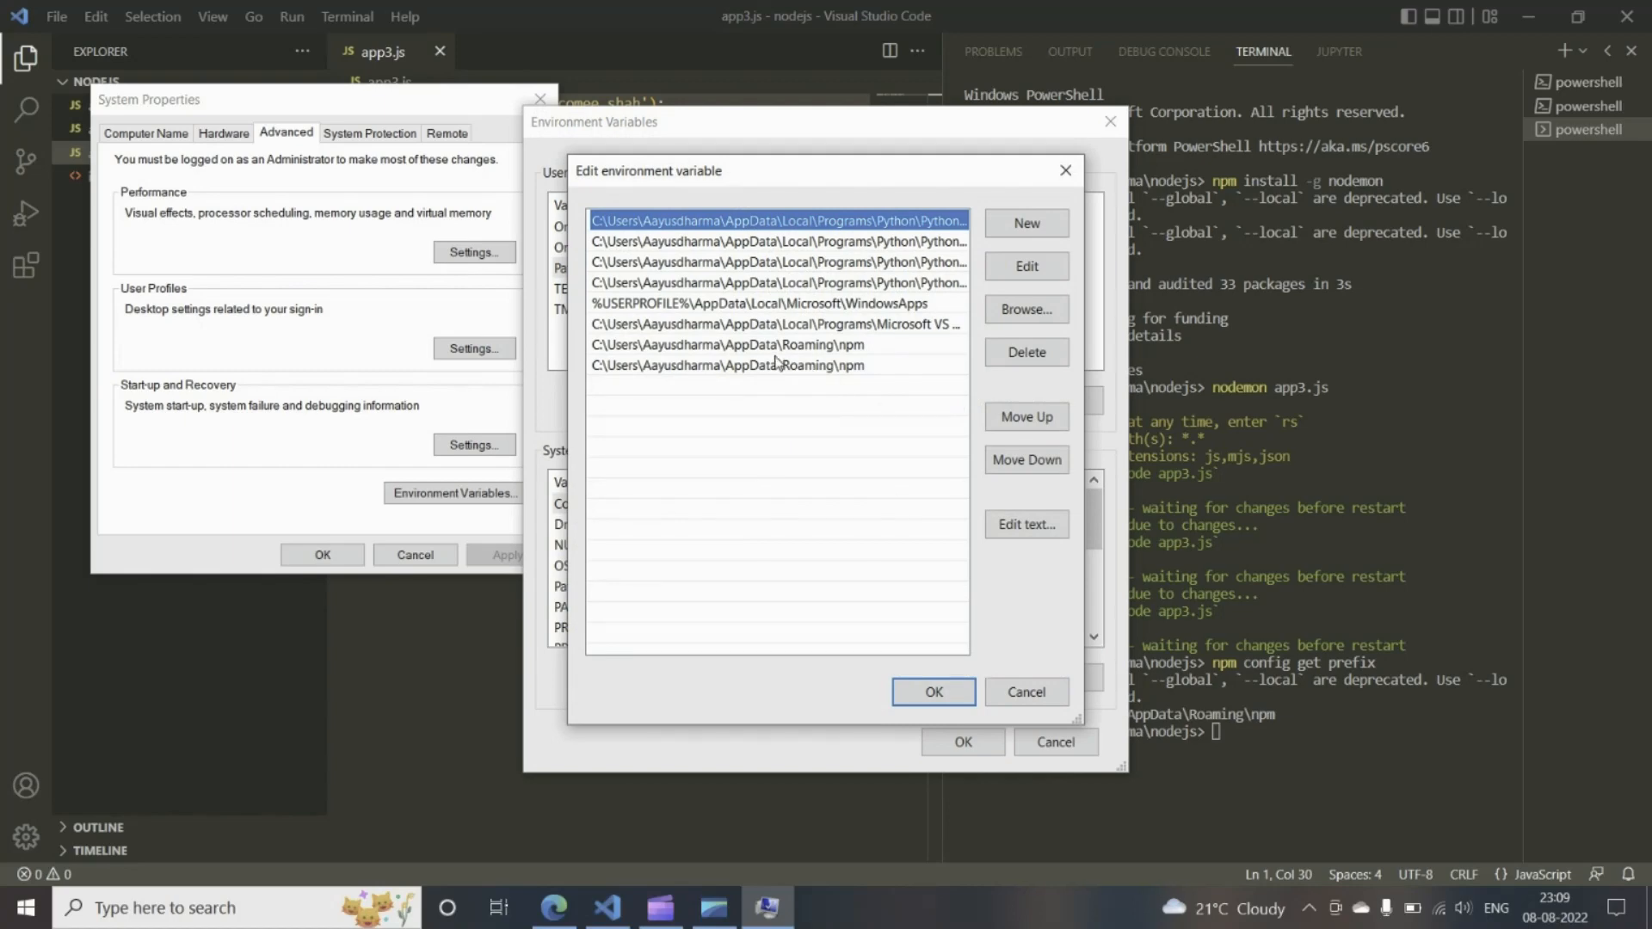
pyautogui.click(738, 344)
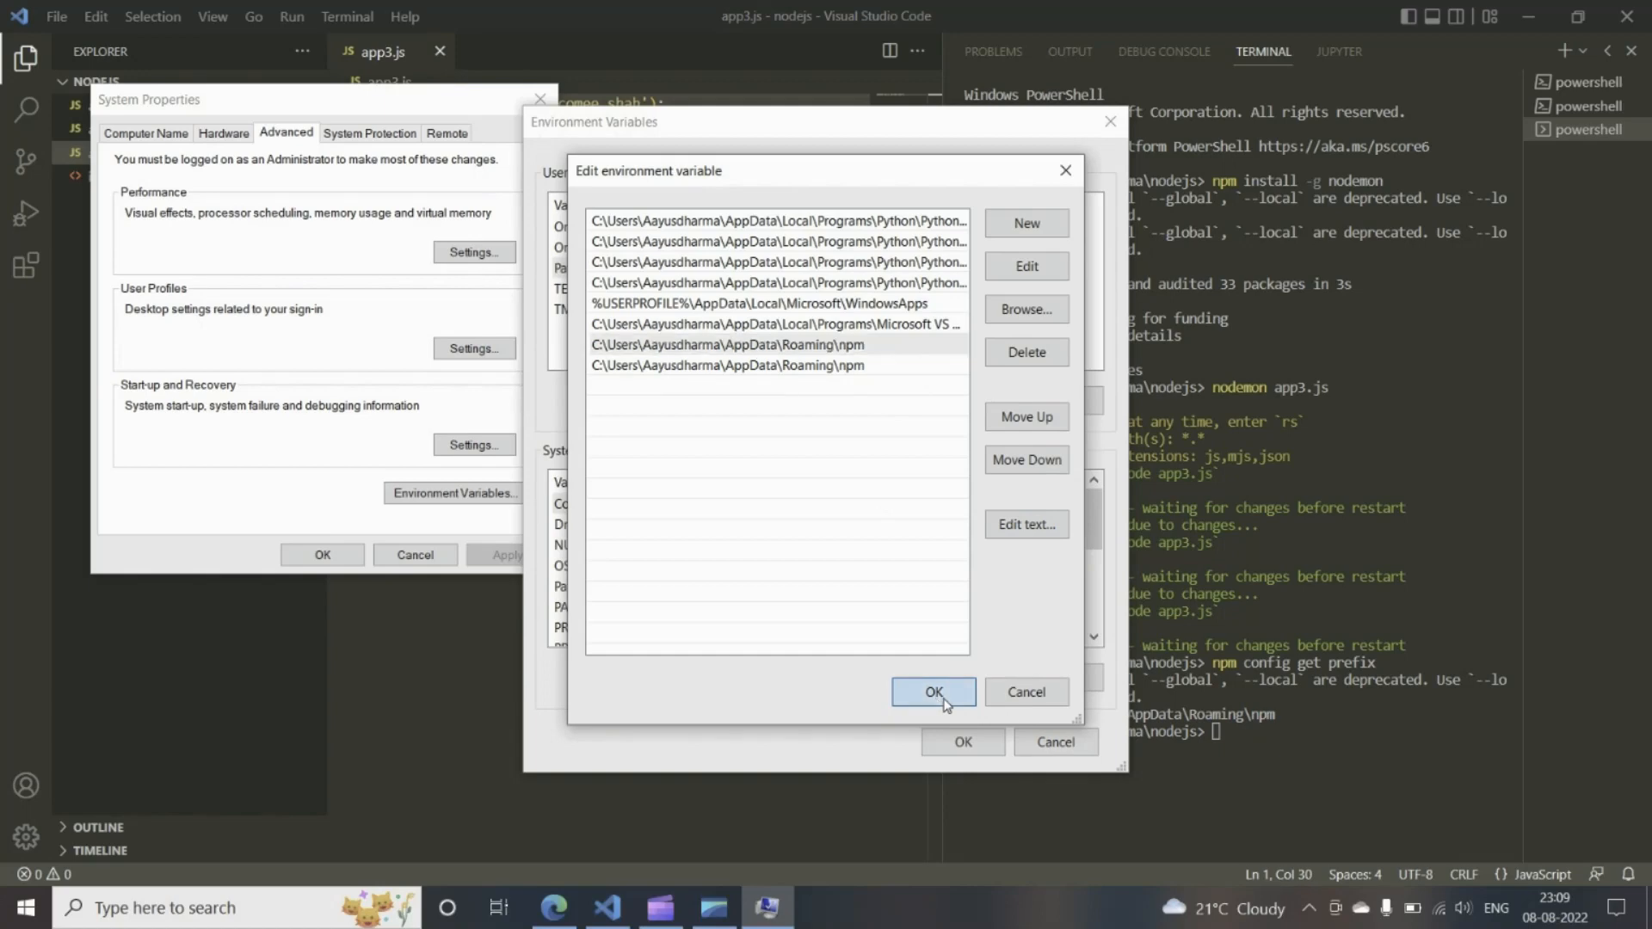
pyautogui.click(931, 692)
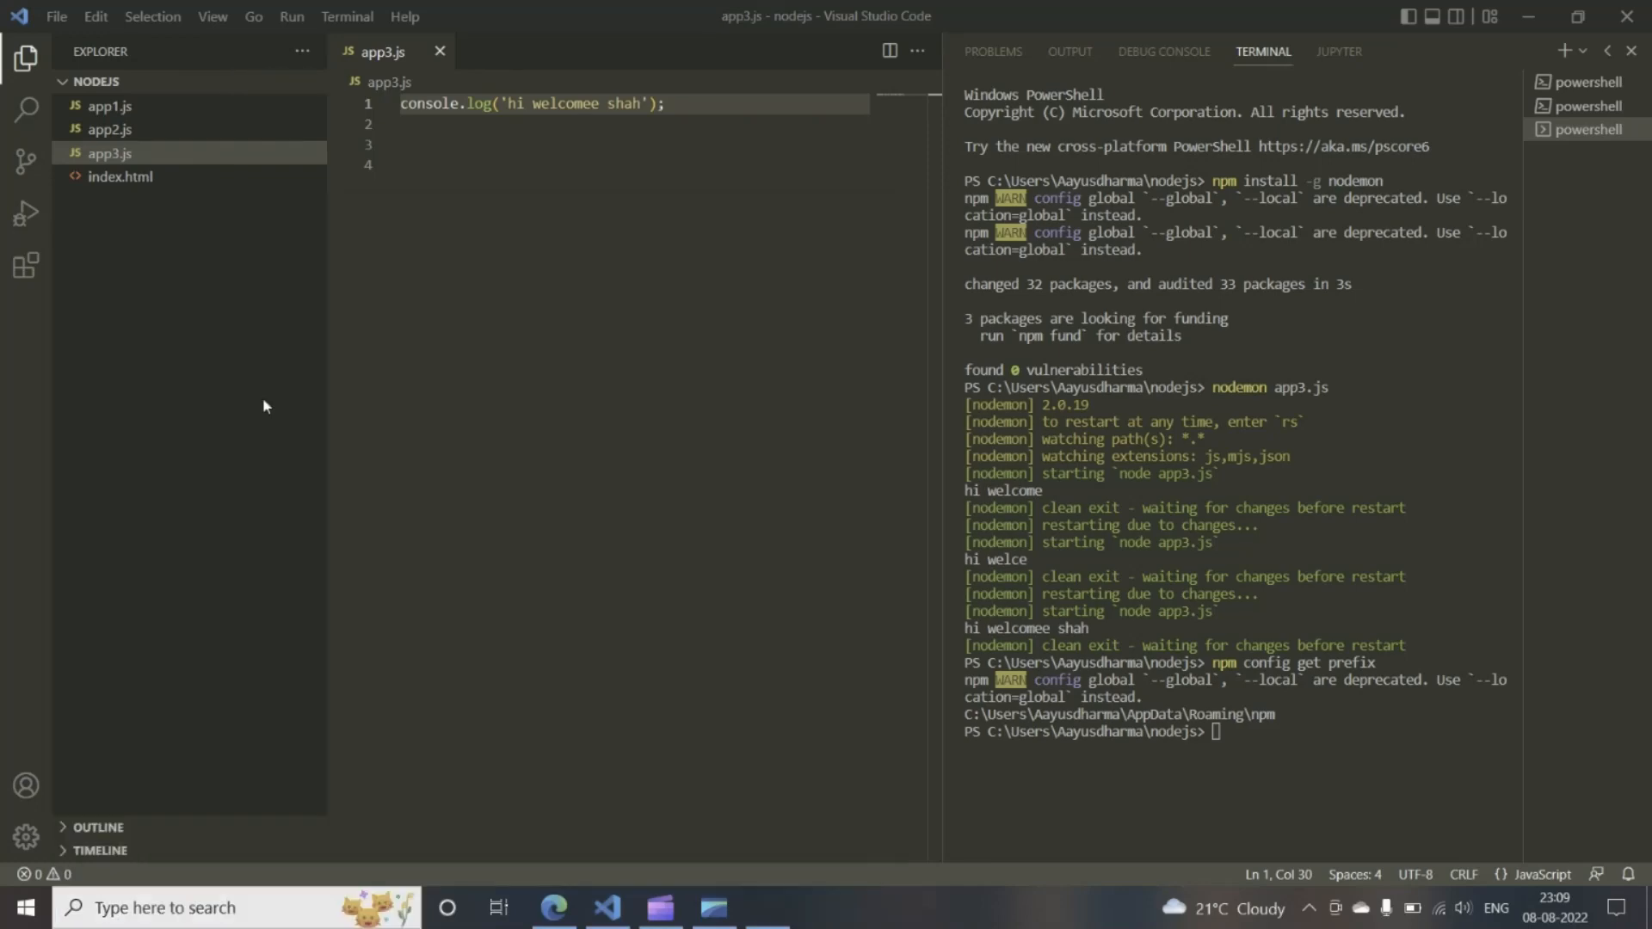
# In a separate PowerShell window run Get-ExecutionPolicy and highlight the Unrestricted result.
pyautogui.click(766, 907)
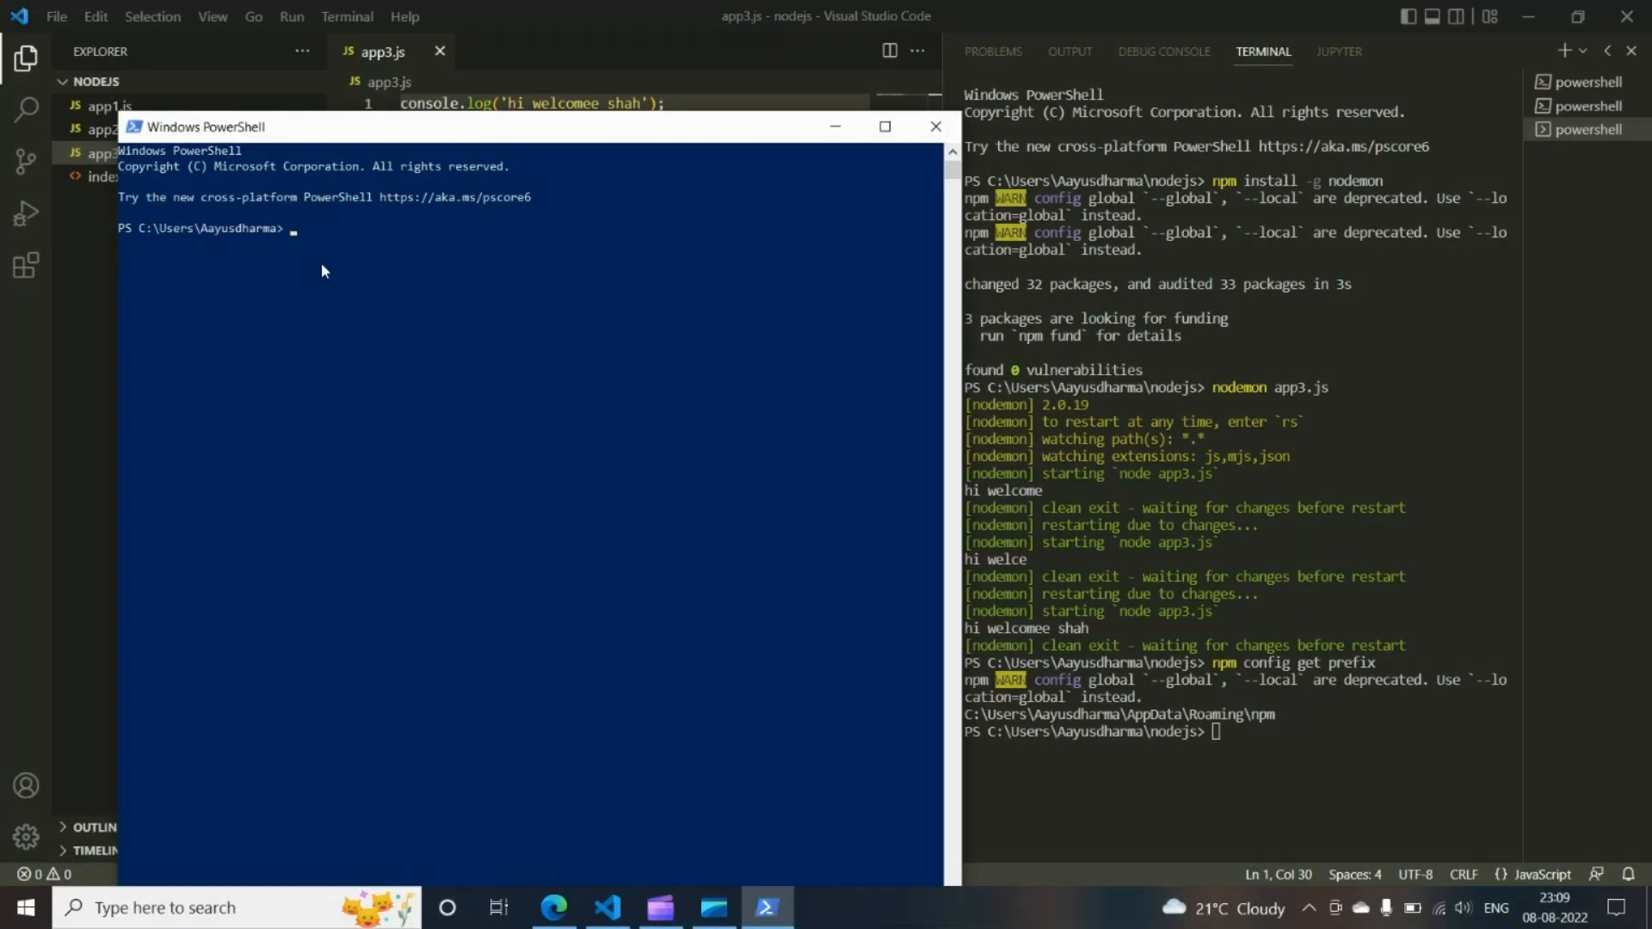
pyautogui.write('Get')
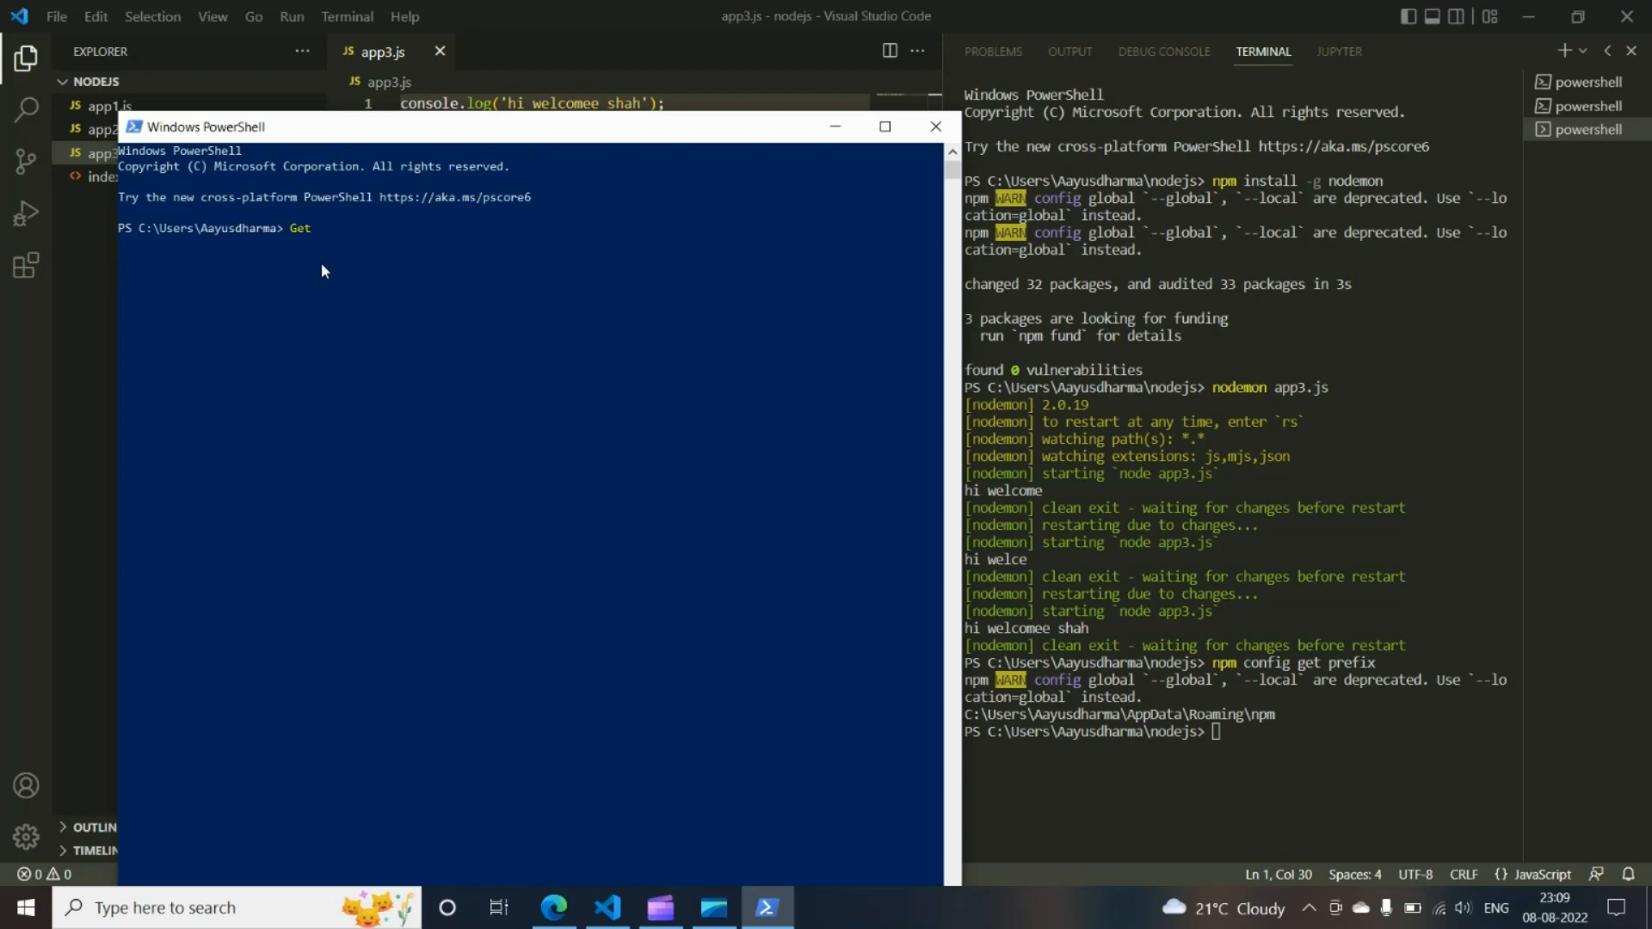
pyautogui.write('-ExecutionPolicy')
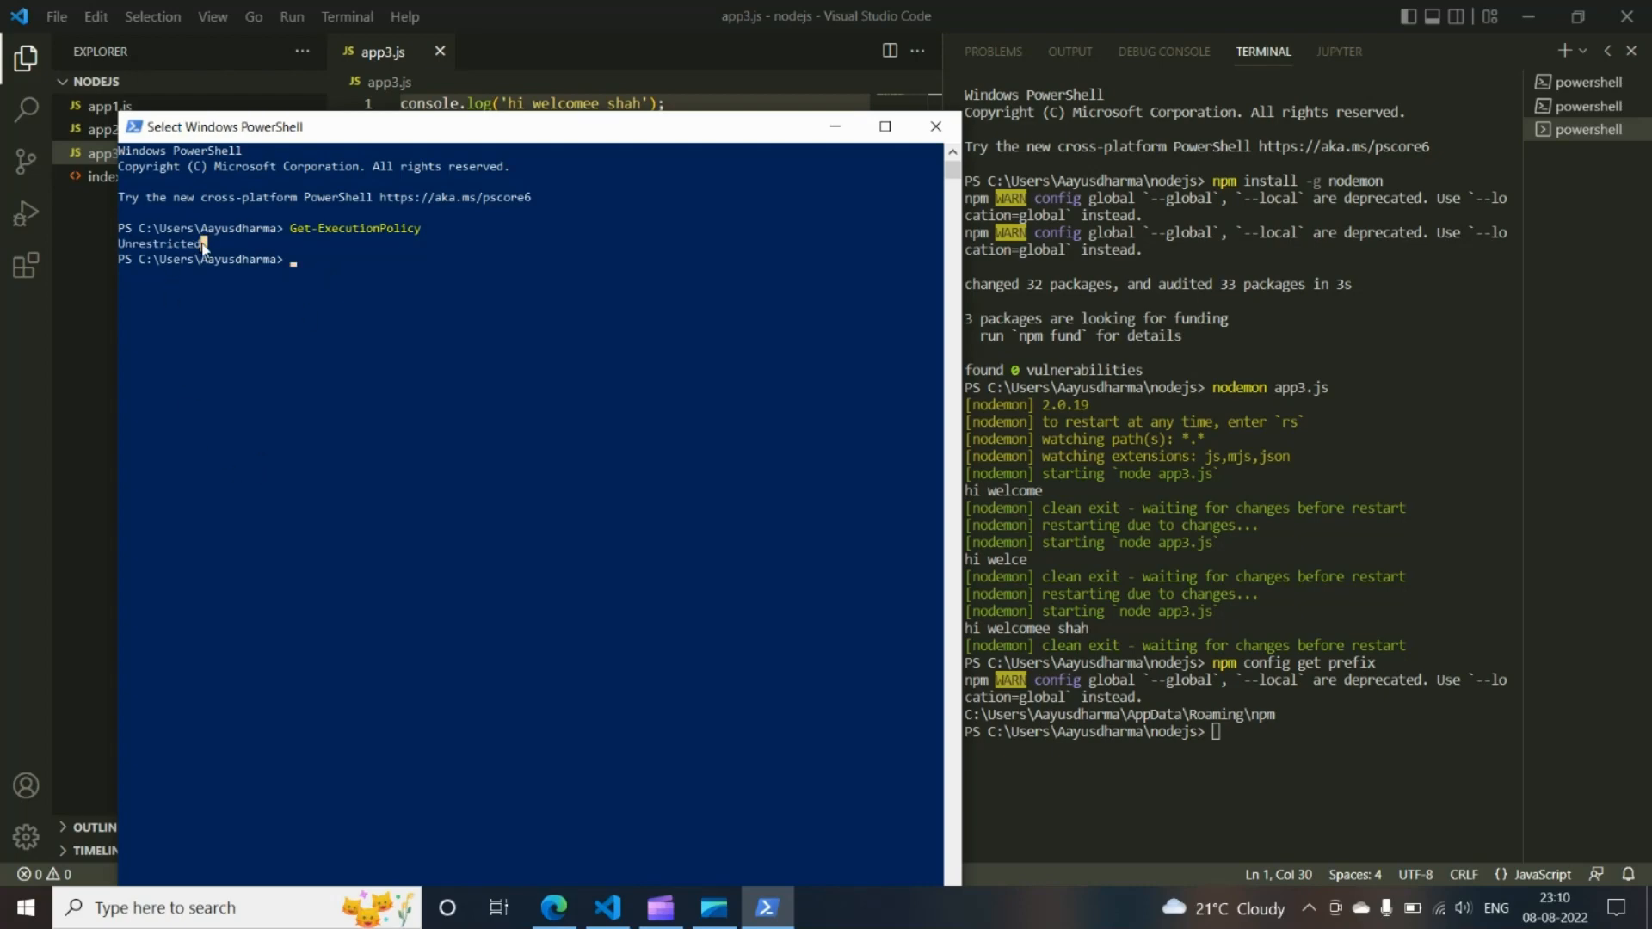
pyautogui.moveTo(135, 251)
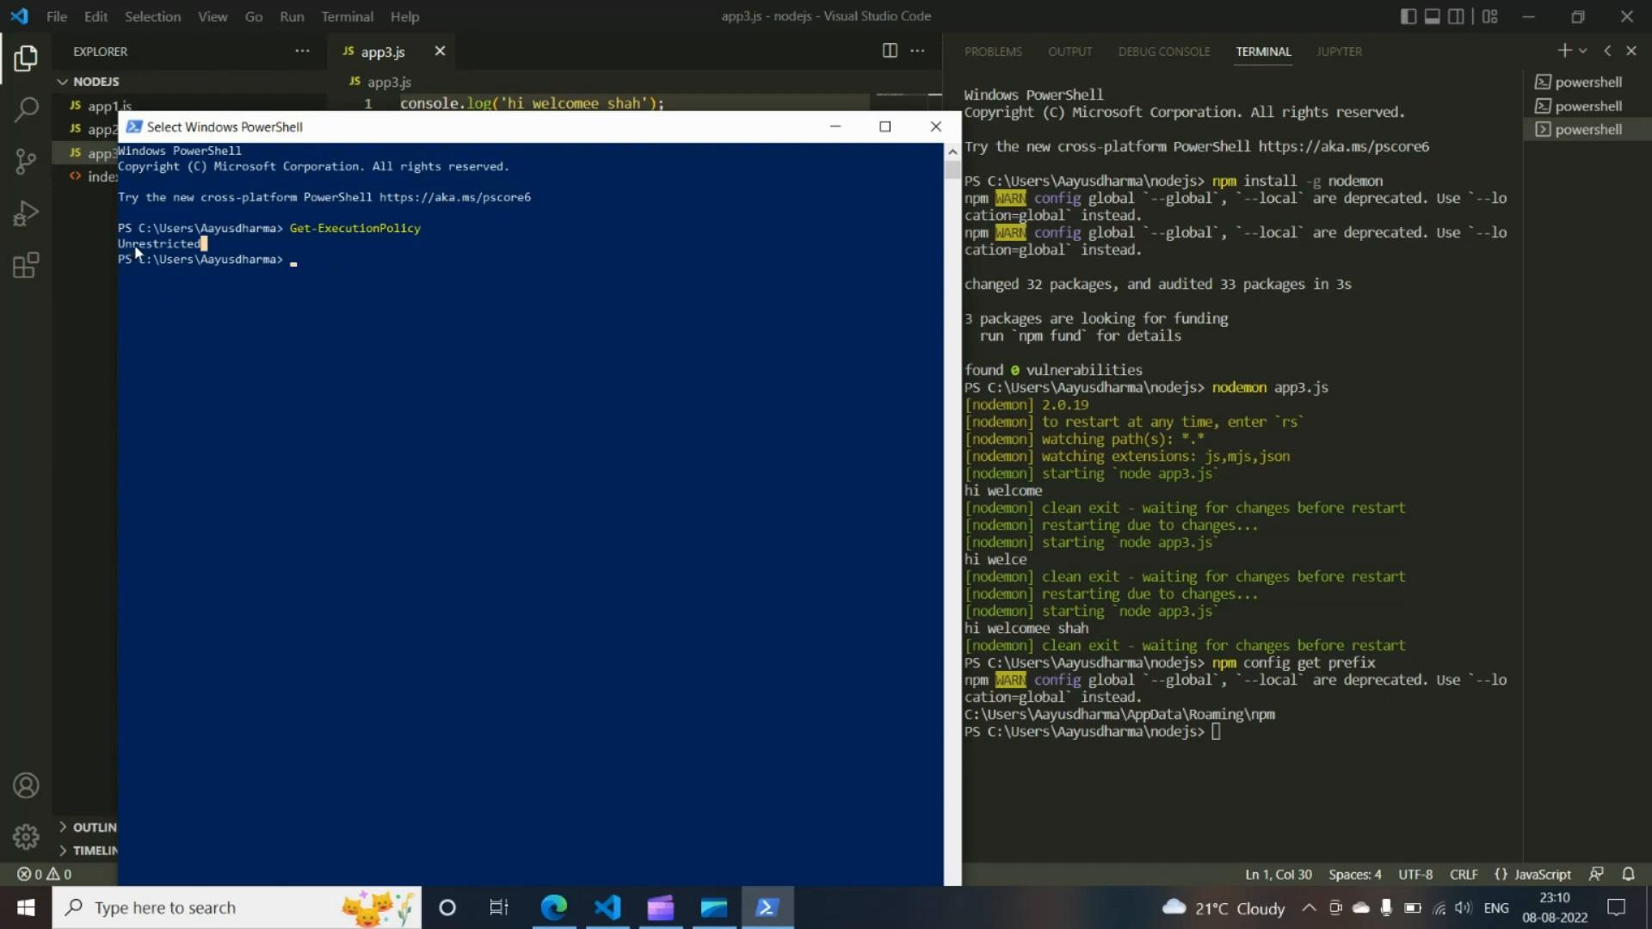
pyautogui.doubleClick(164, 243)
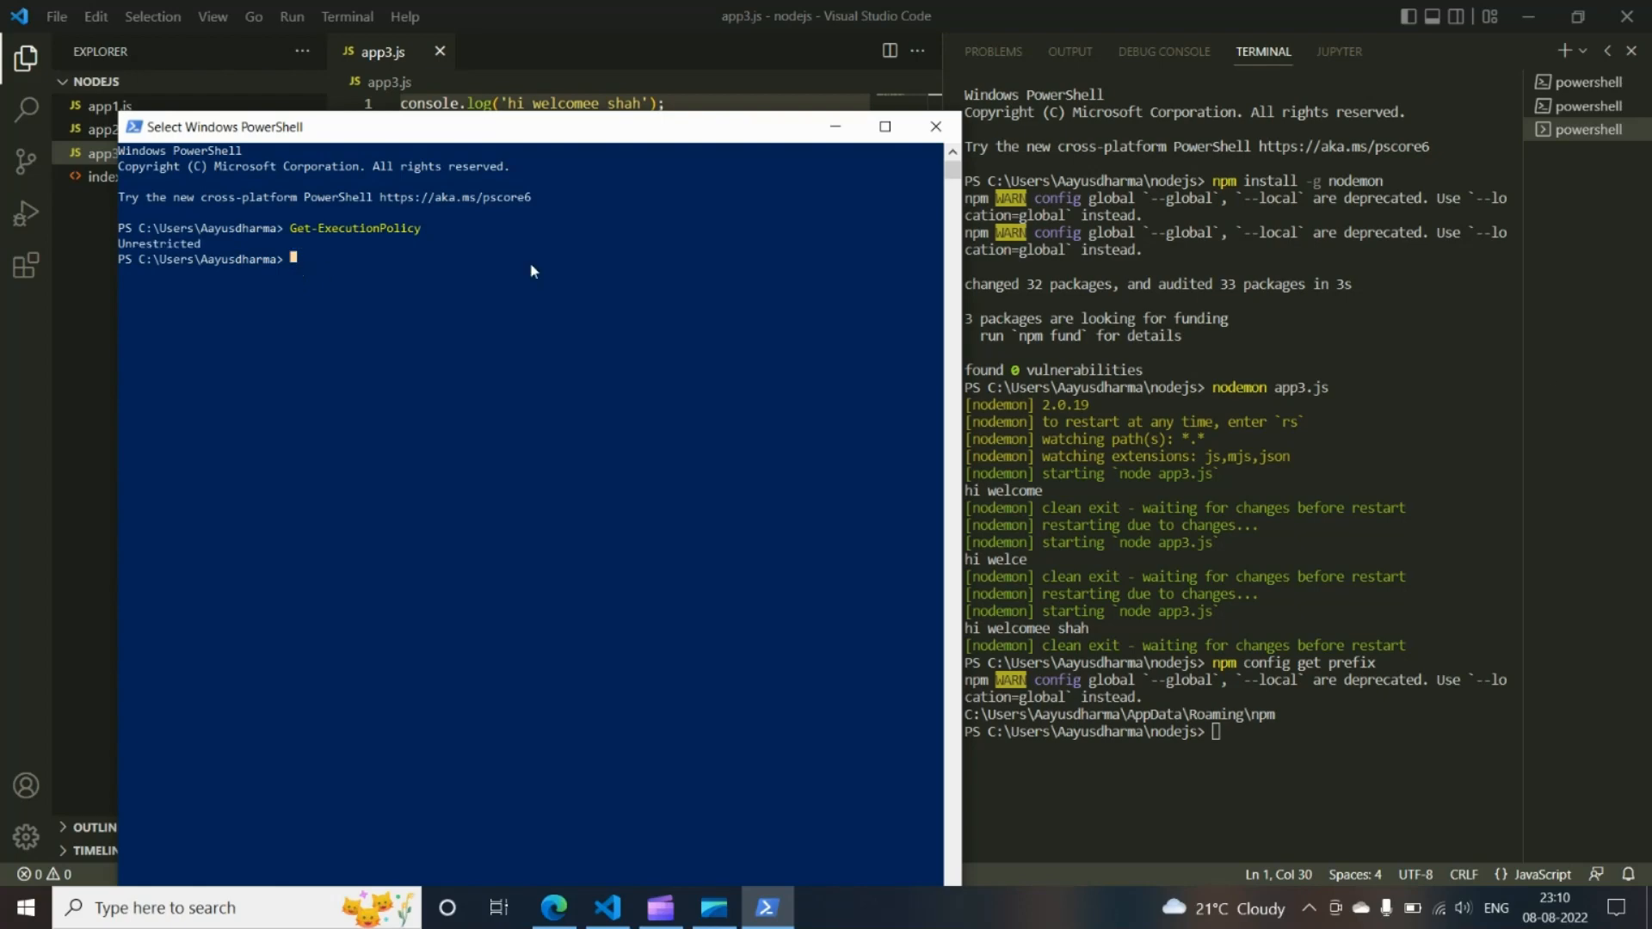
# Run Set-ExecutionPolicy Unrestricted and answer Y, which fails with an access-denied error.
pyautogui.write('Set')
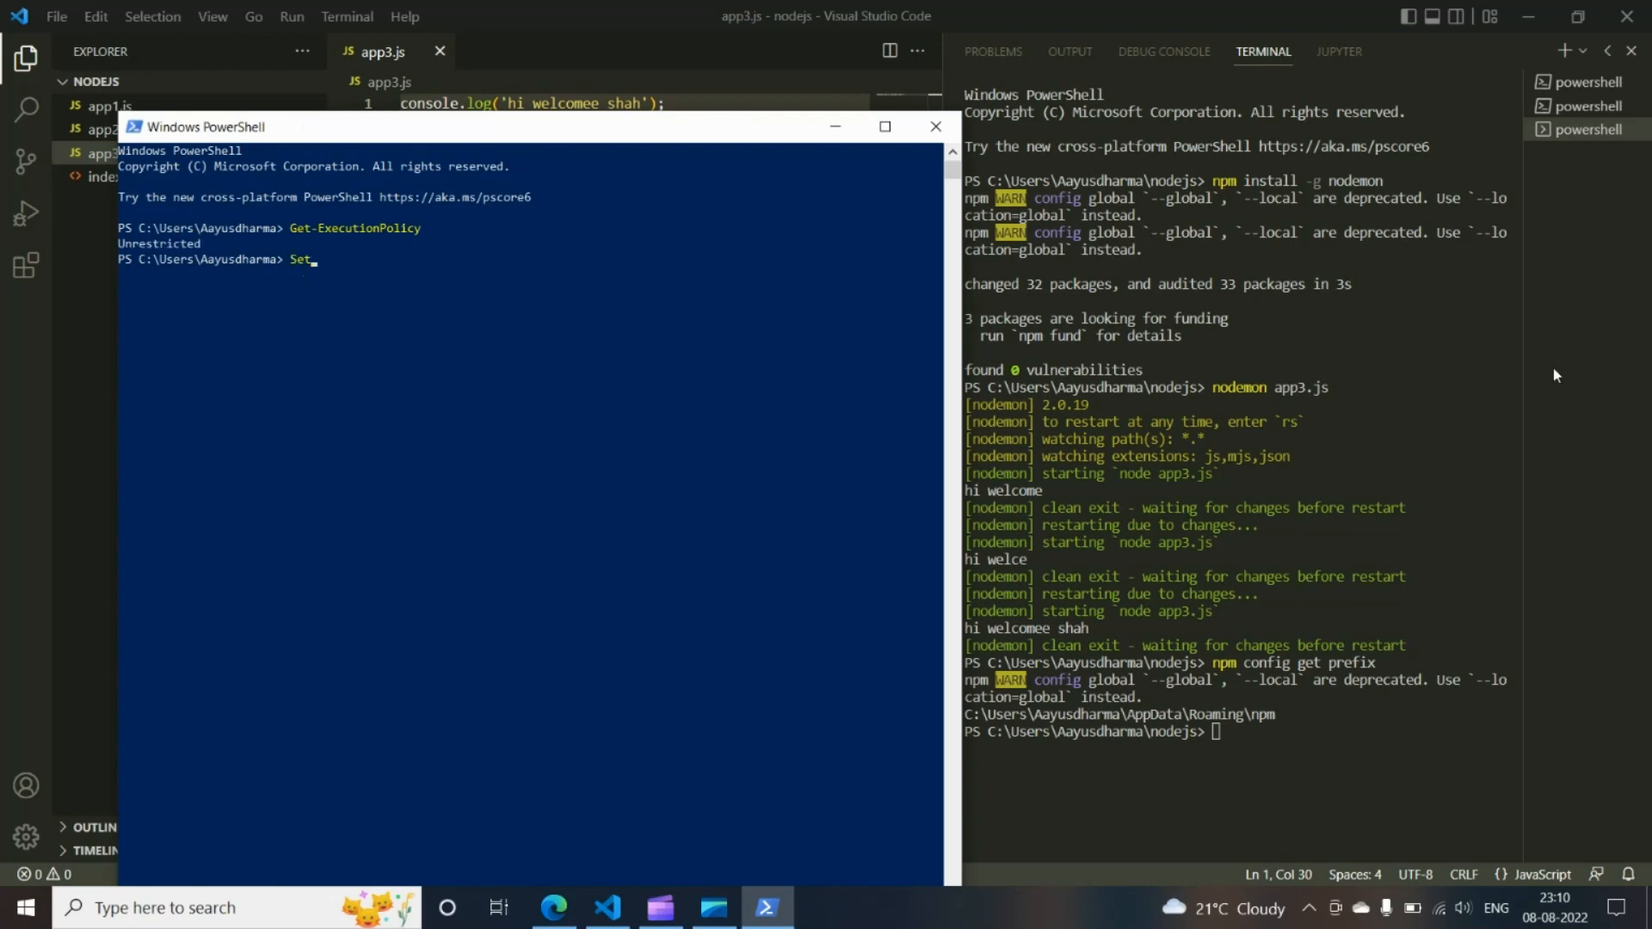
pyautogui.write('-Execution')
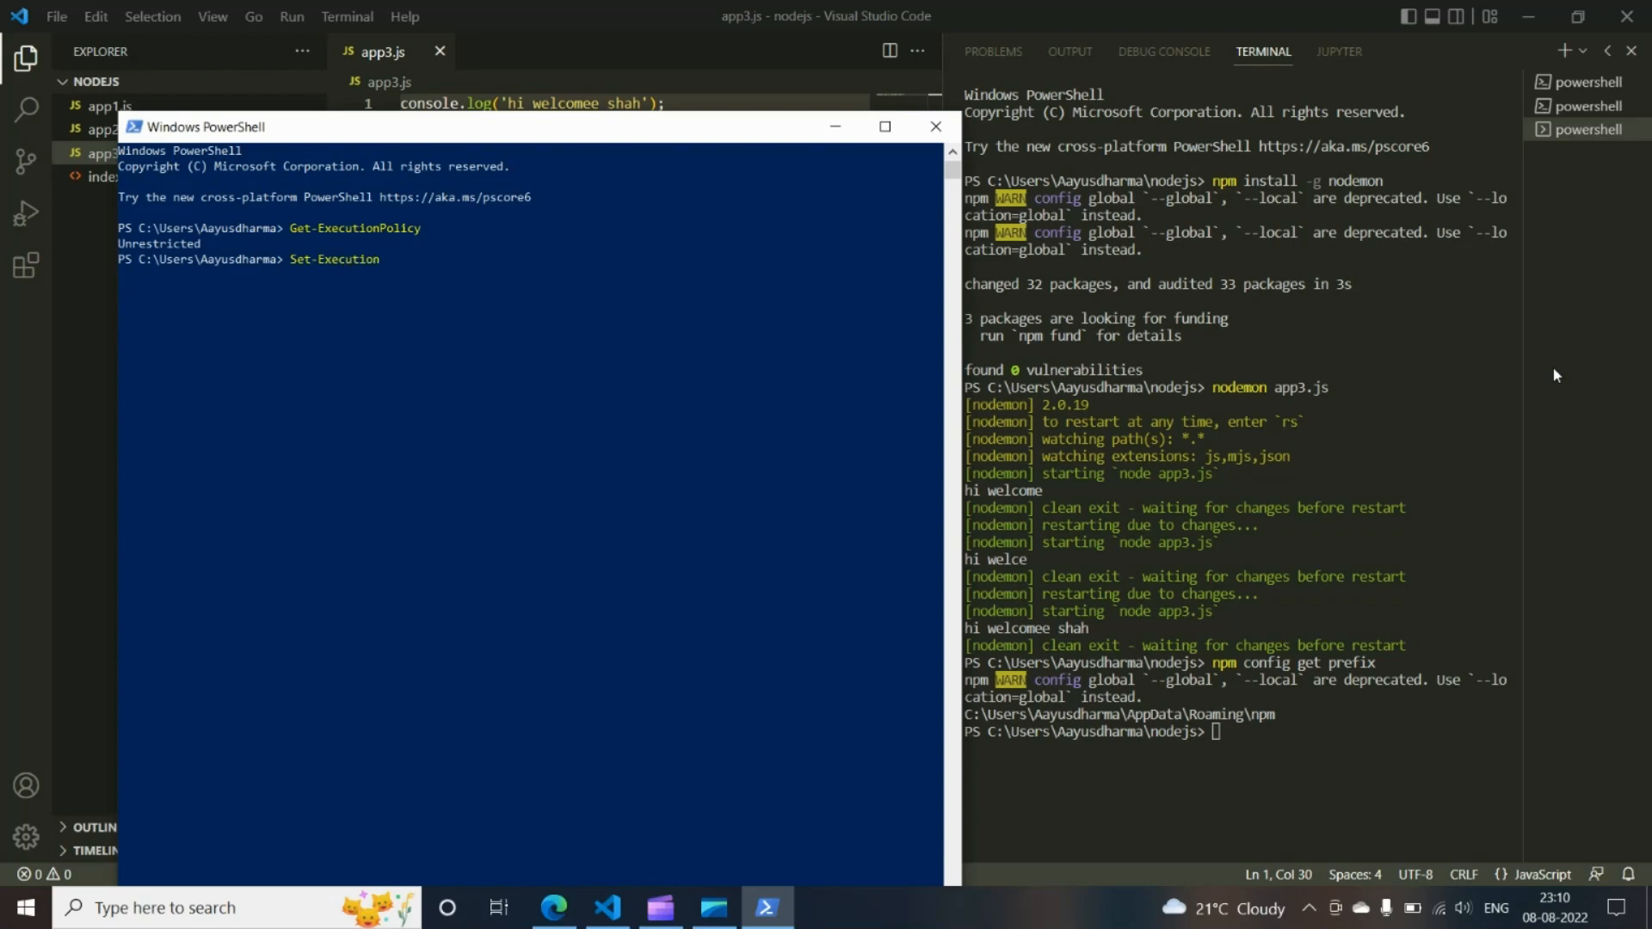
pyautogui.write('Policy')
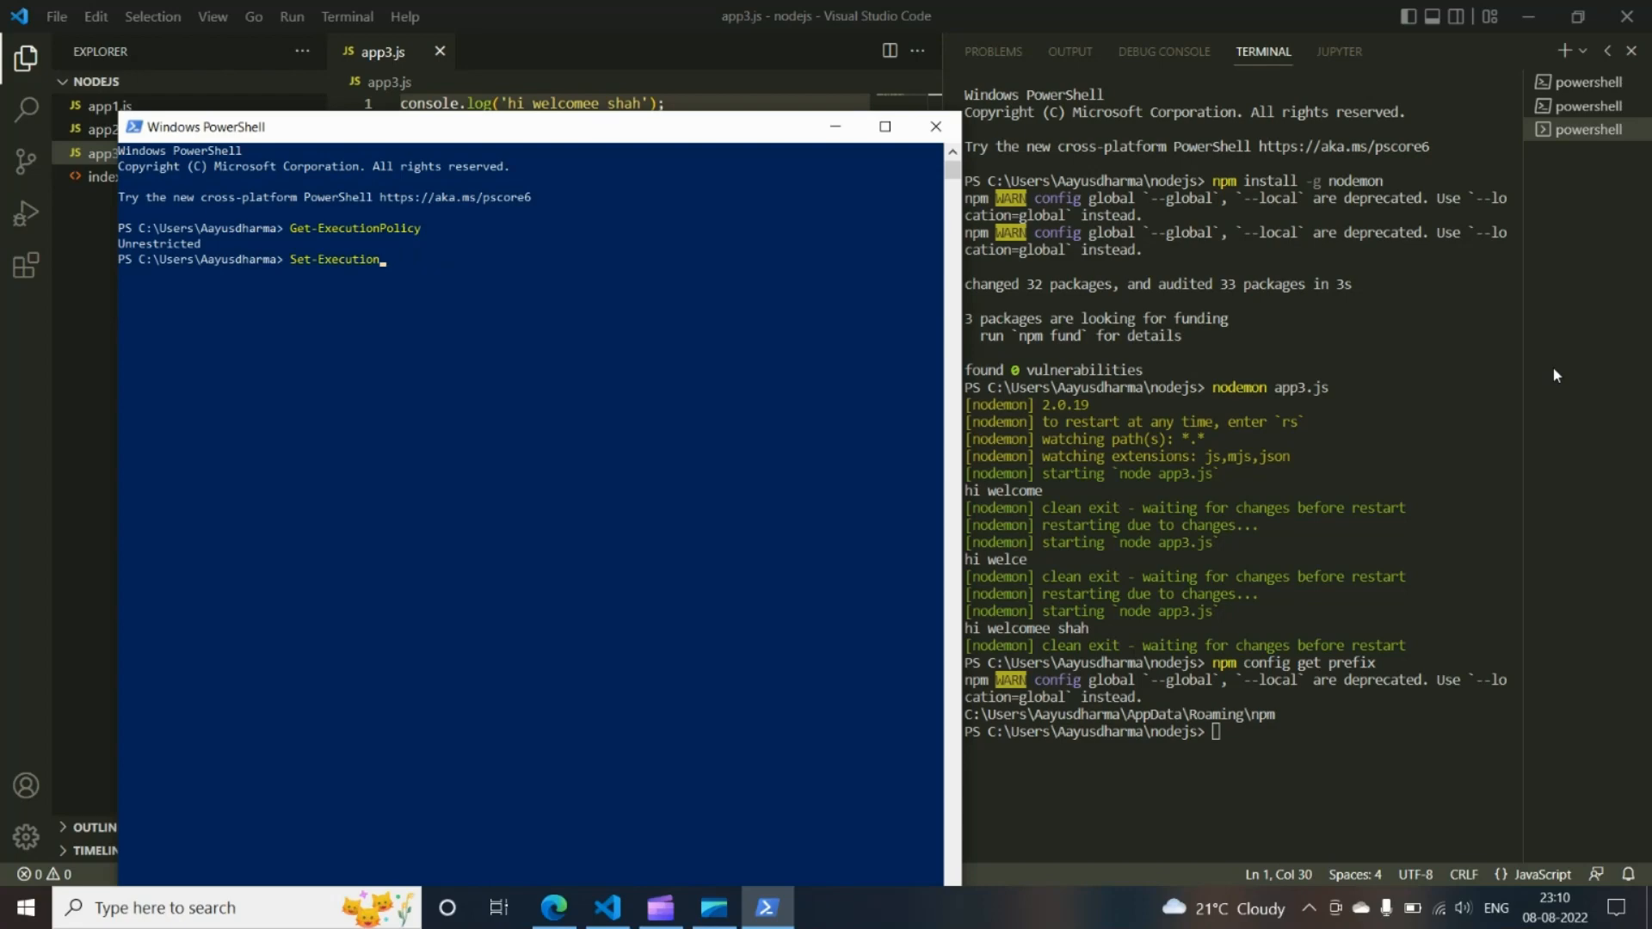
pyautogui.write('Policy')
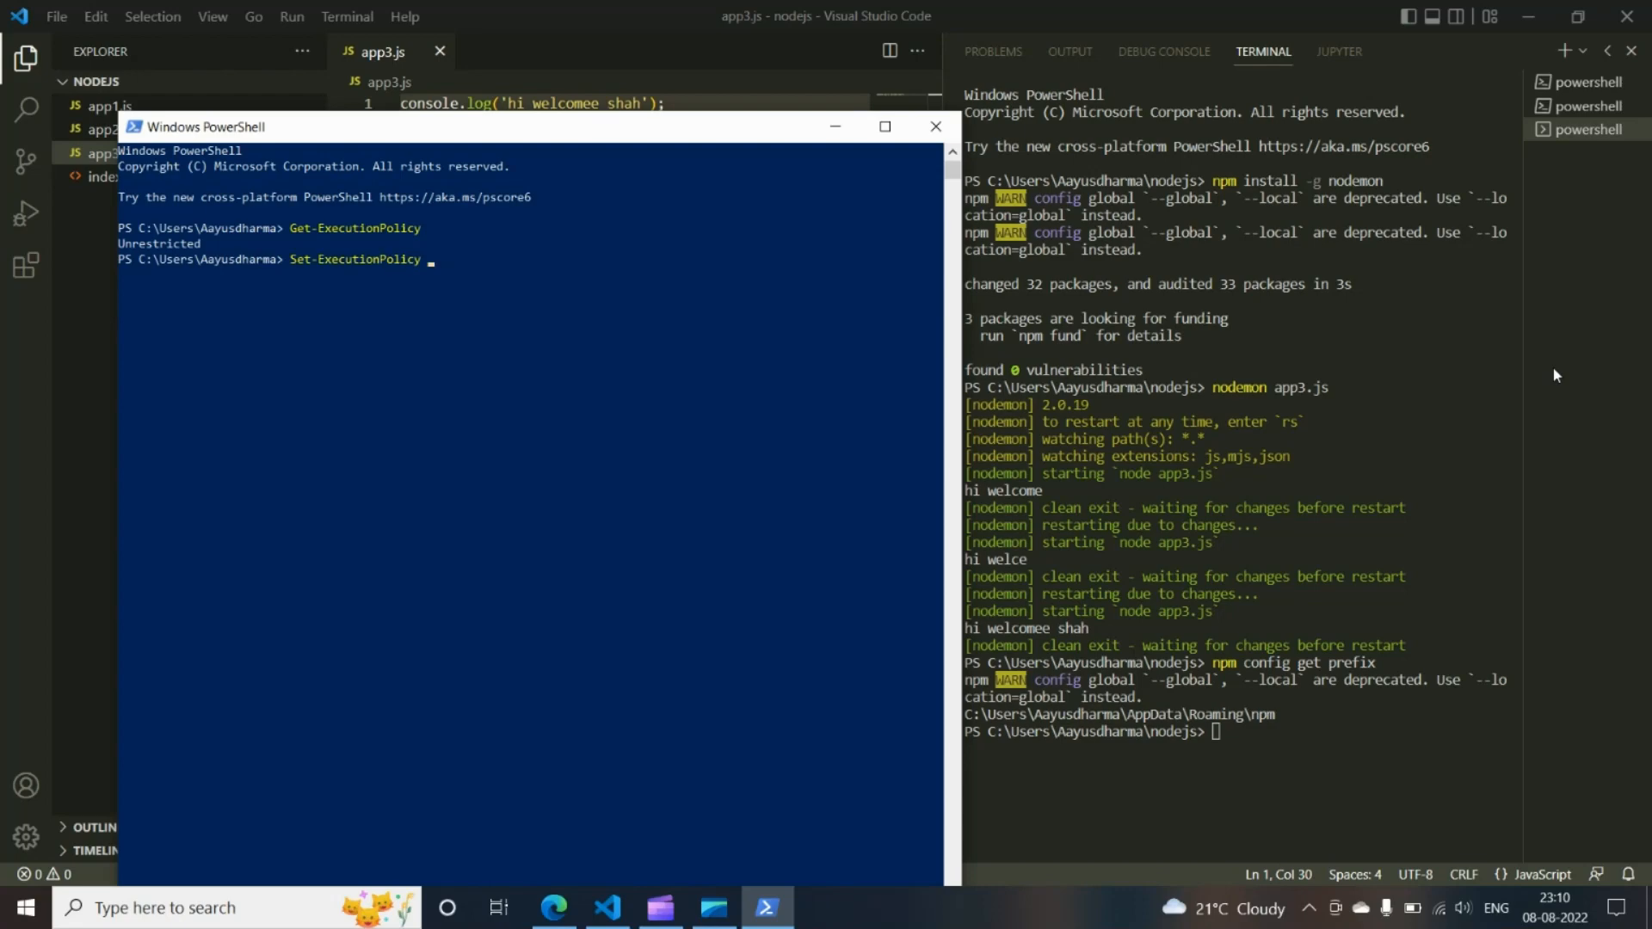
pyautogui.write('Unres')
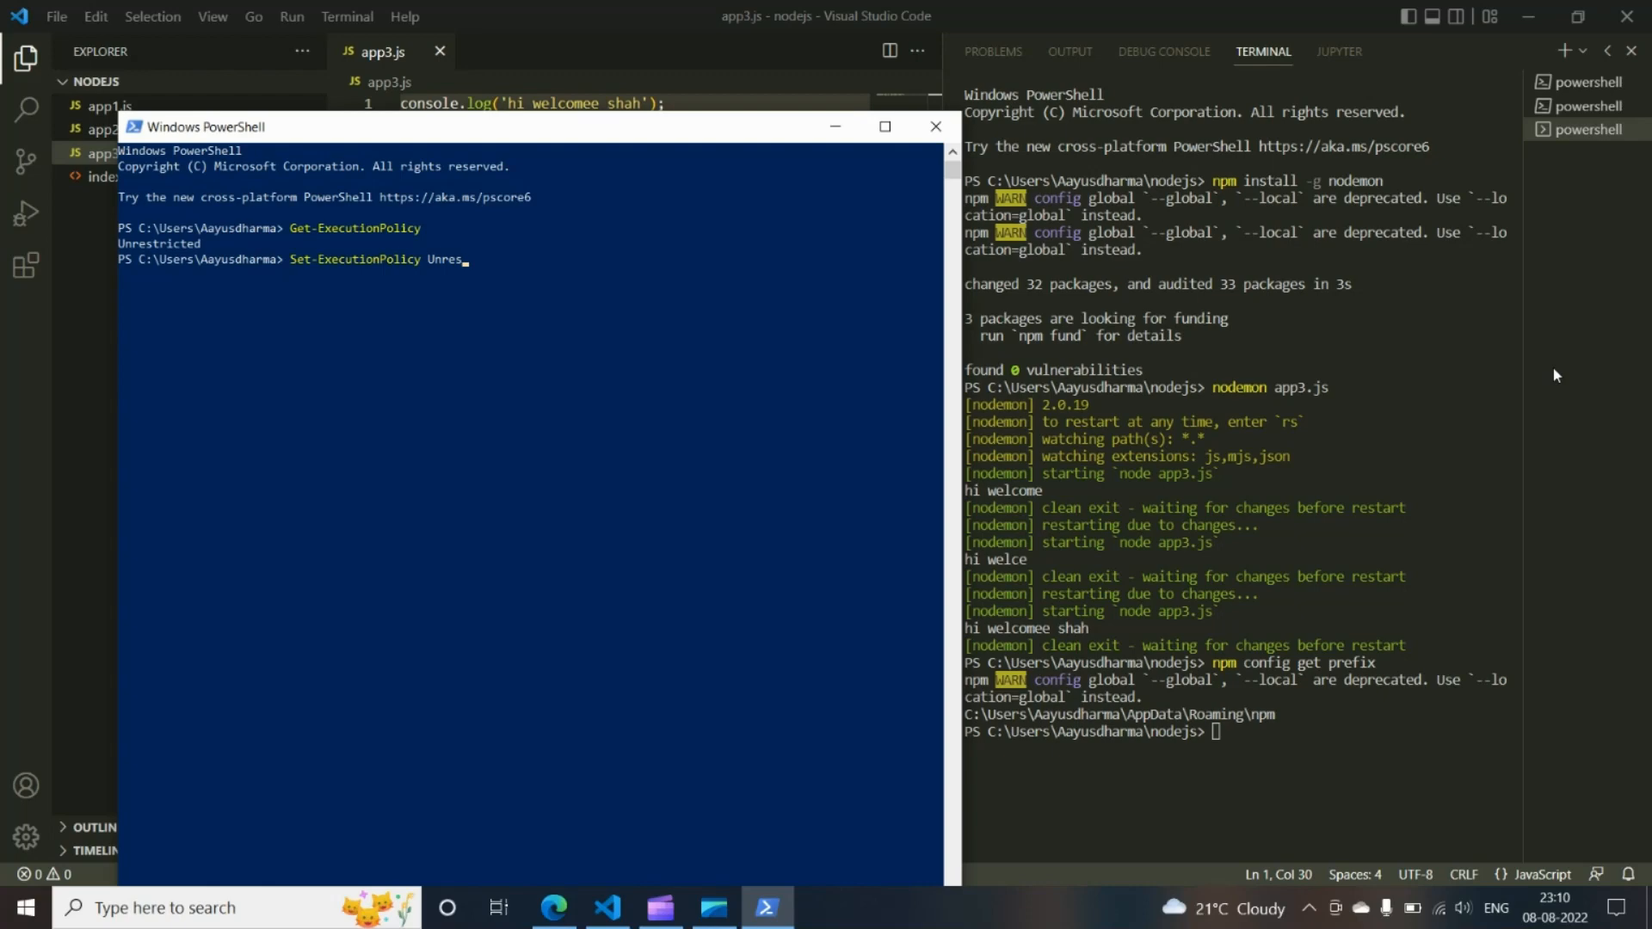
pyautogui.press('enter')
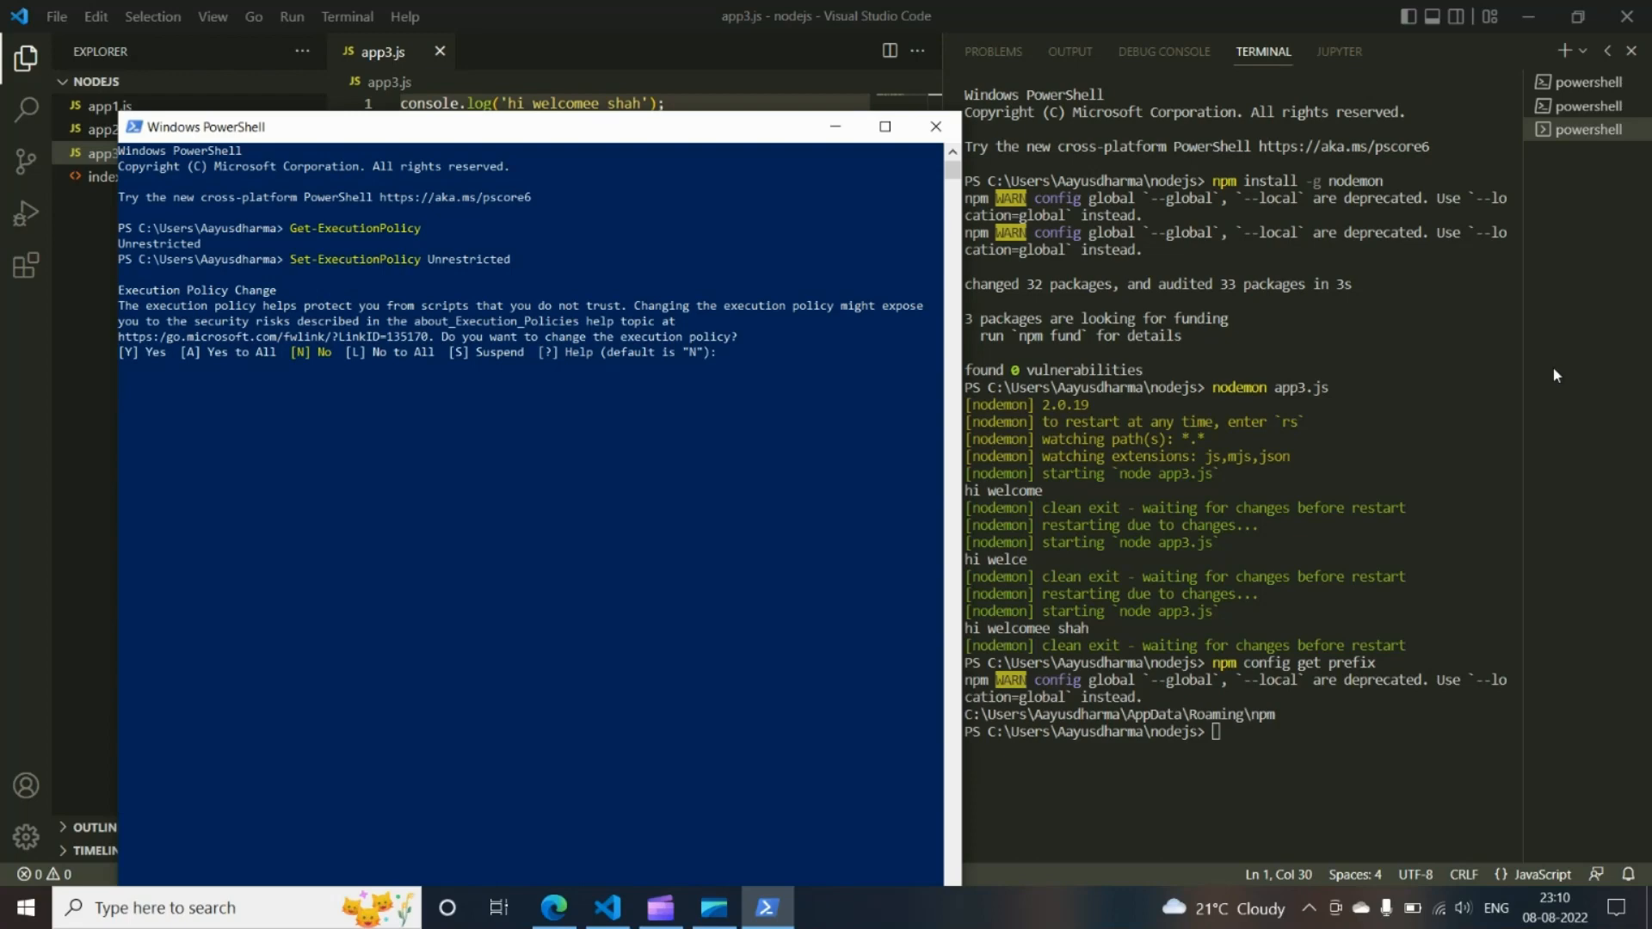
pyautogui.write('{Y')
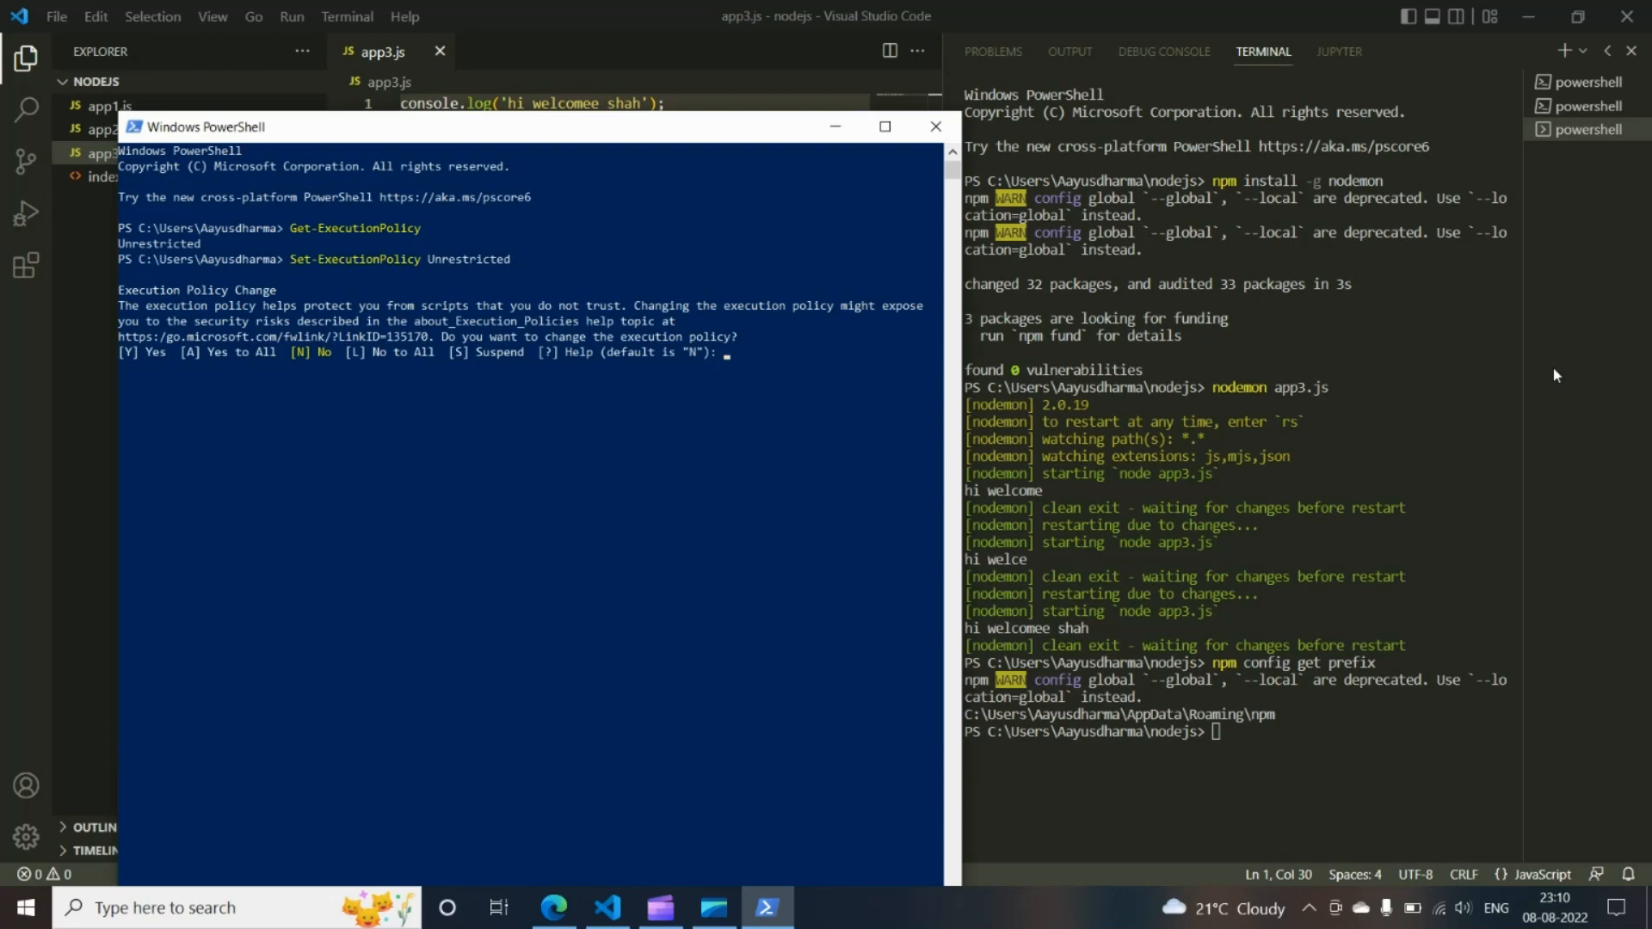
pyautogui.press('enter')
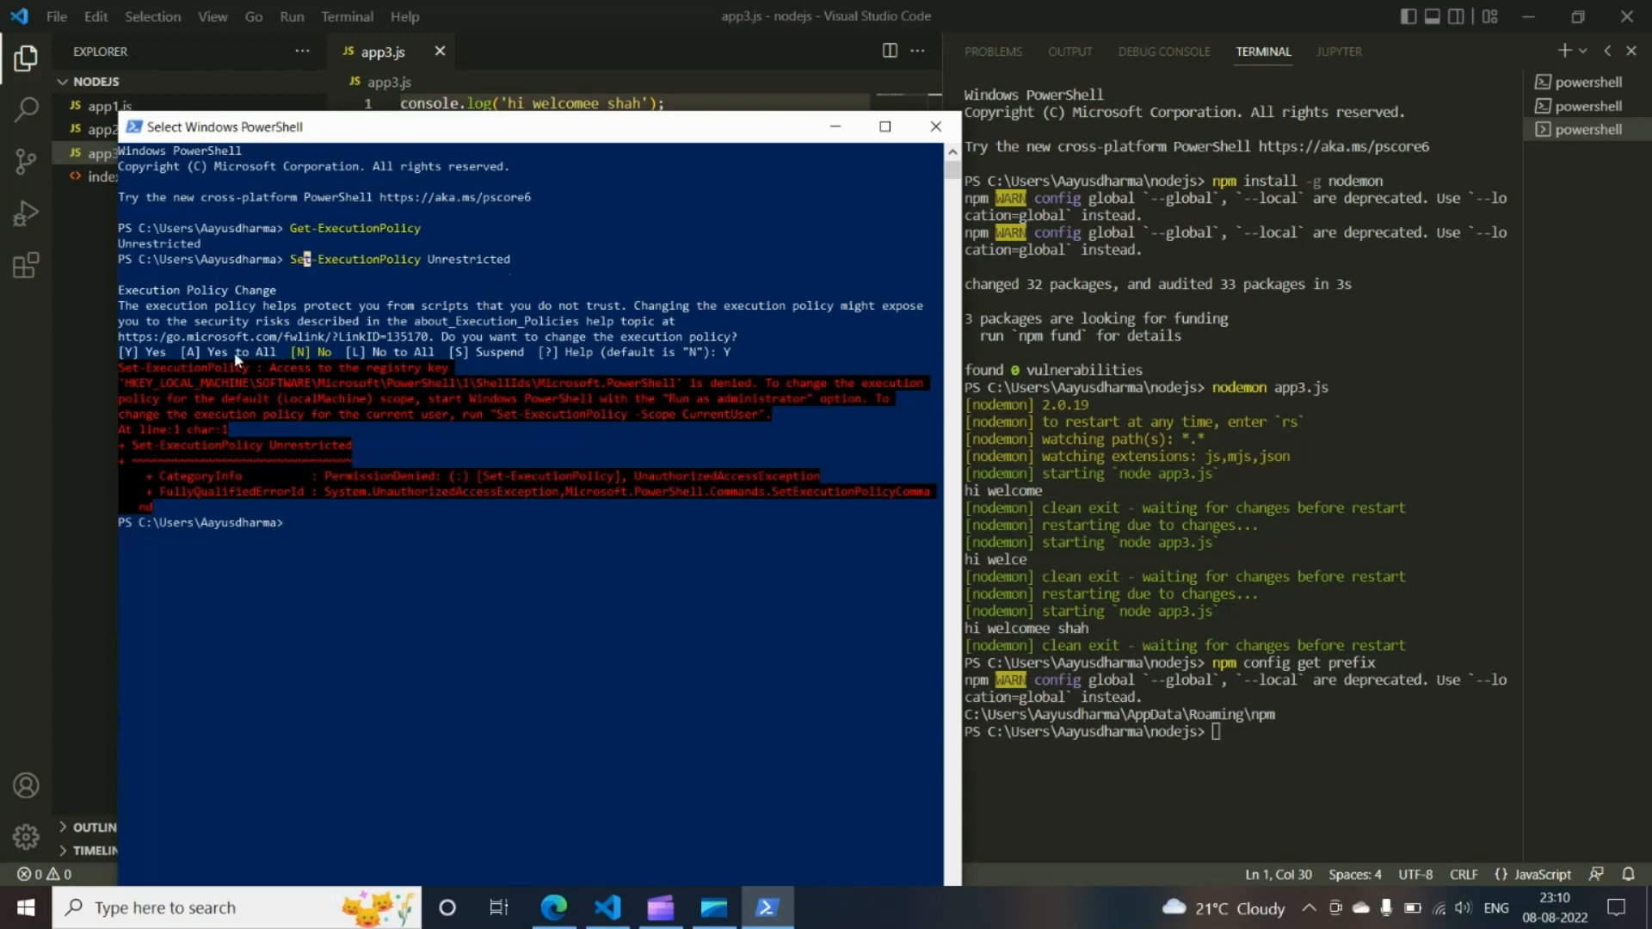
pyautogui.moveTo(387, 472)
pyautogui.write('Get-Execution Po')
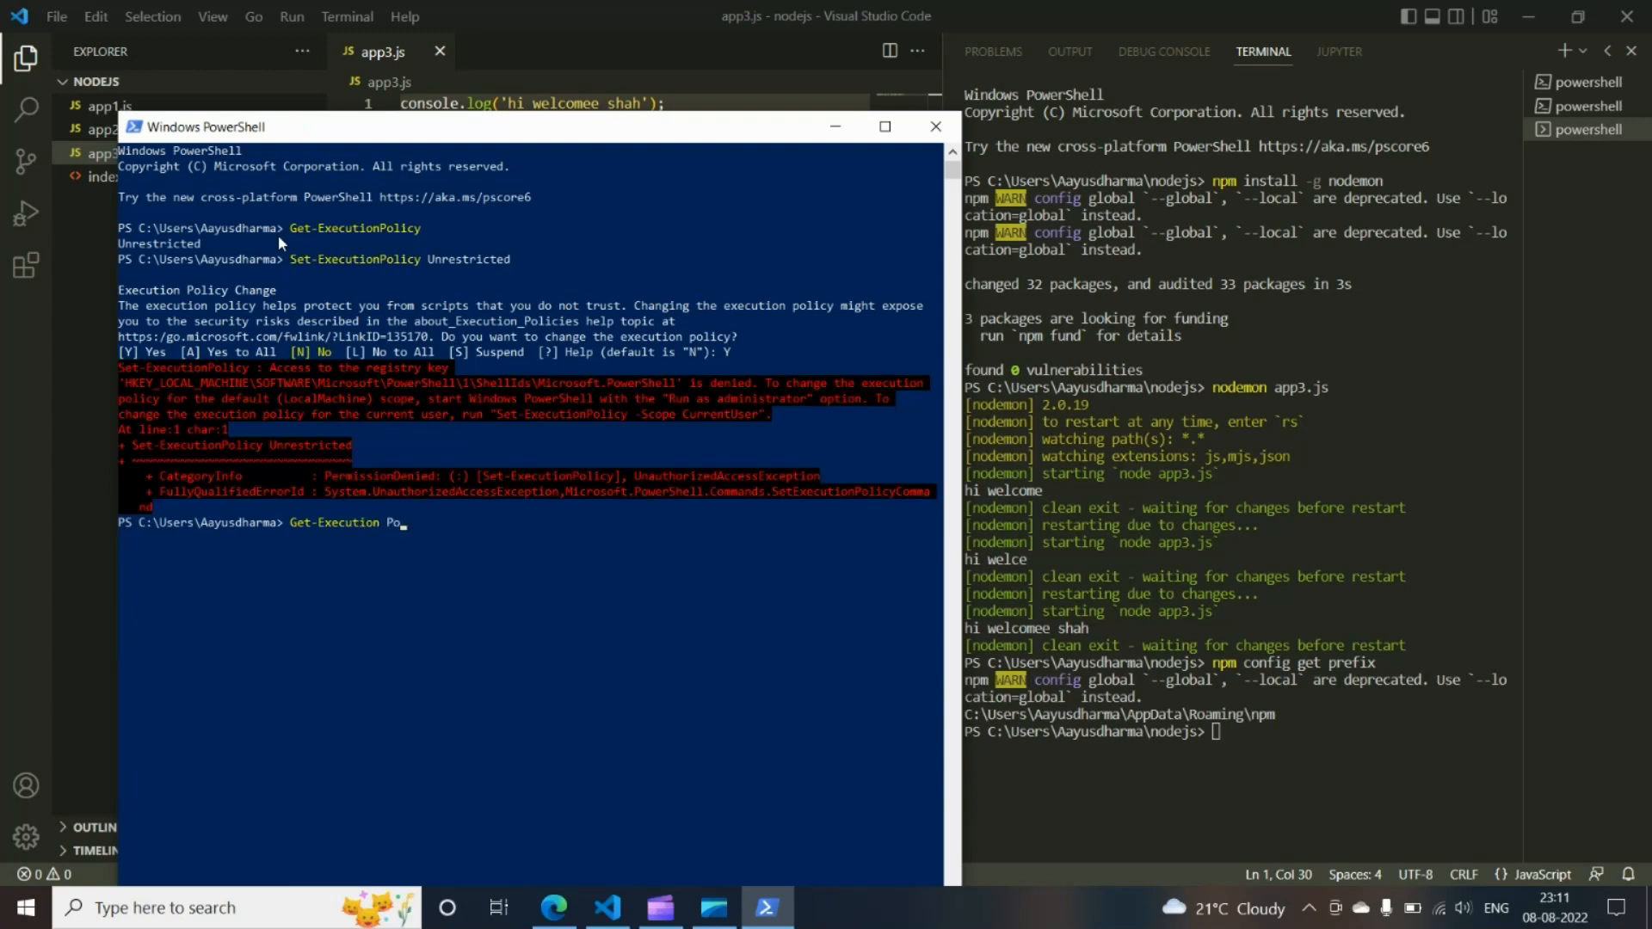
# Confirm Get-ExecutionPolicy reports Unrestricted, then close the PowerShell window.
pyautogui.write('licy')
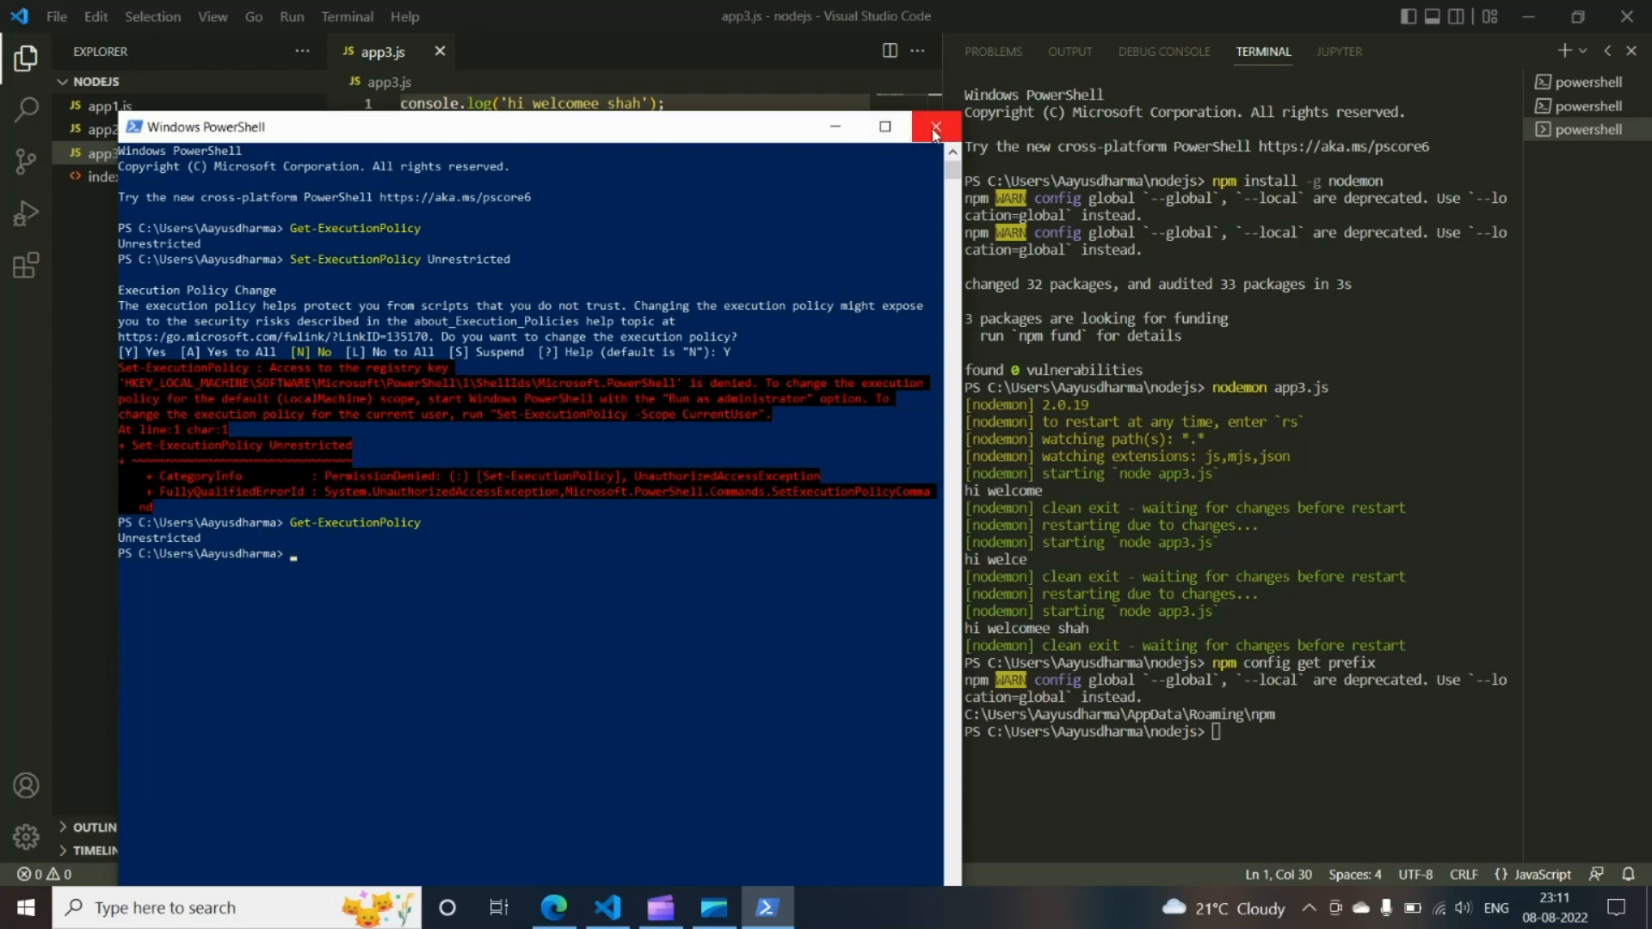
pyautogui.click(931, 126)
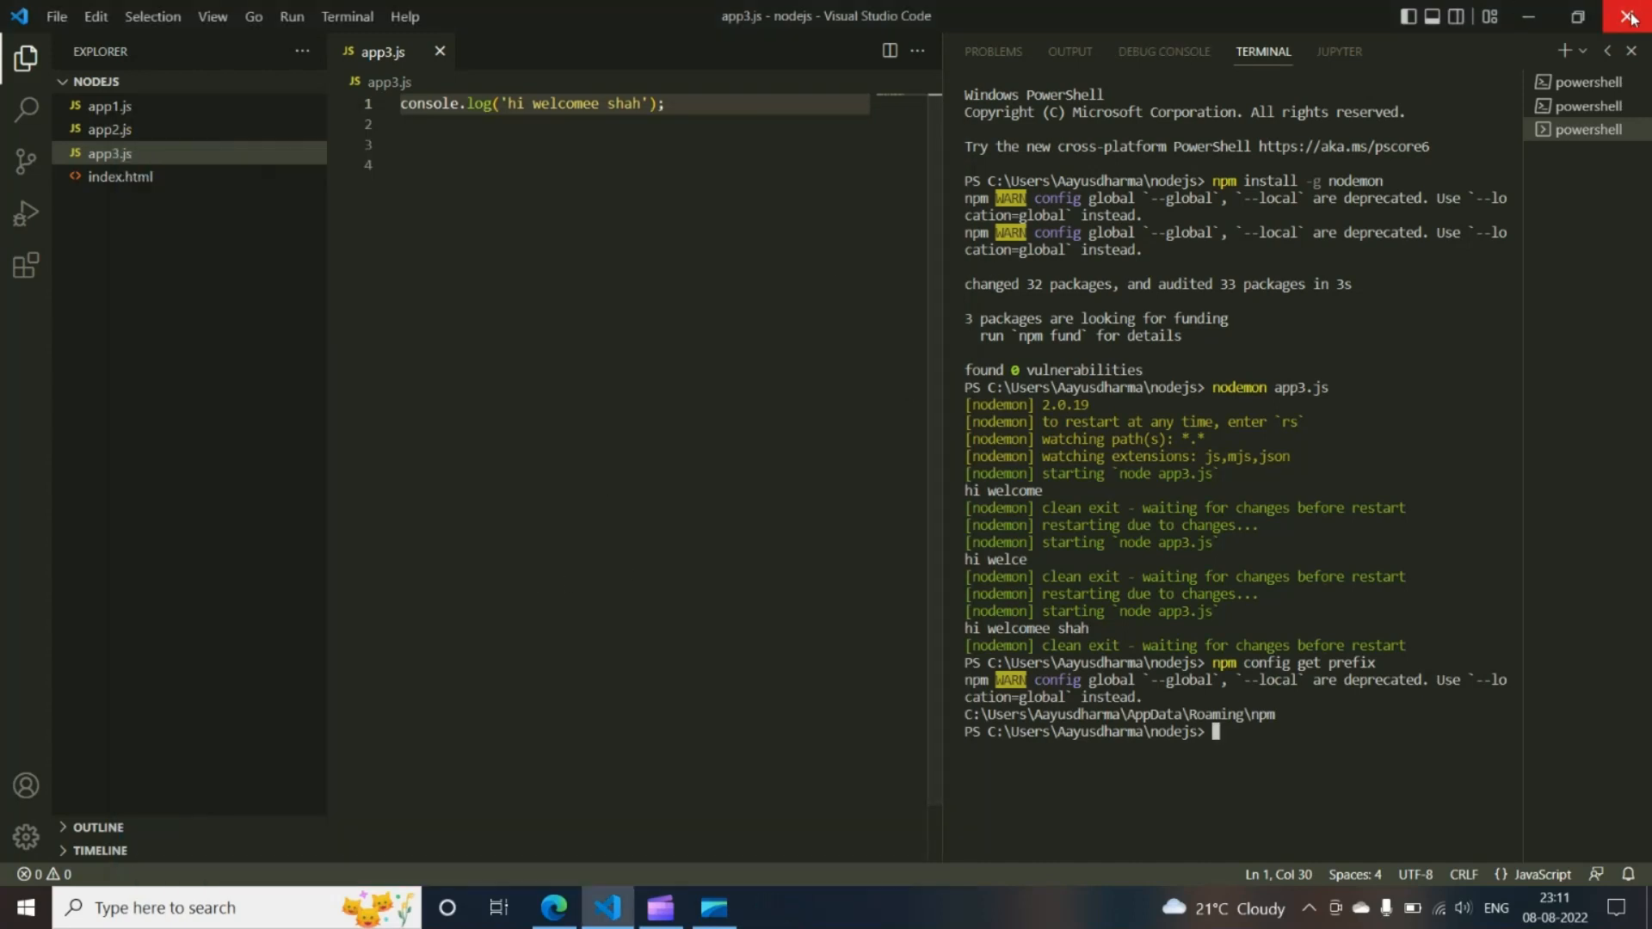